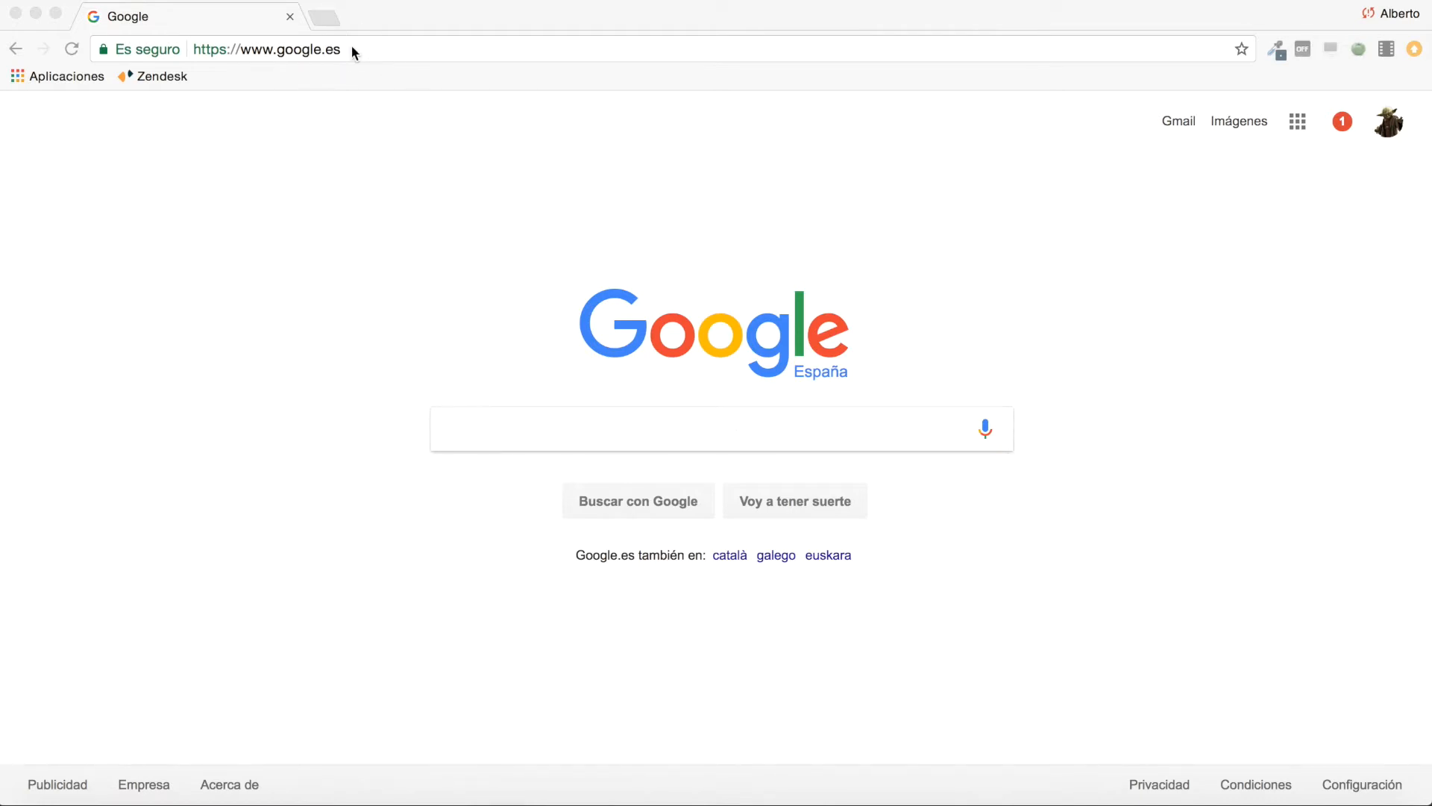
Step: Navigate Chrome to rds.theconstructsim.com to reach the simulations list
click(265, 49)
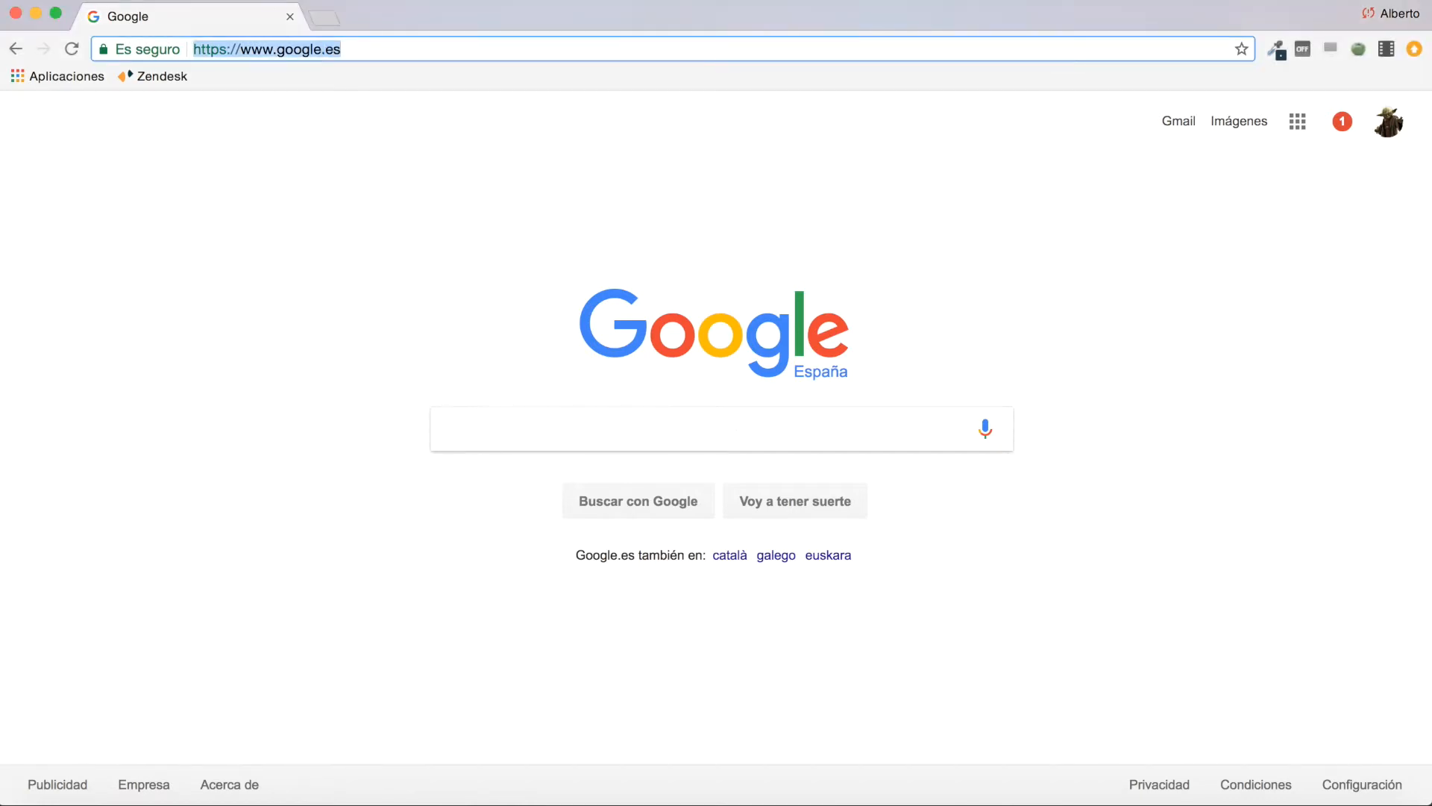
text(rds.theconstructsim.com/simulations/)
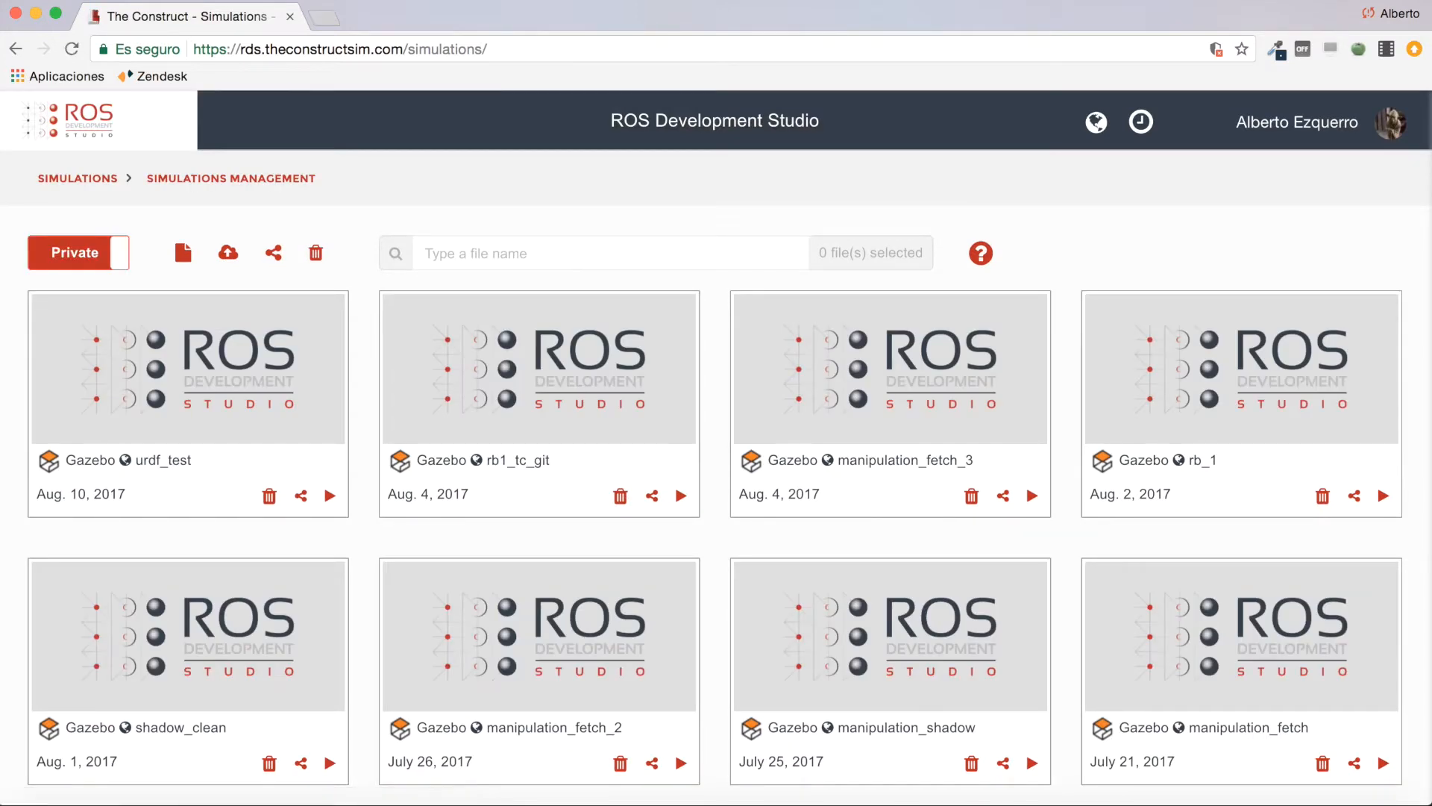
mouse_move(79, 254)
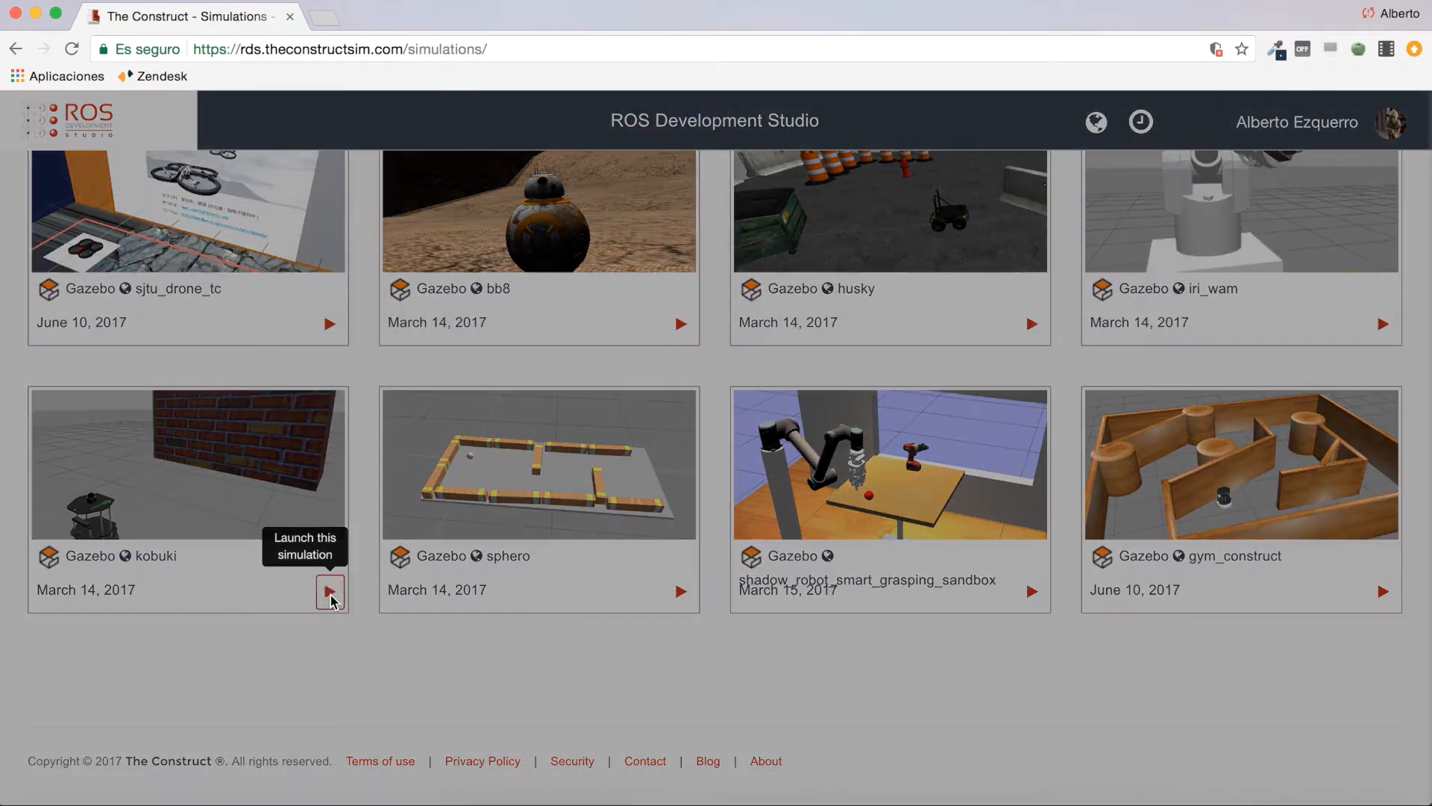
Step: Launch the kobuki simulation from its card and wait for it to load
click(328, 592)
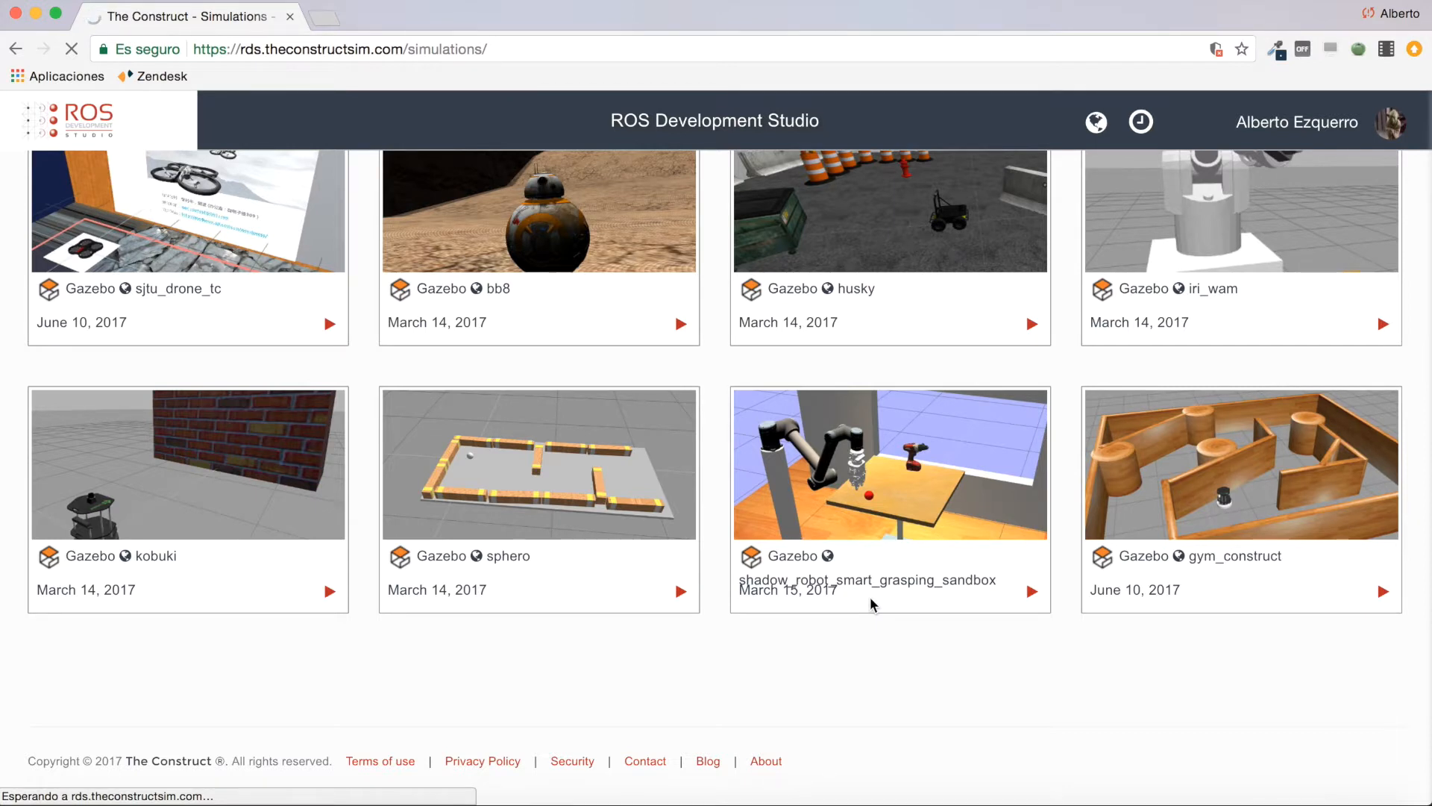
click(328, 591)
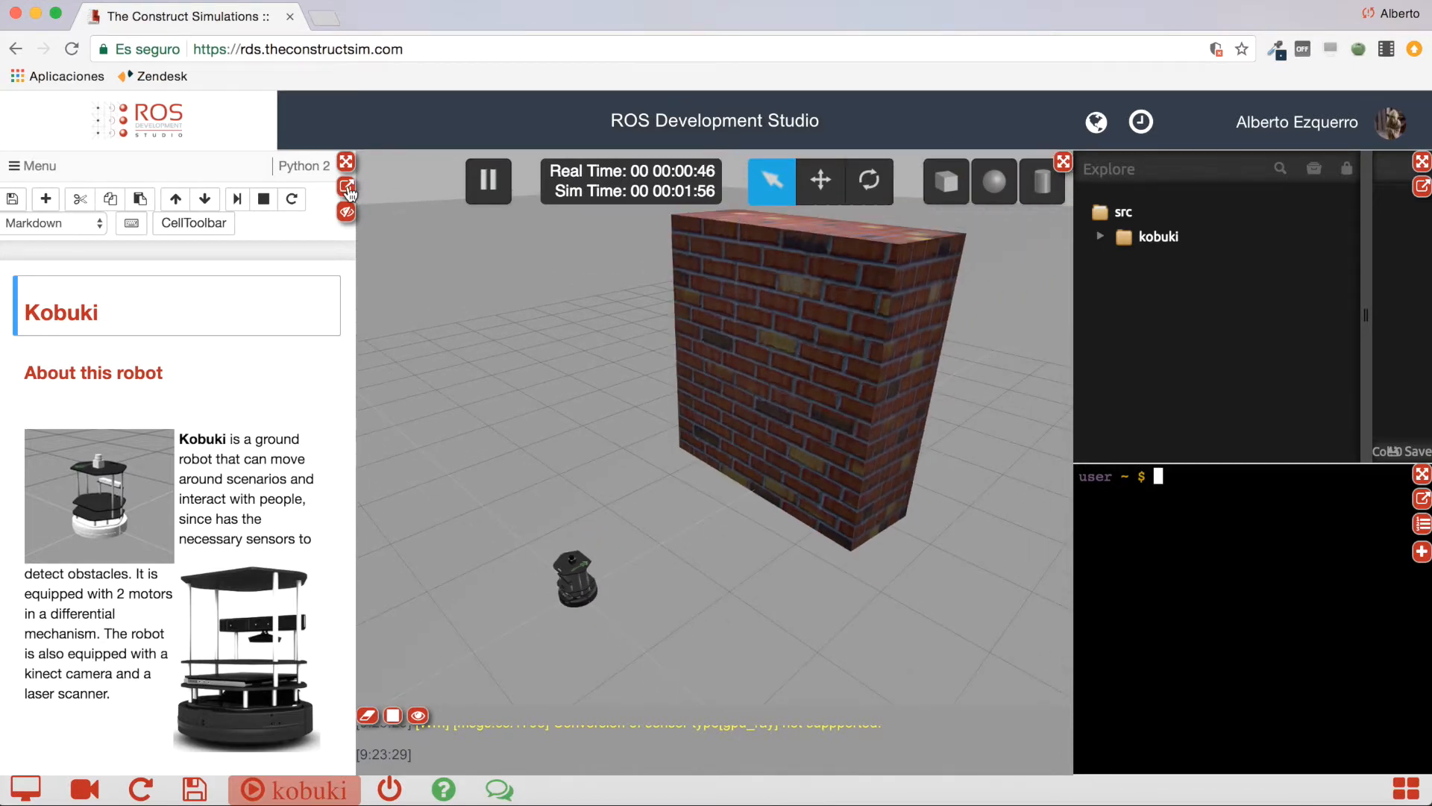
mouse_move(347, 188)
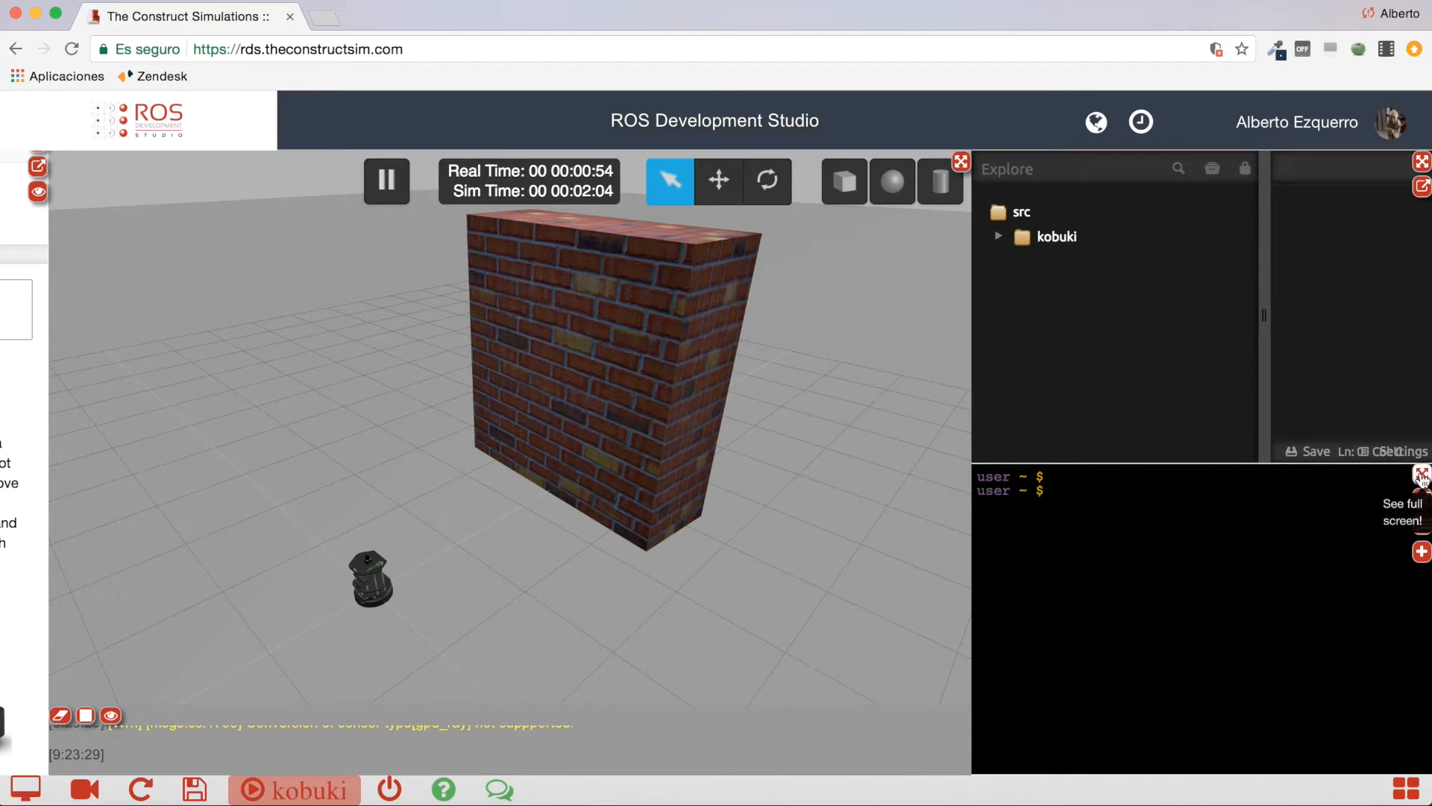
Step: Make the shell full screen and list every ROS topic with rostopic list
click(1404, 512)
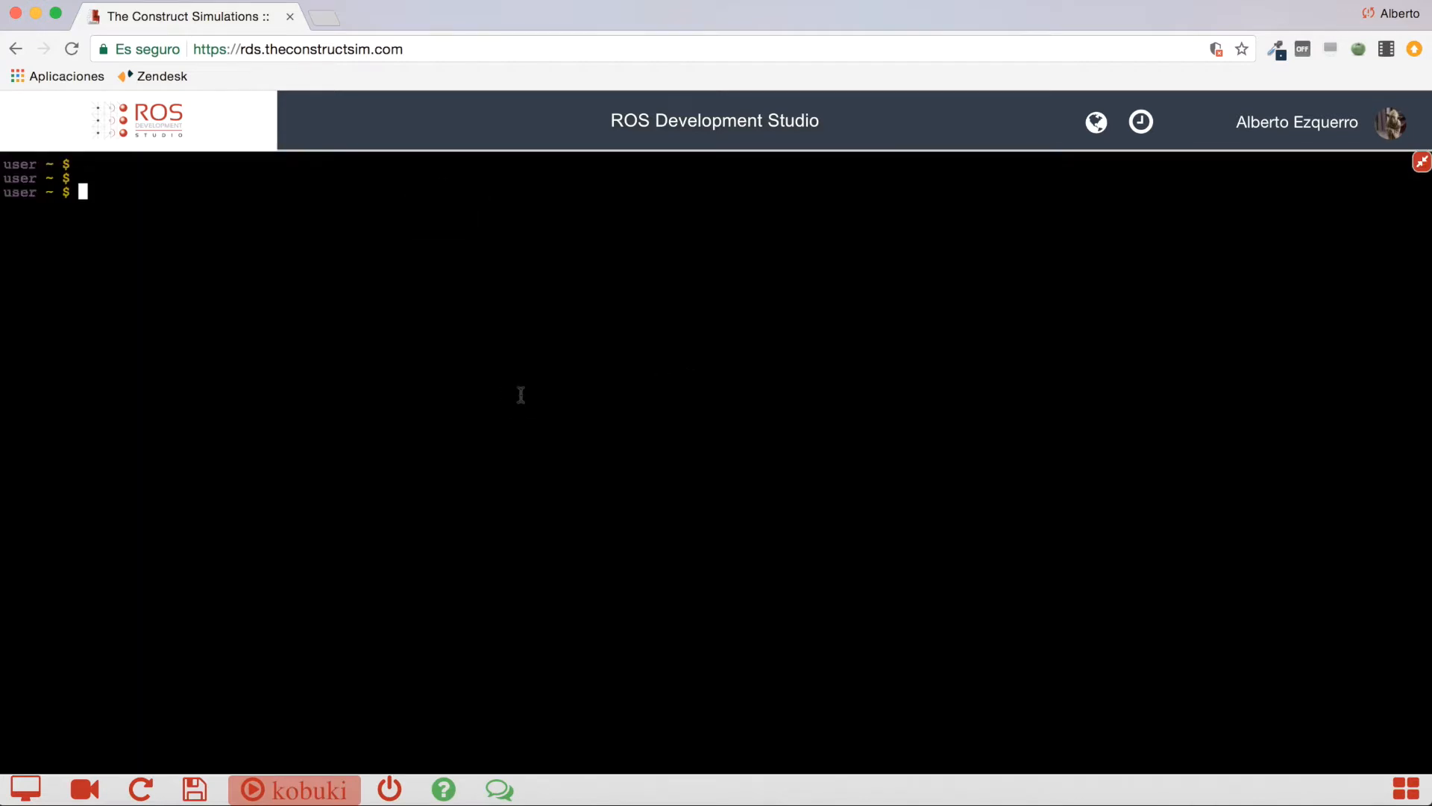
text(rostopic)
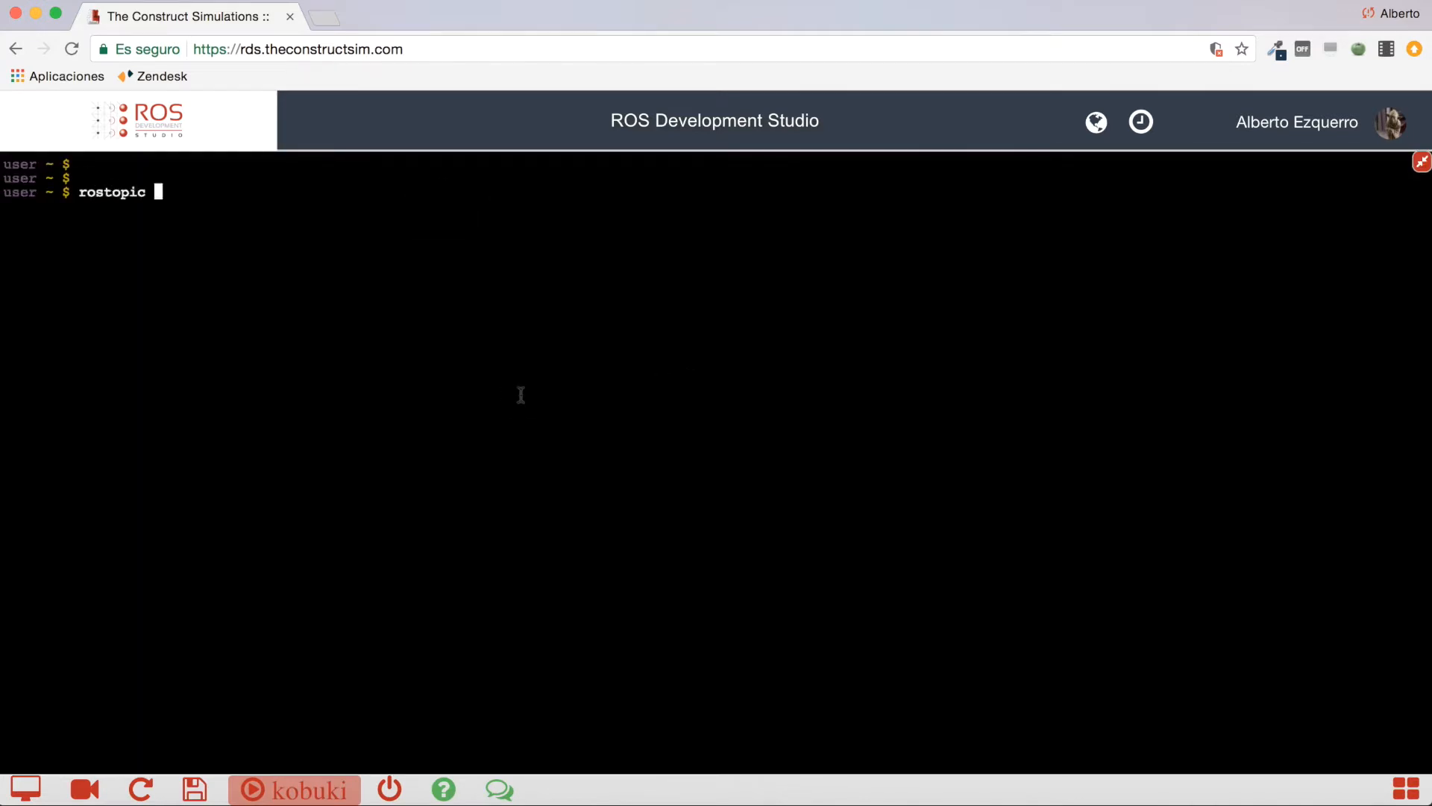
text(list)
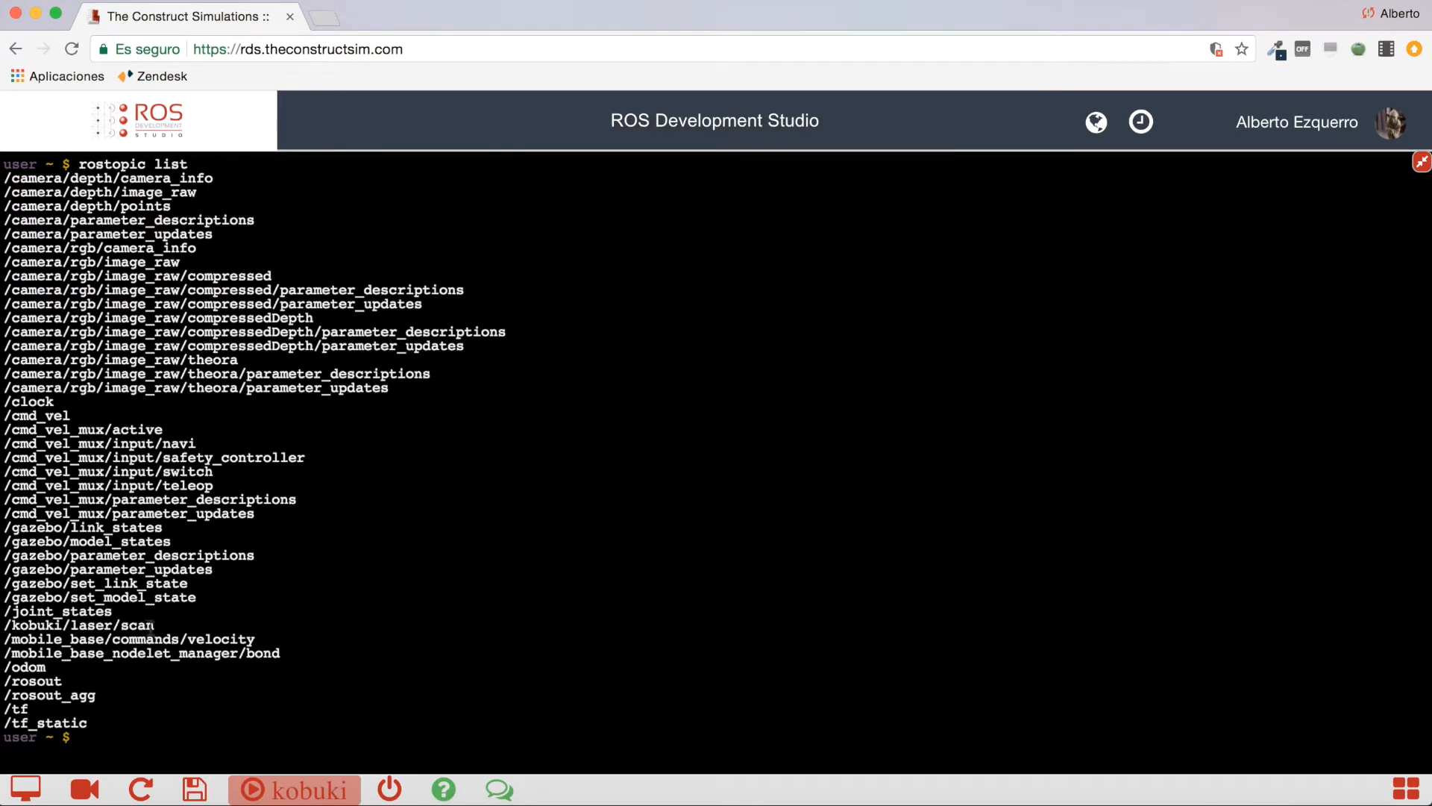
Step: Request one message with rostopic echo /kobuki/laser/scan -n1
double_click(76, 625)
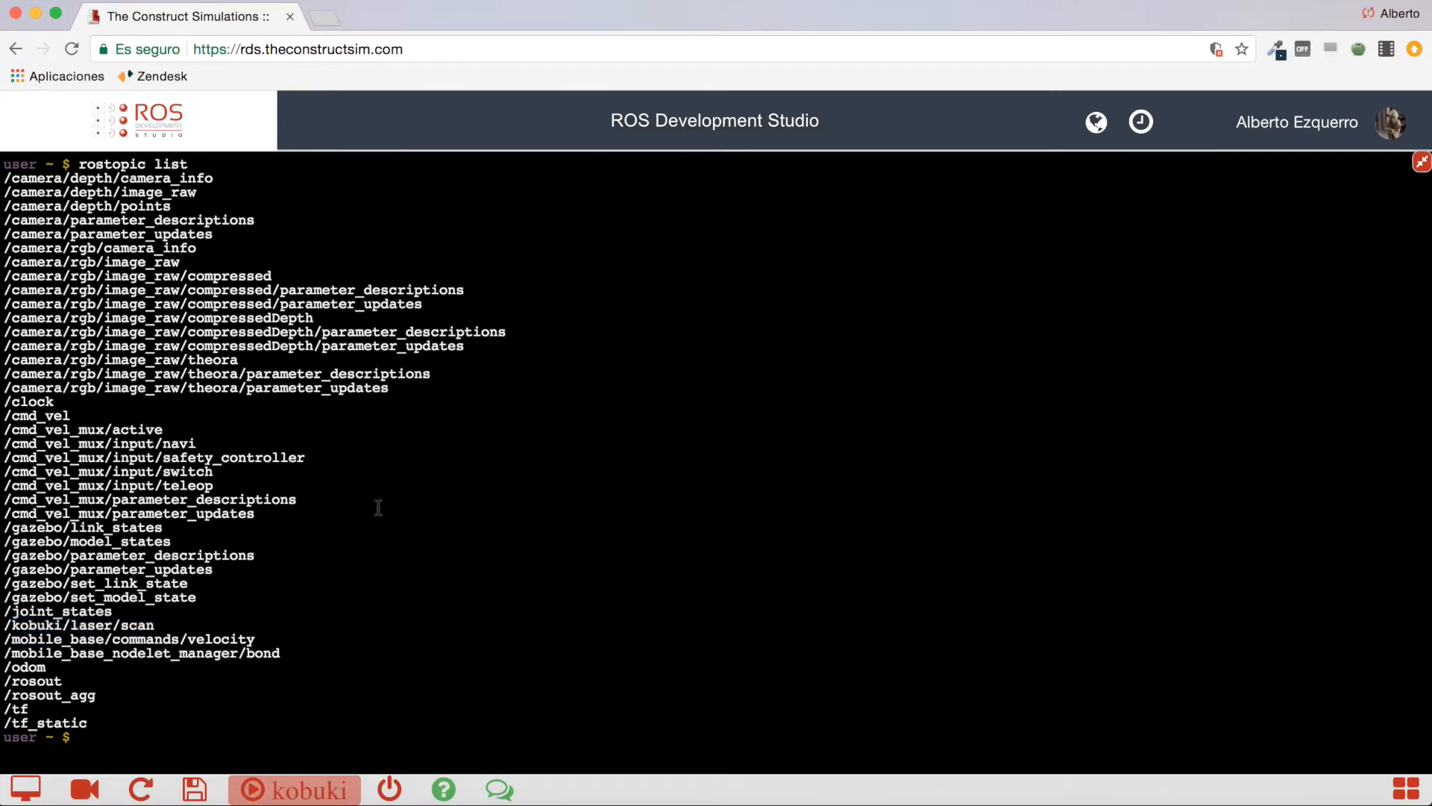
text(rostopic)
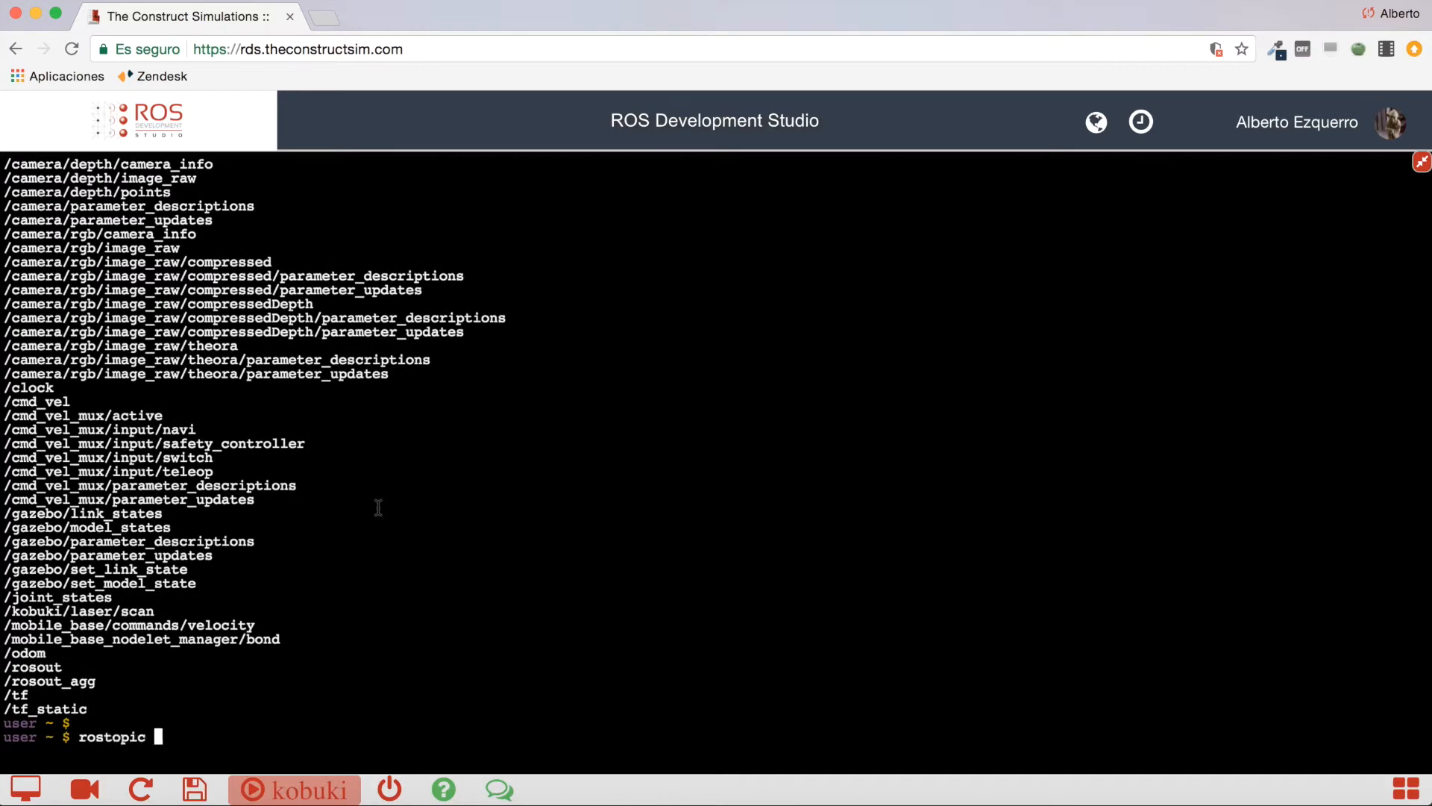
text(echo)
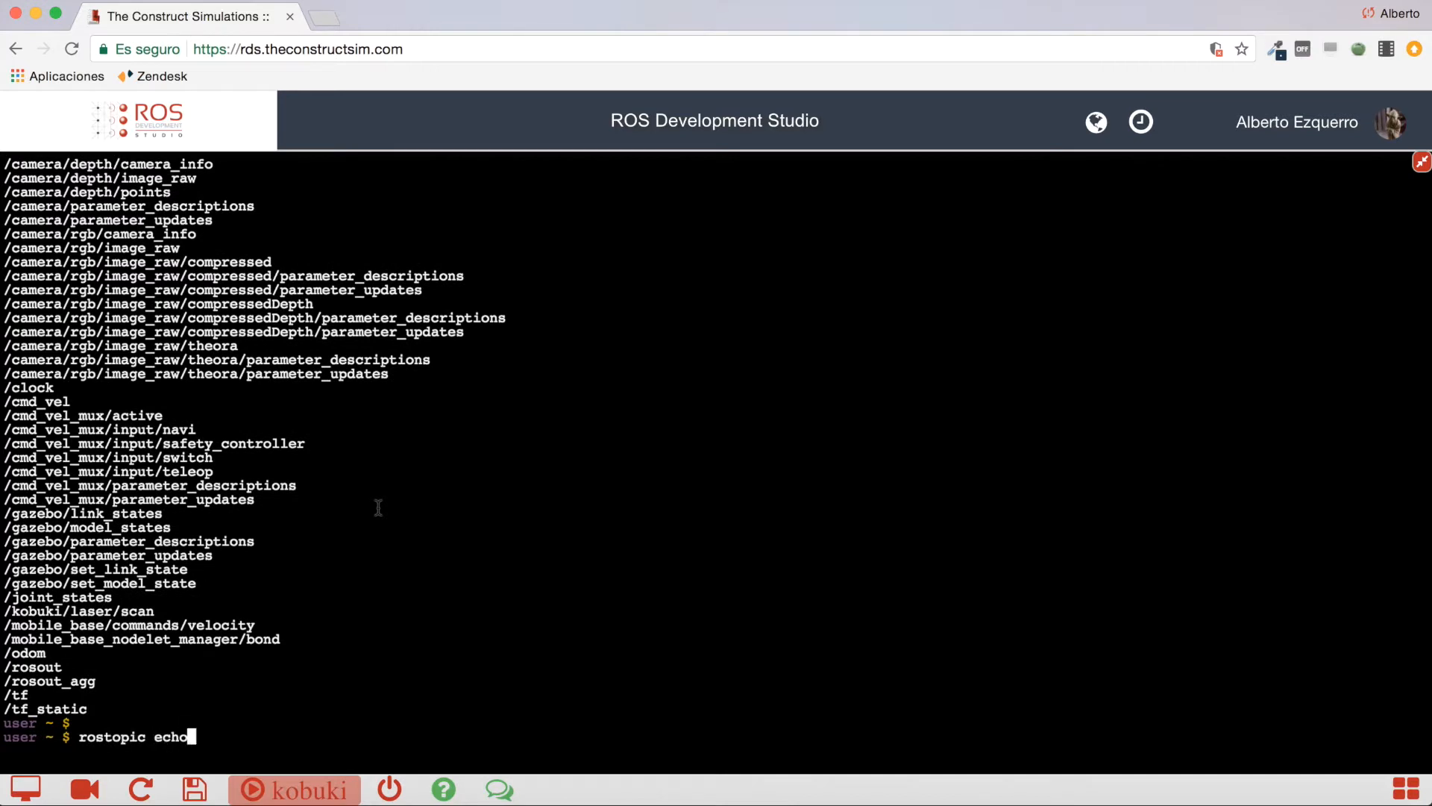
text(/)
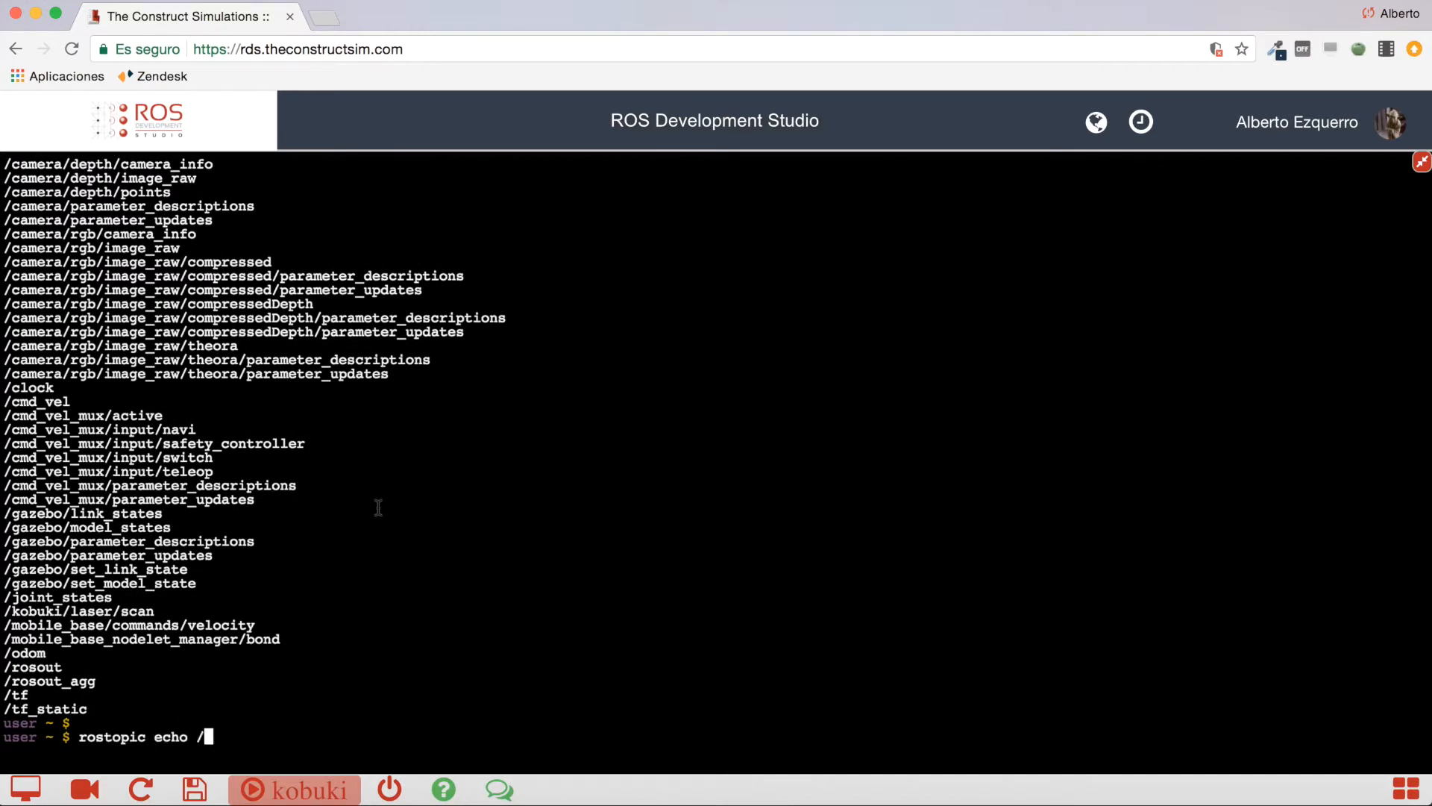
text(kobuki/l)
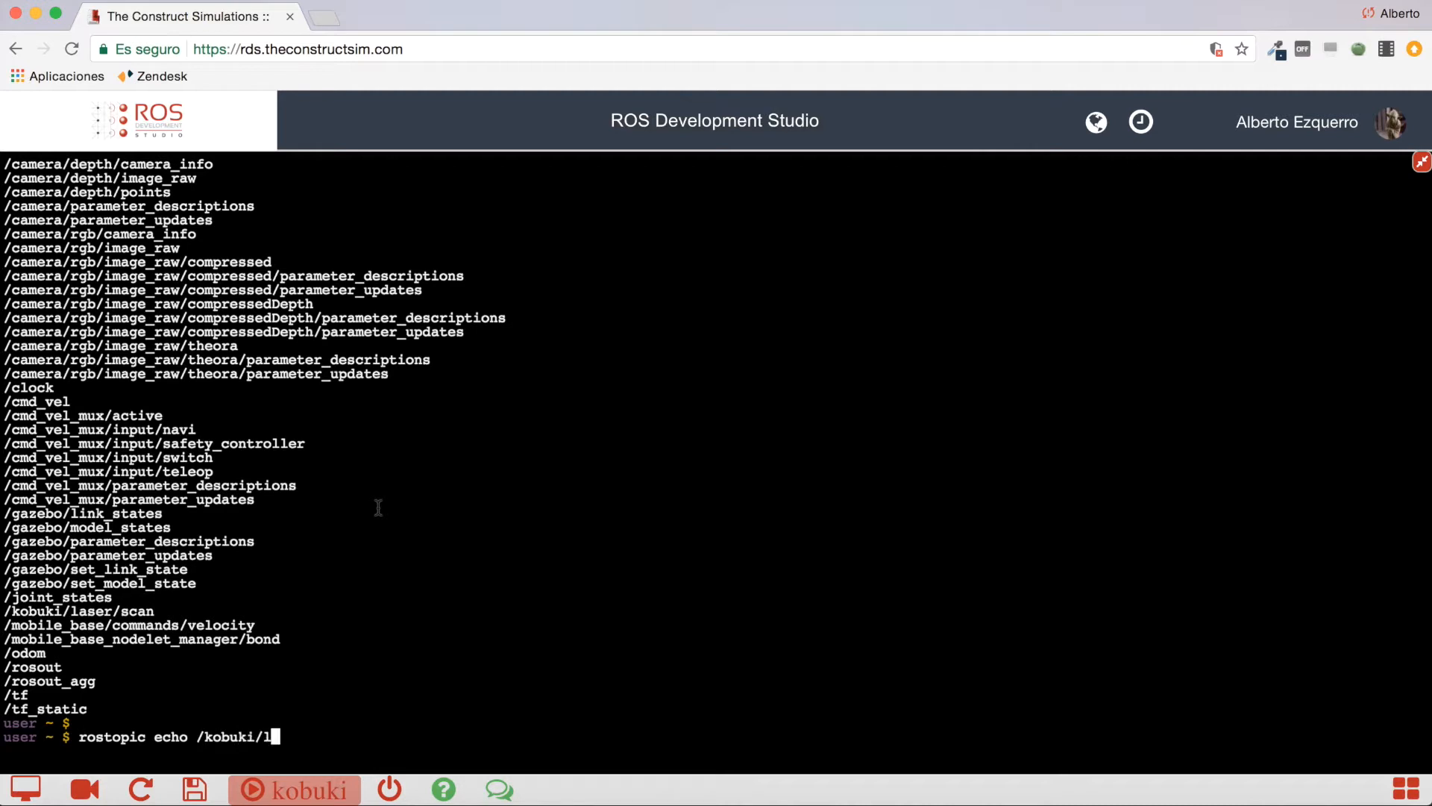
text(aser/scan -)
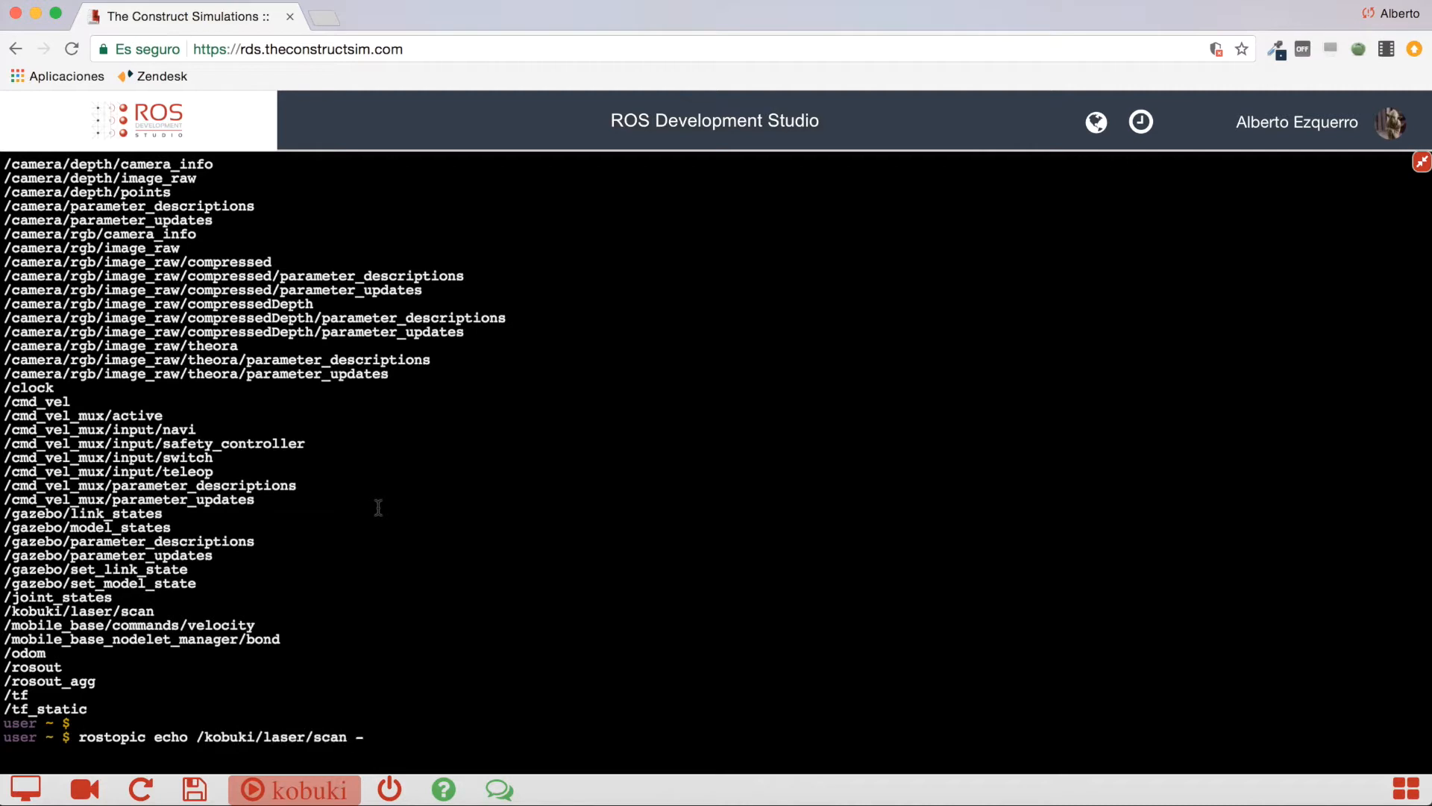
text(n1)
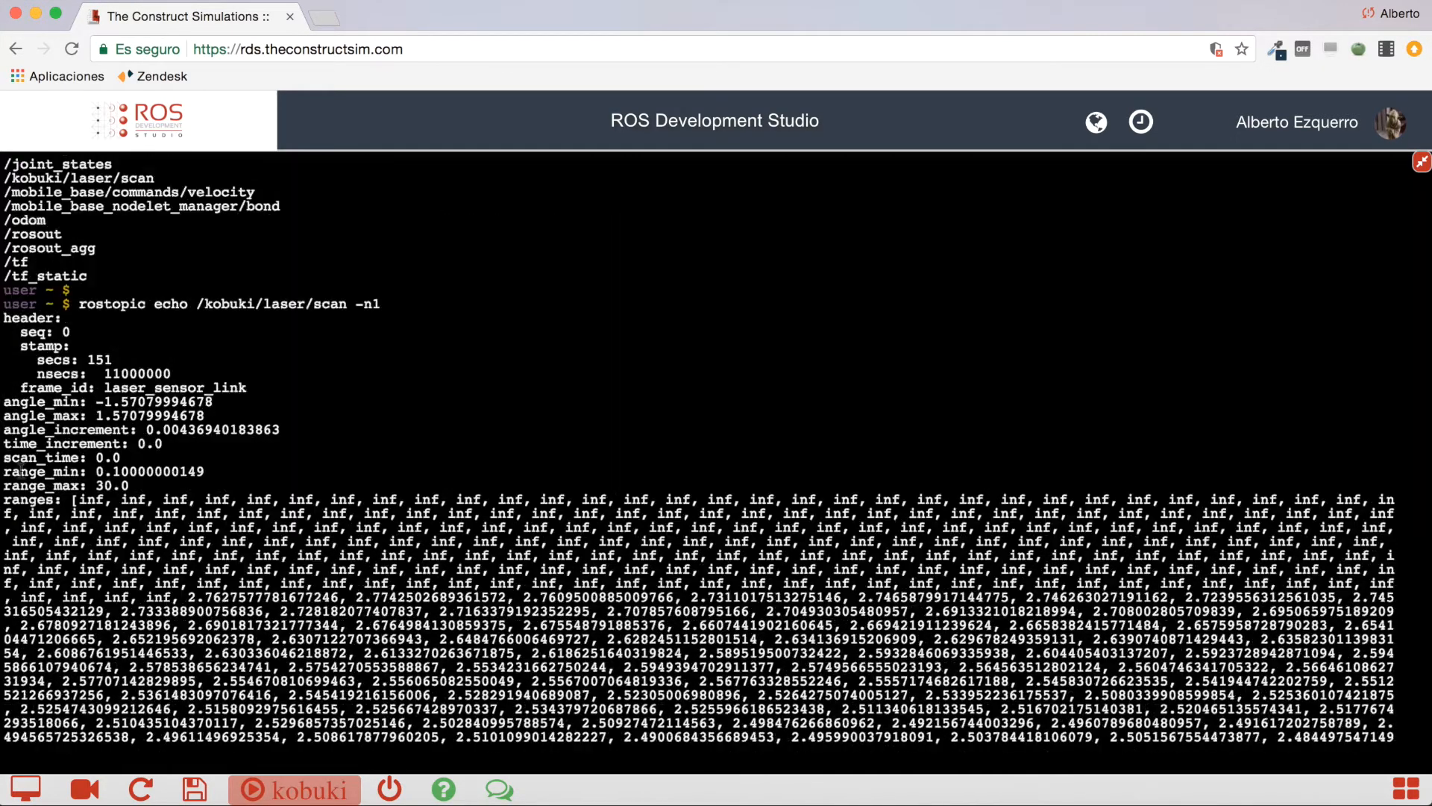
Step: Scroll through the echoed scan, highlight the ranges field, and return to the split layout
scroll(down, 3)
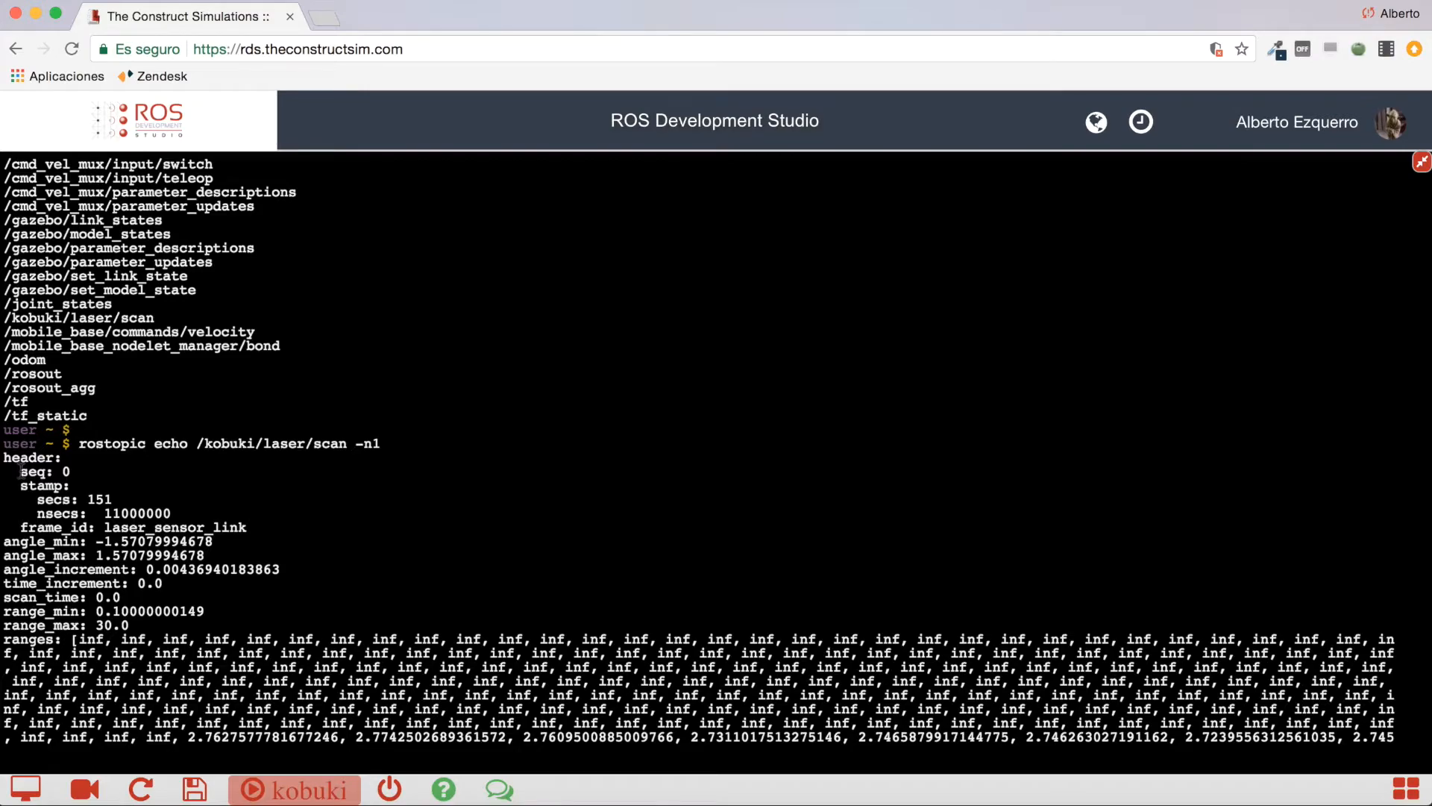
scroll(down, 3)
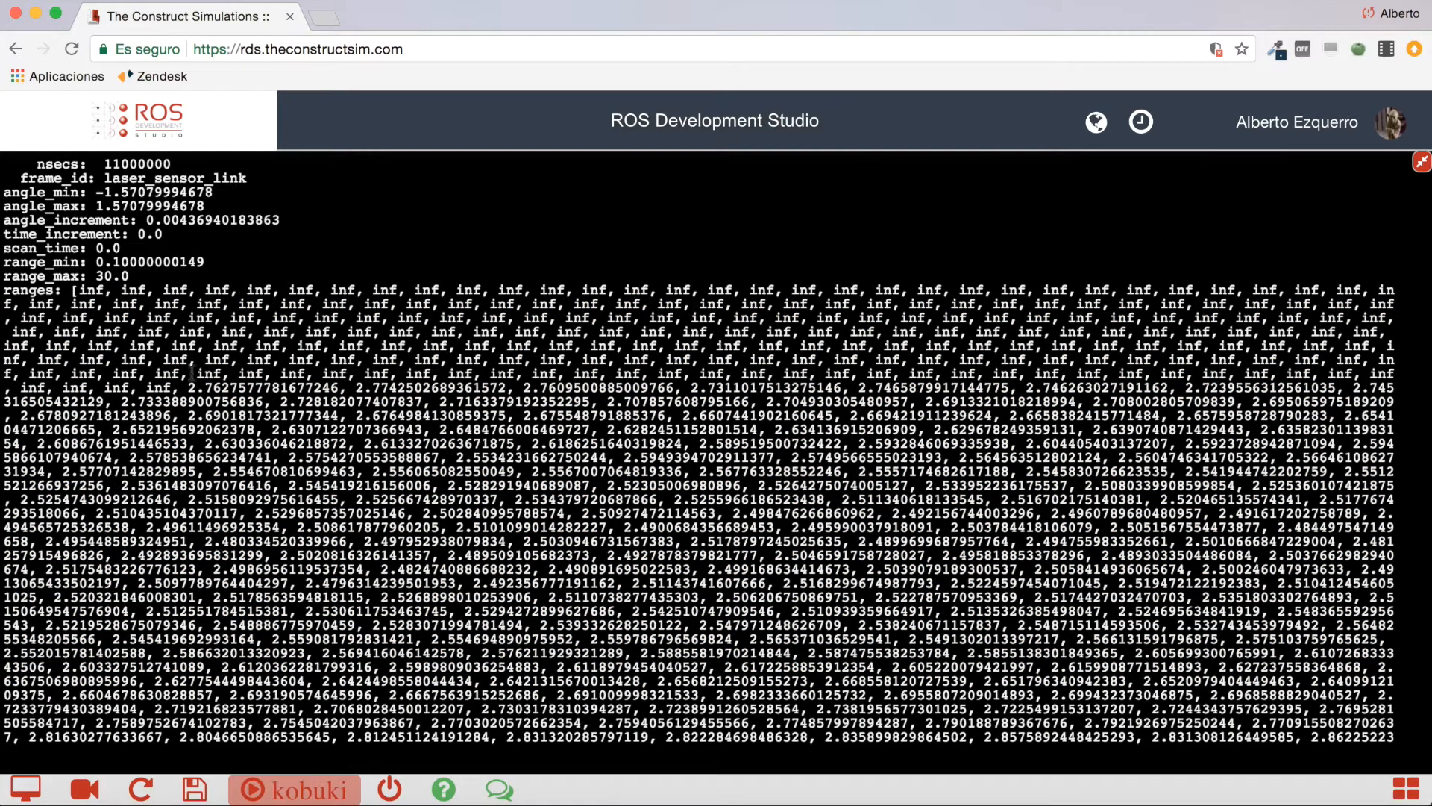
drag(177, 388, 703, 612)
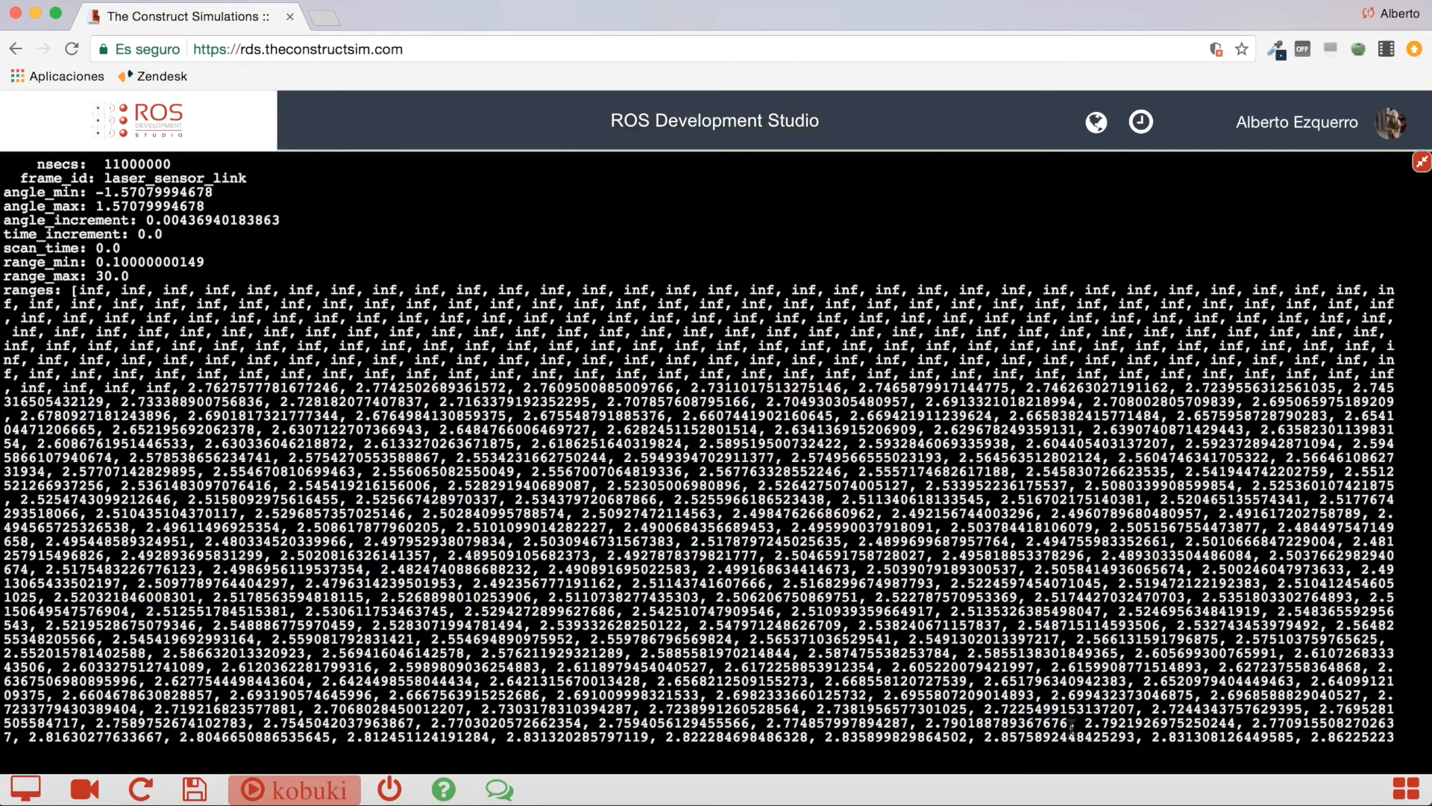
scroll(down, 3)
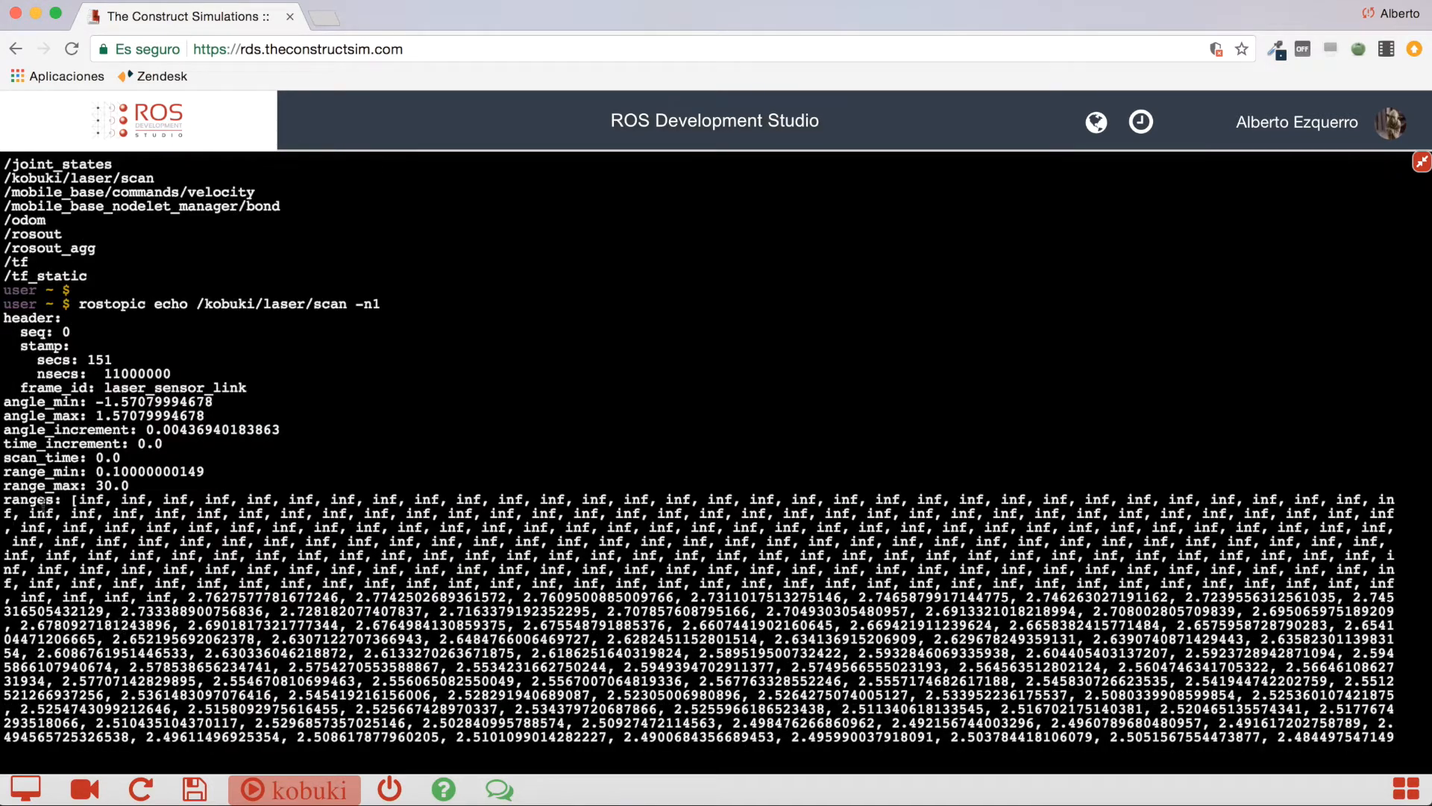
double_click(32, 500)
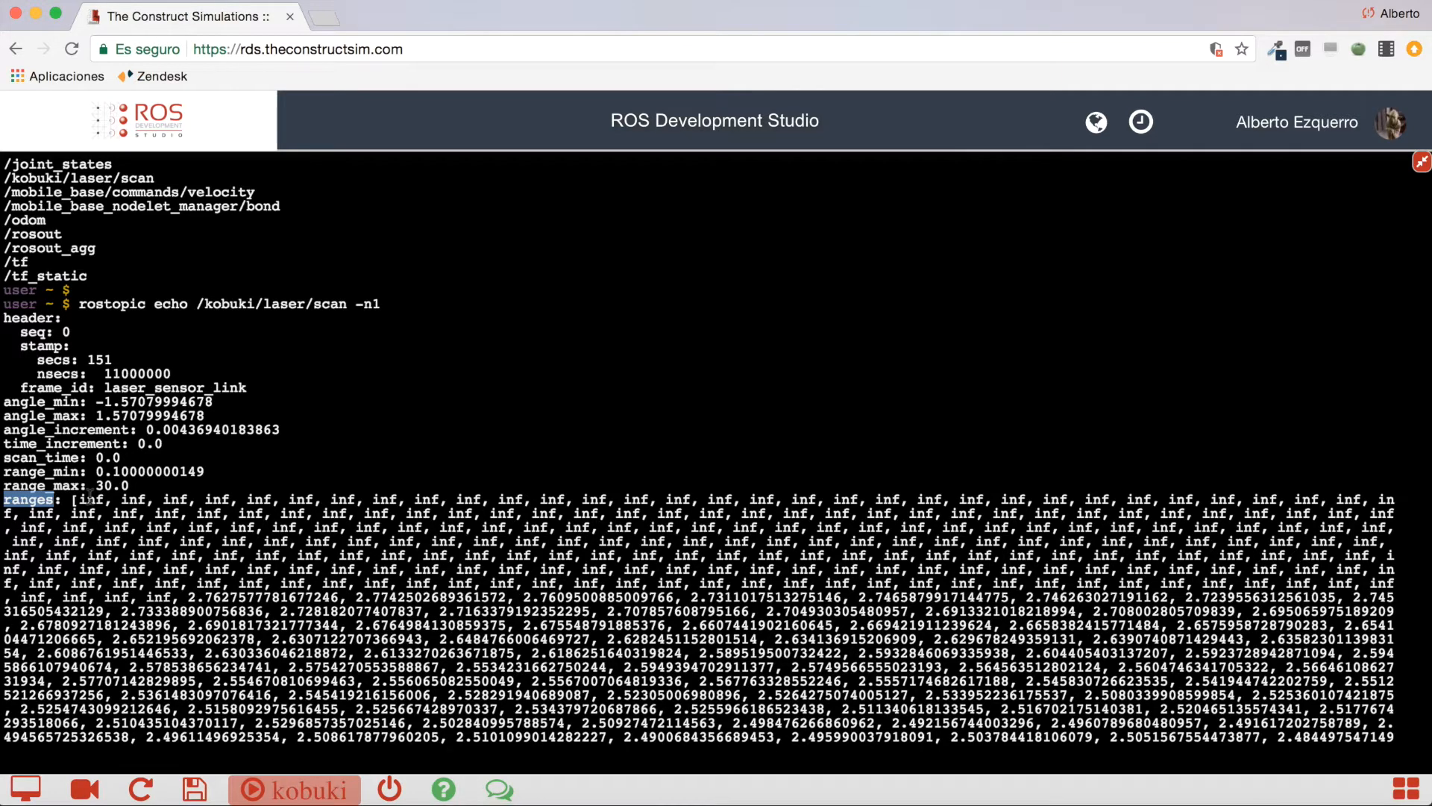
click(1421, 161)
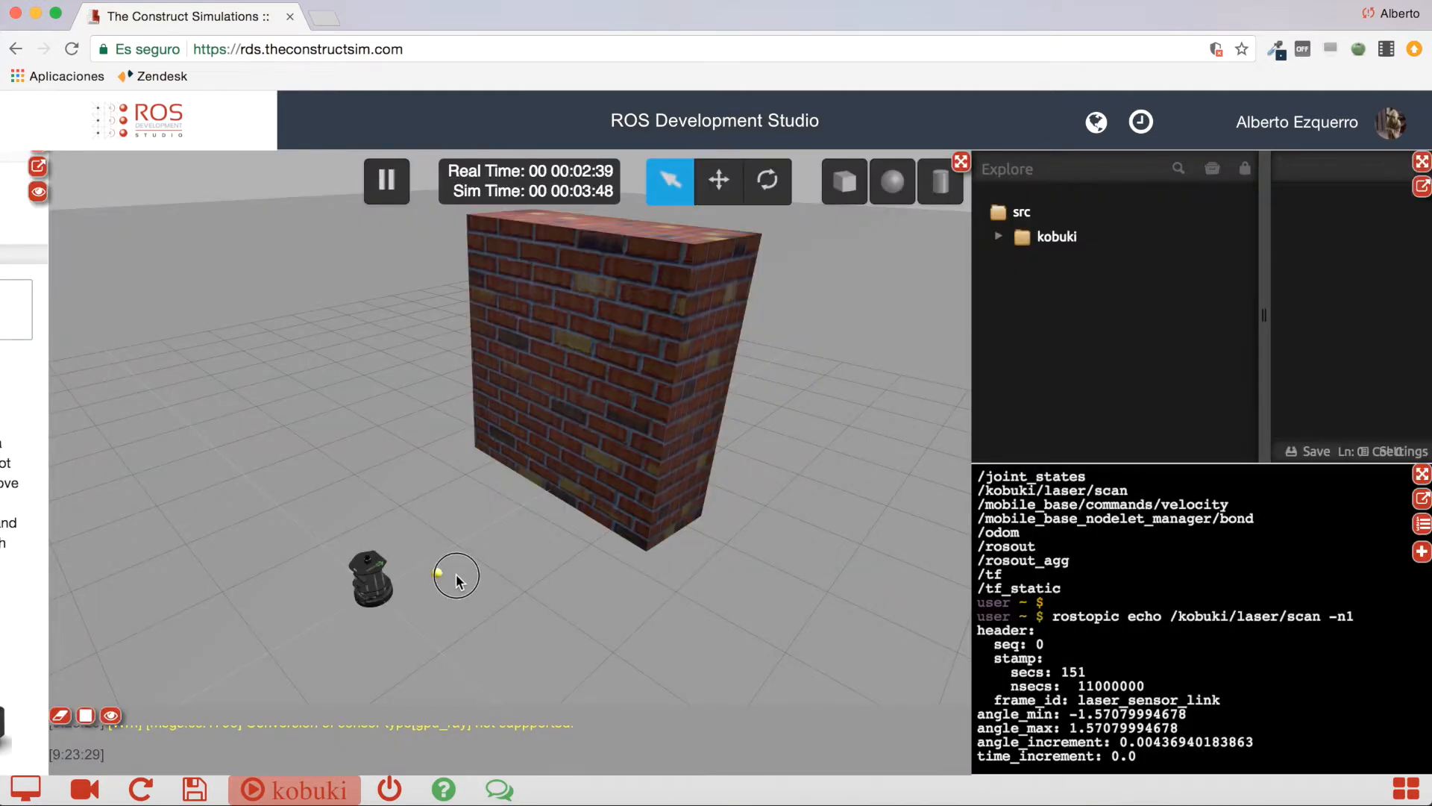
drag(456, 575, 567, 564)
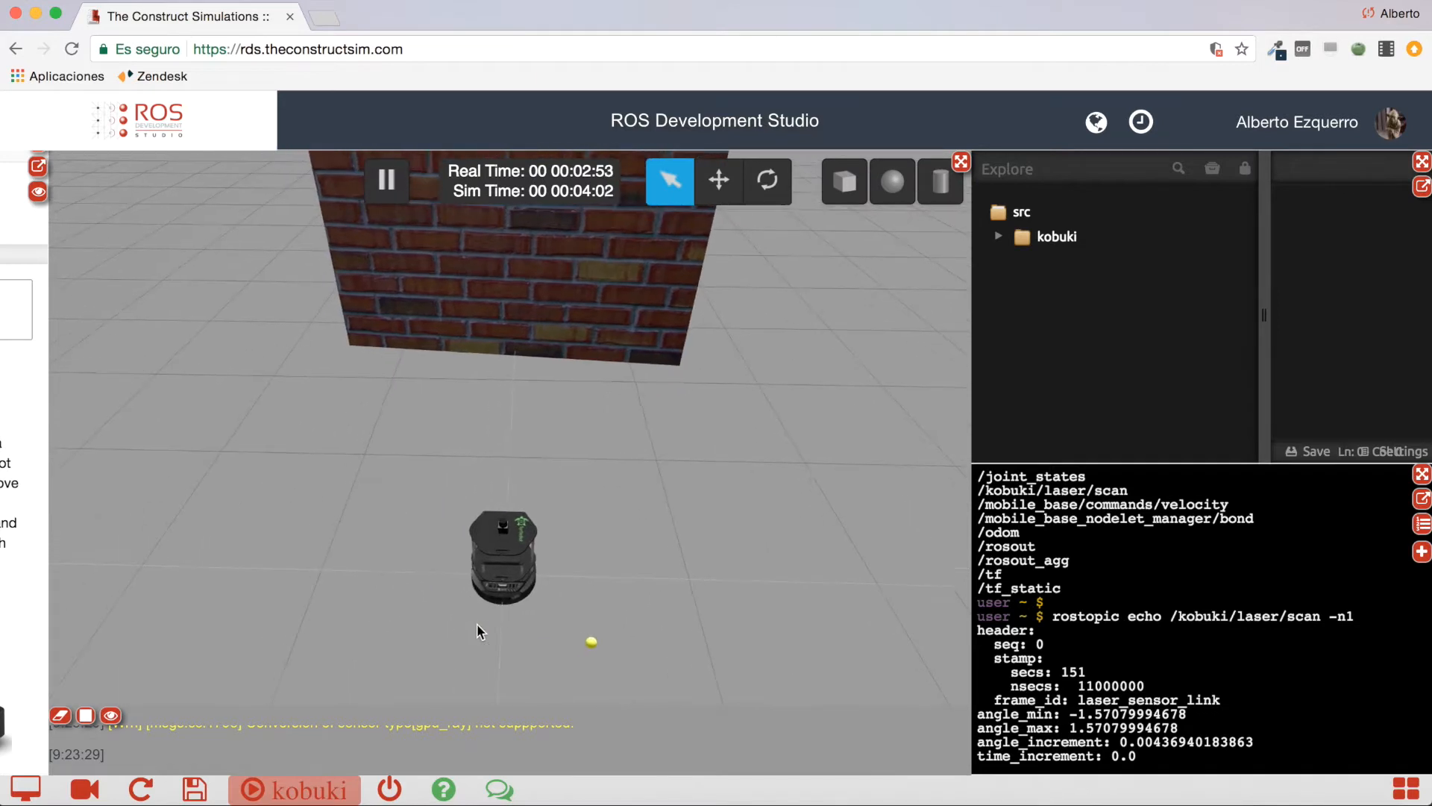
drag(481, 631, 343, 635)
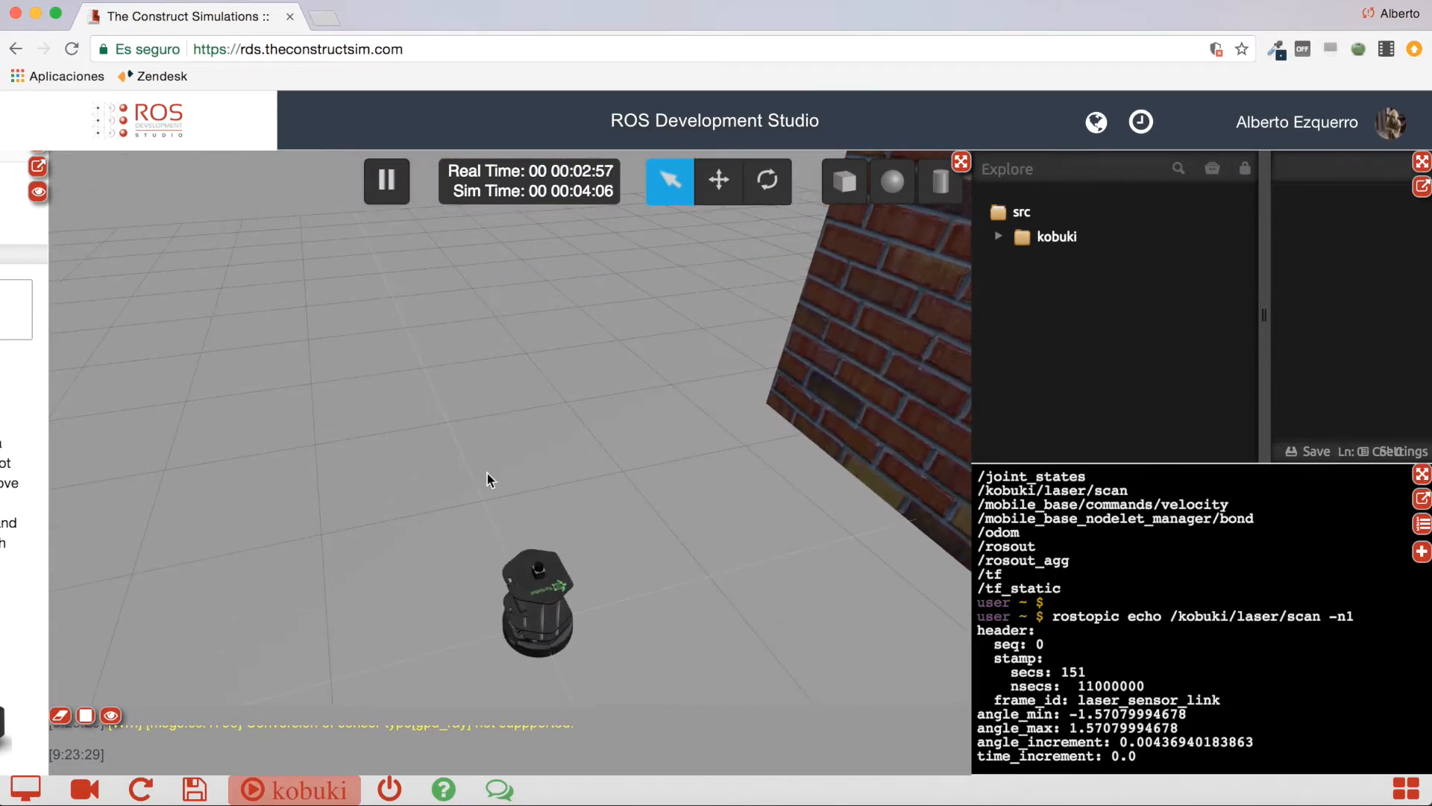
mouse_move(475, 380)
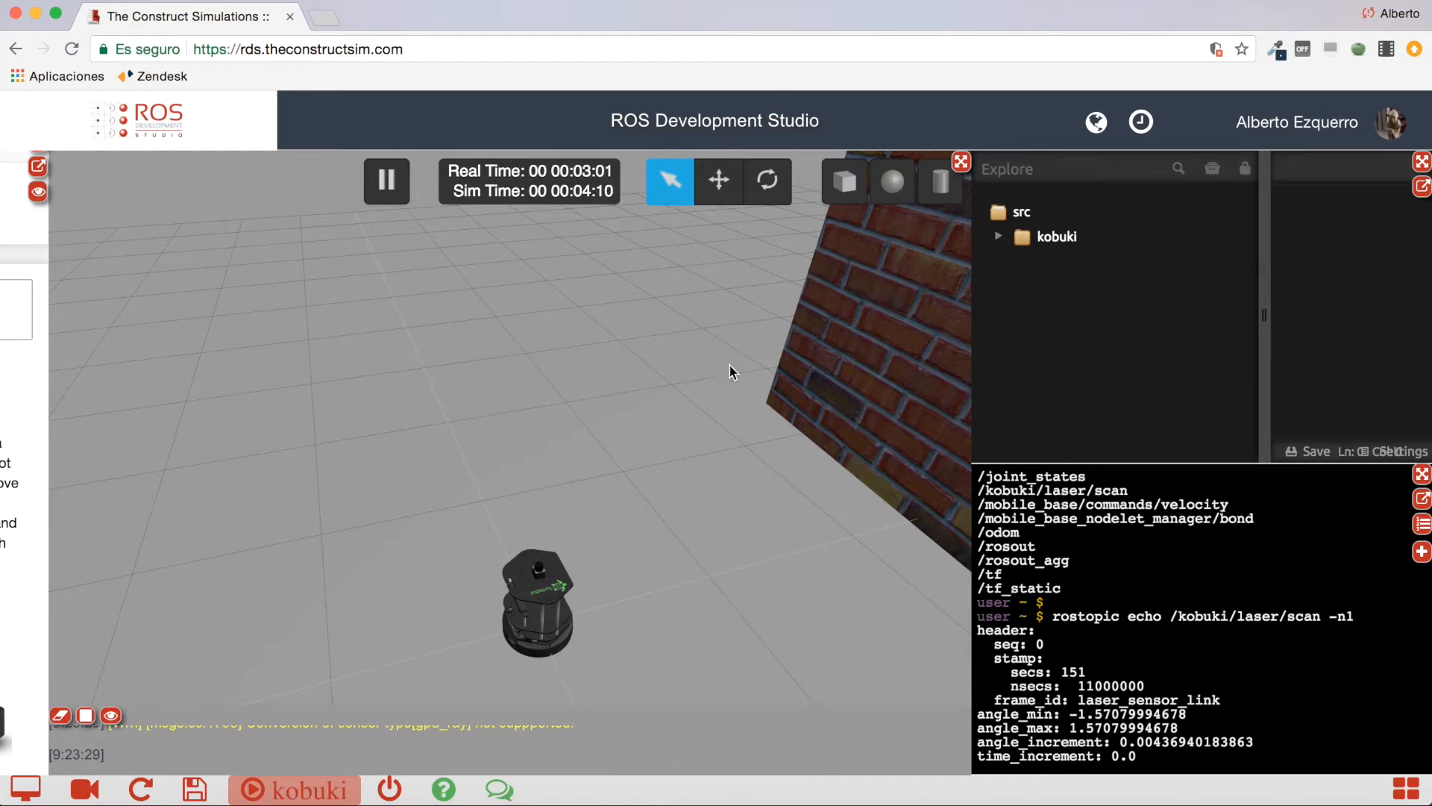
mouse_move(885, 672)
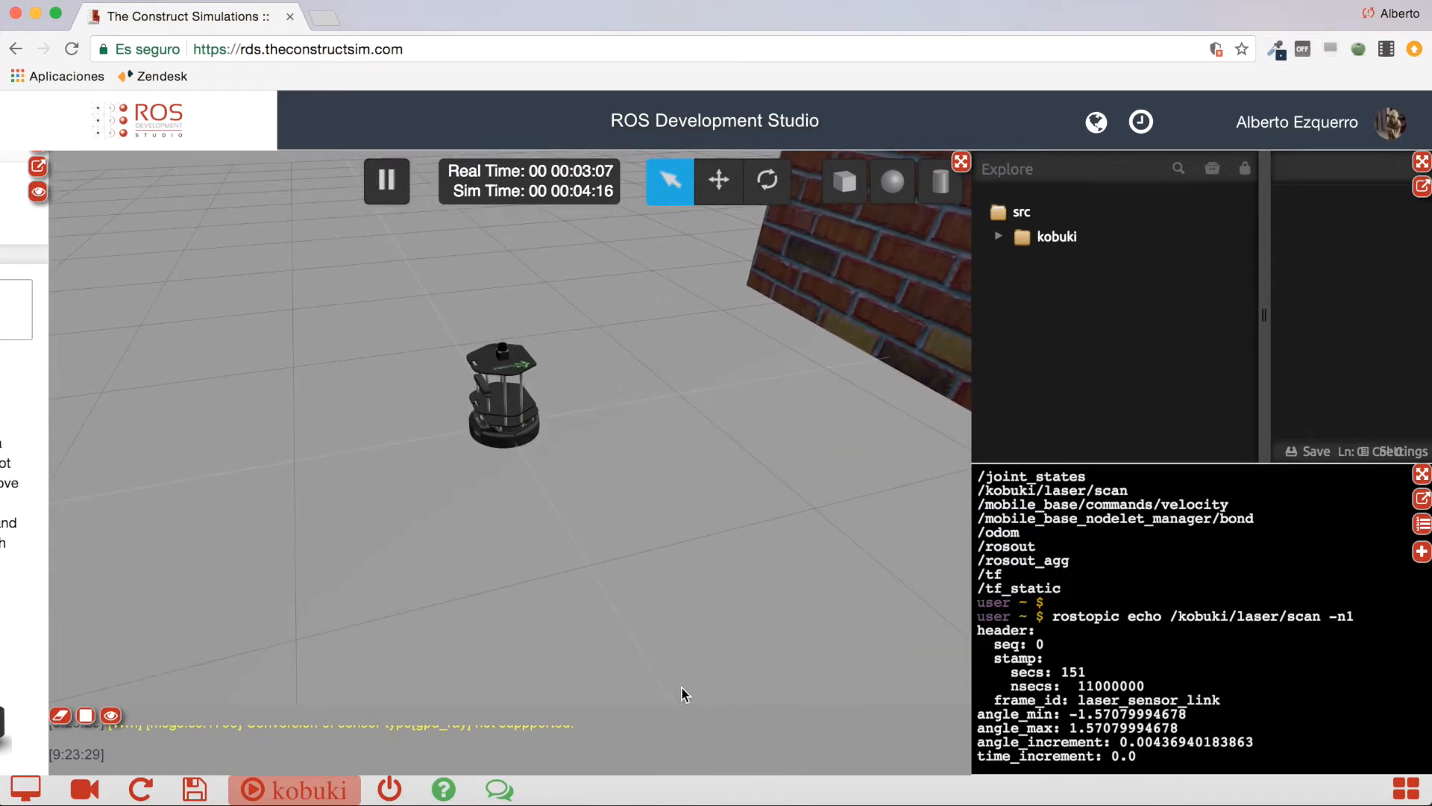
mouse_move(483, 306)
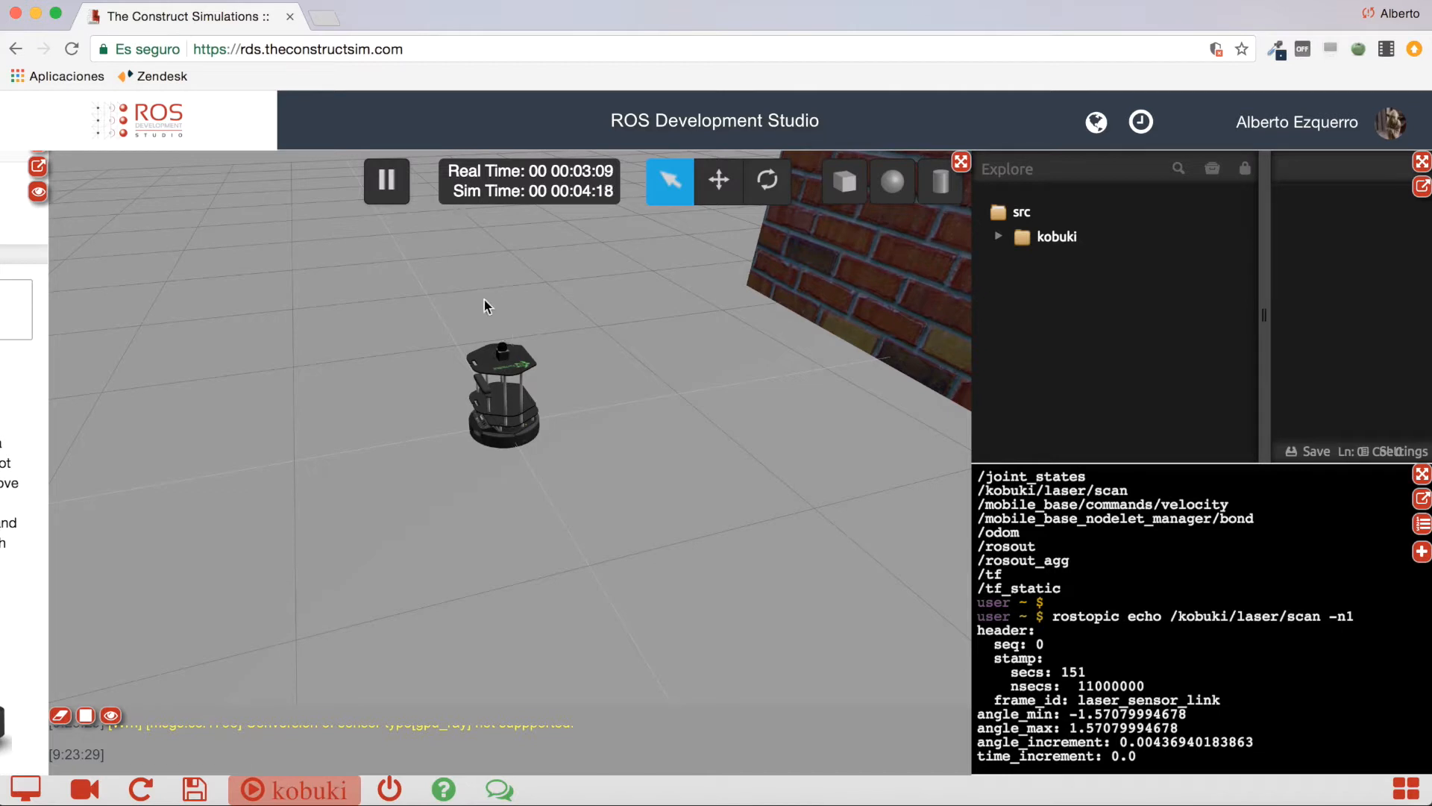
mouse_move(448, 250)
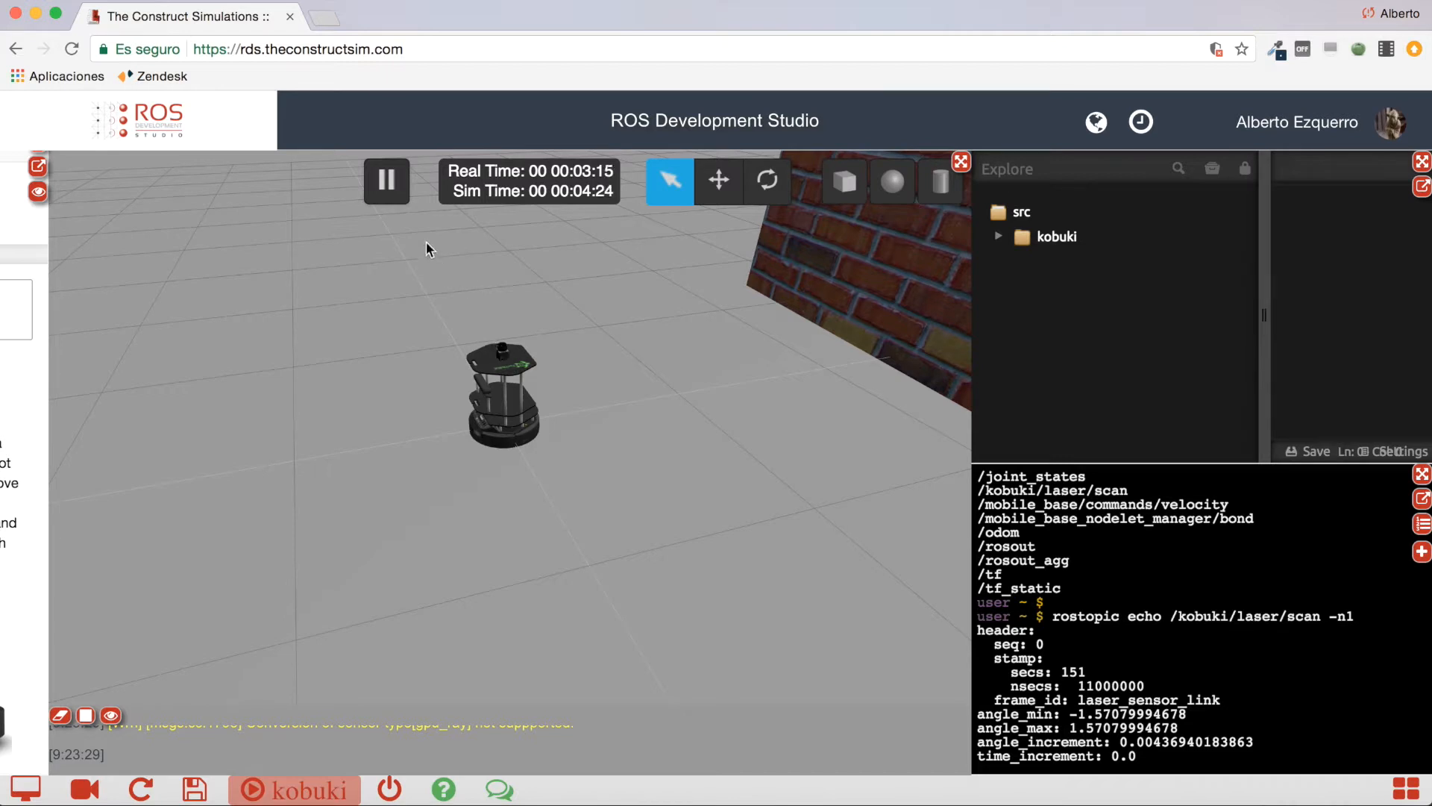
mouse_move(539, 322)
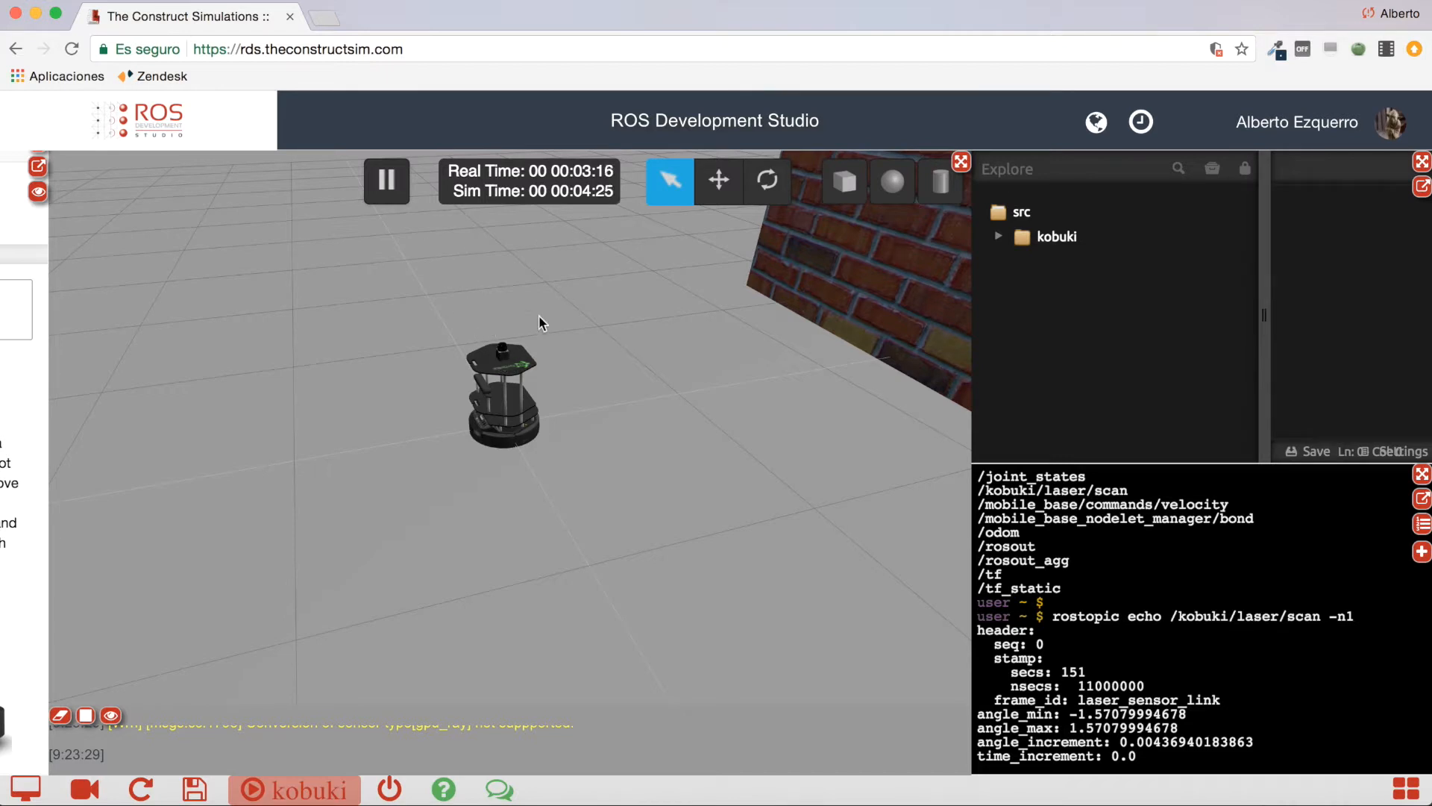
mouse_move(713, 392)
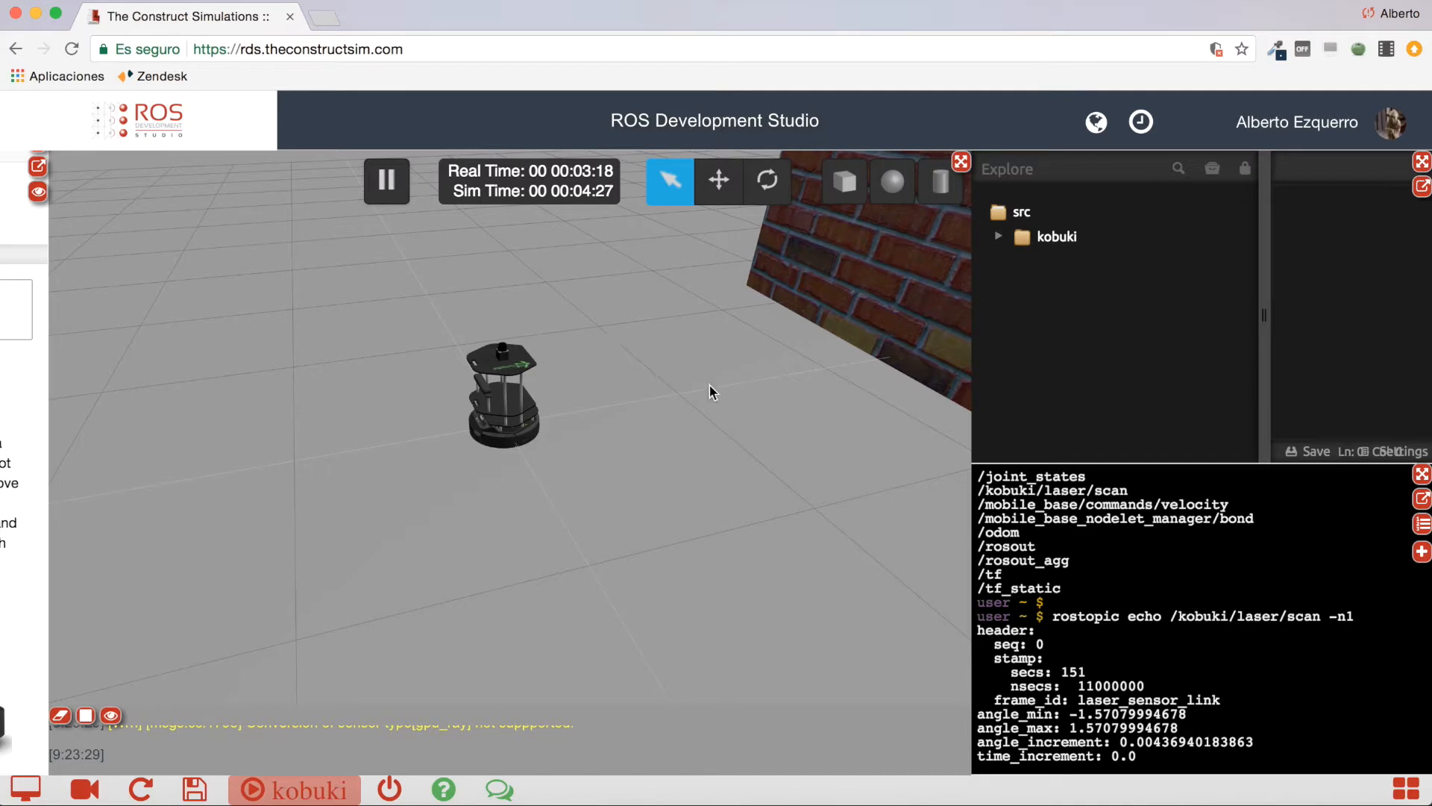
mouse_move(534, 384)
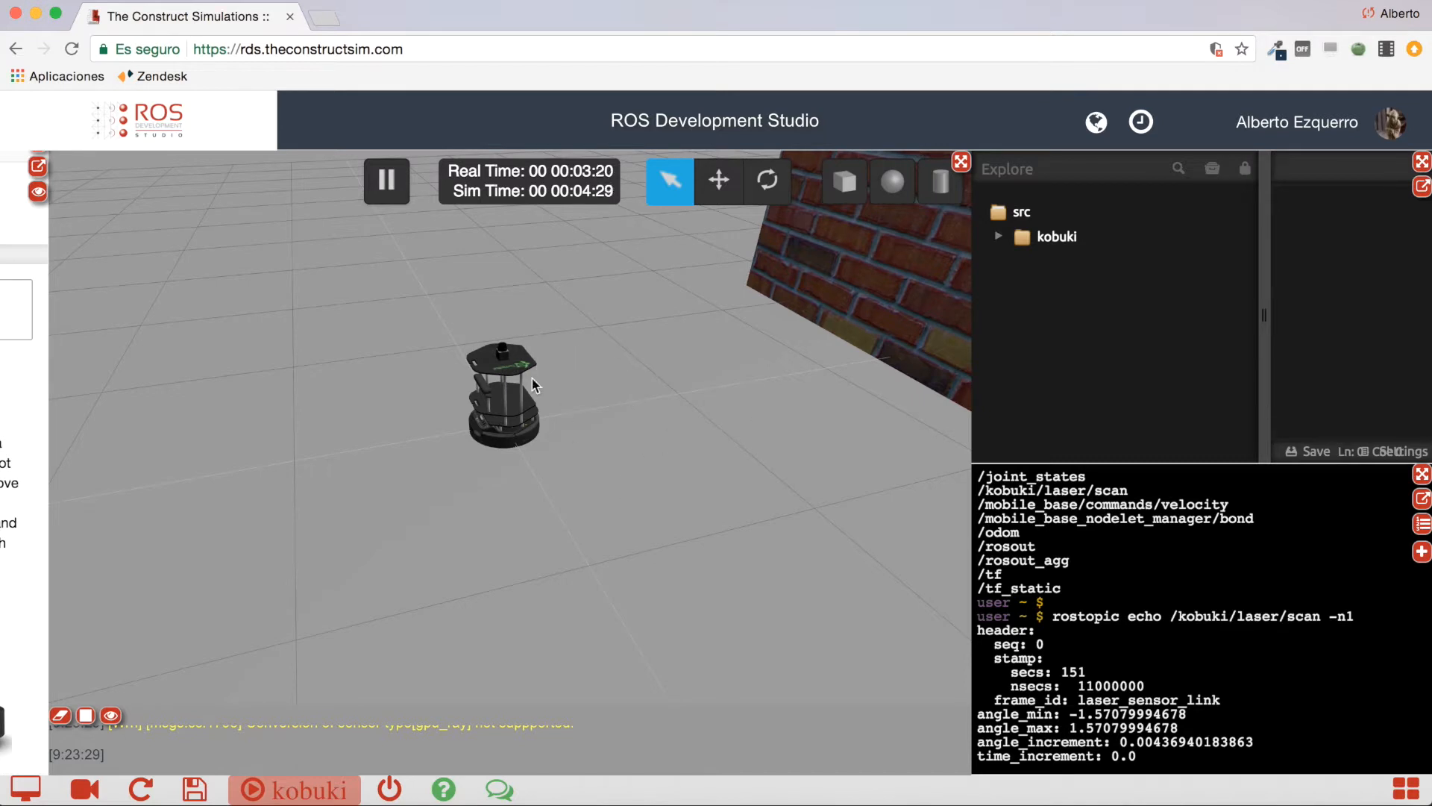
mouse_move(601, 486)
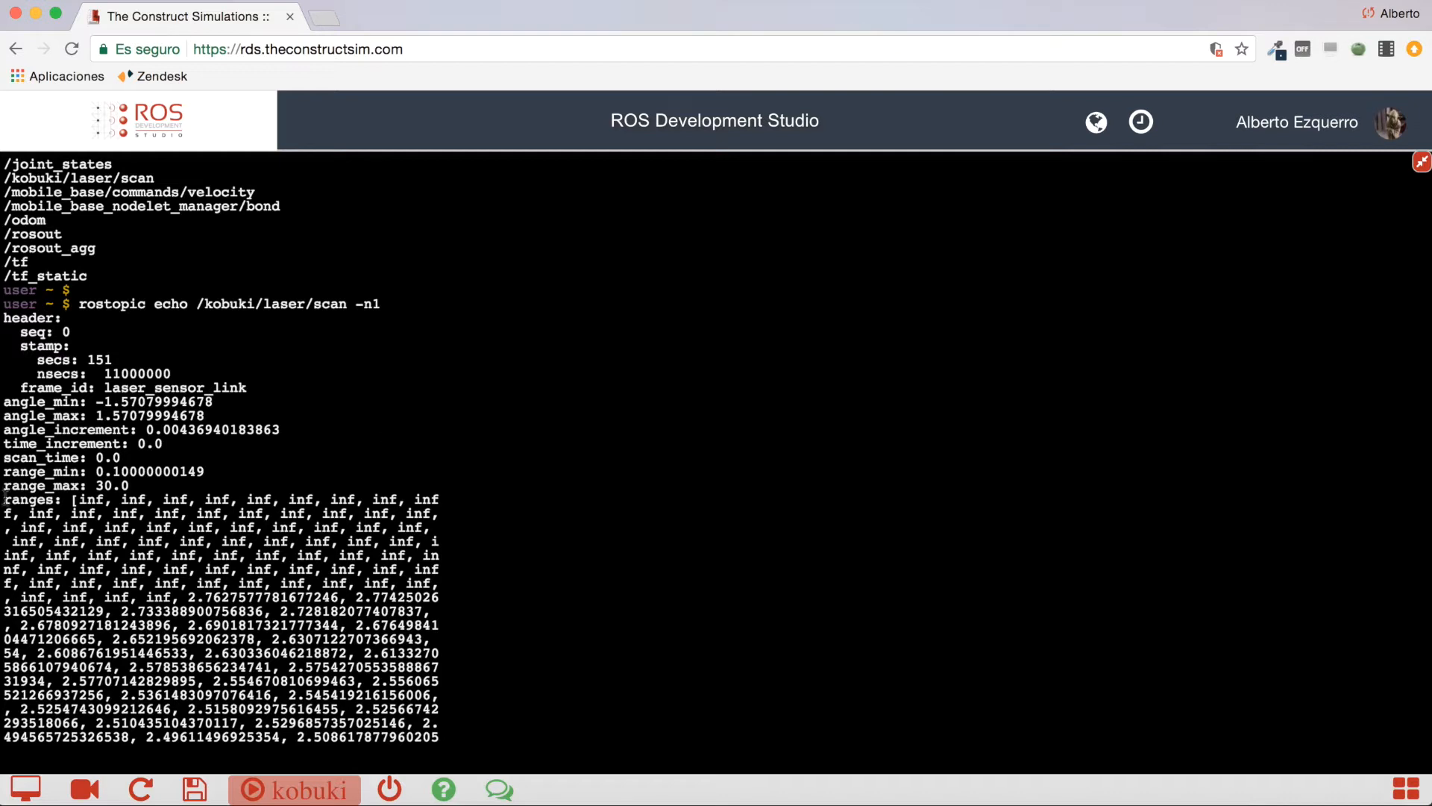
double_click(30, 500)
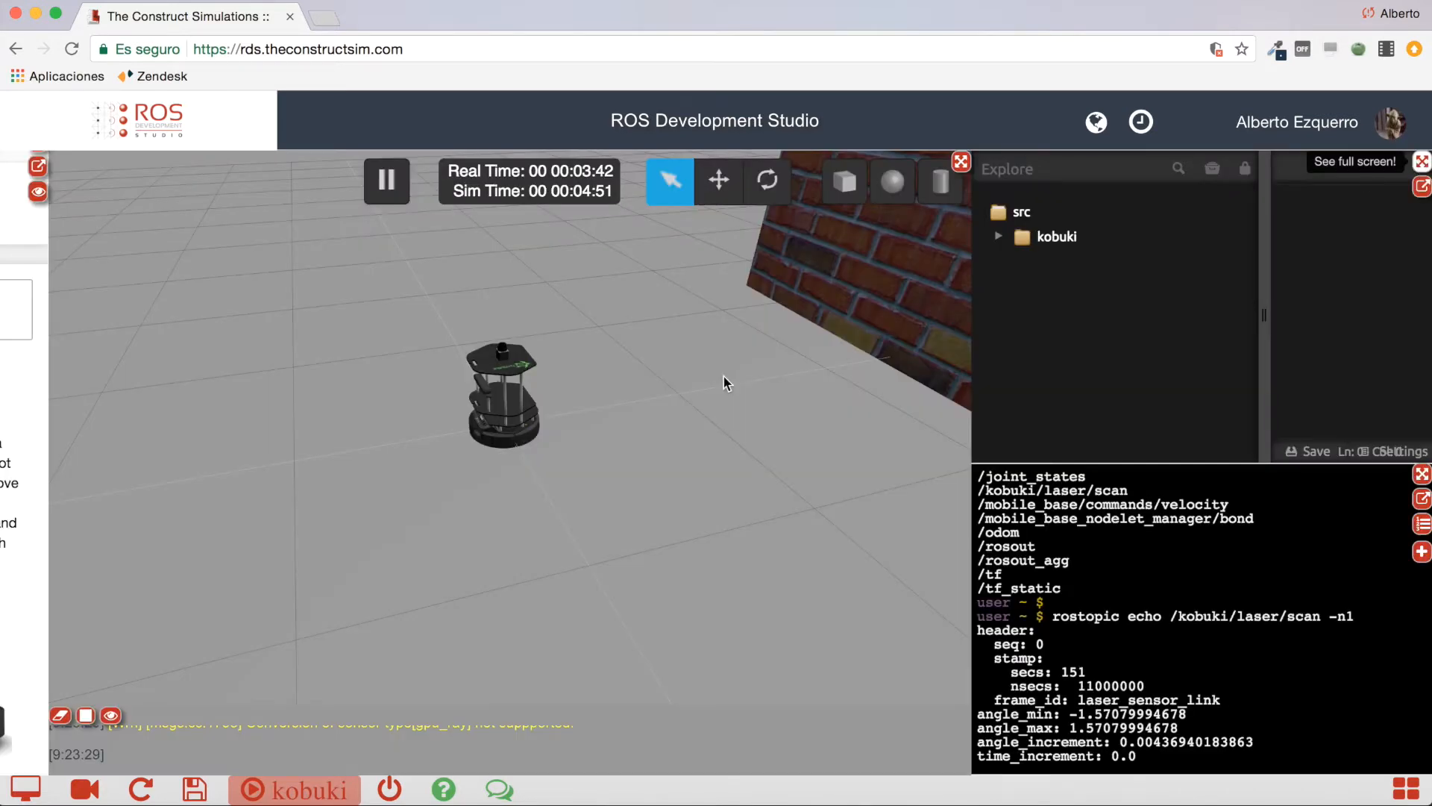
mouse_move(635, 585)
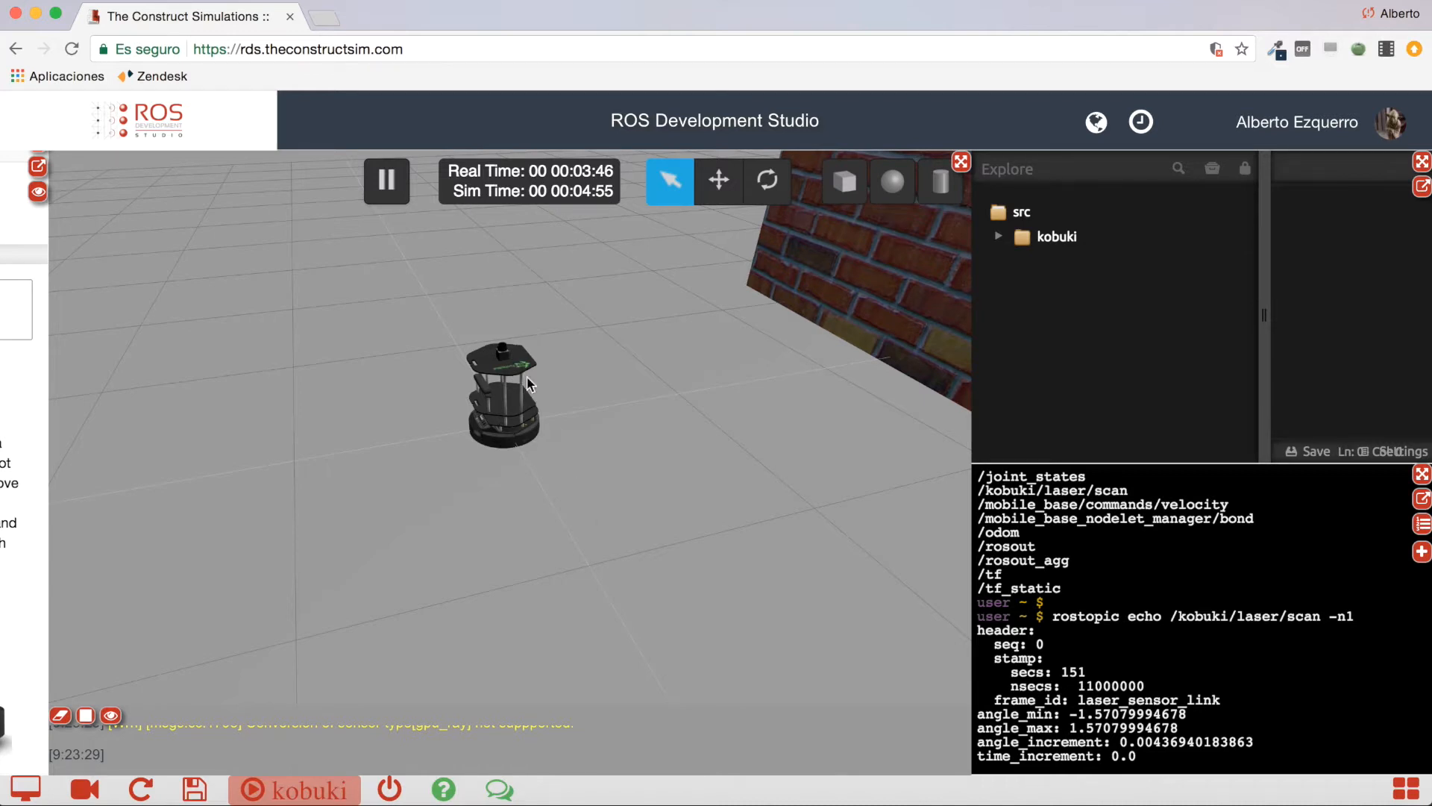
mouse_move(646, 588)
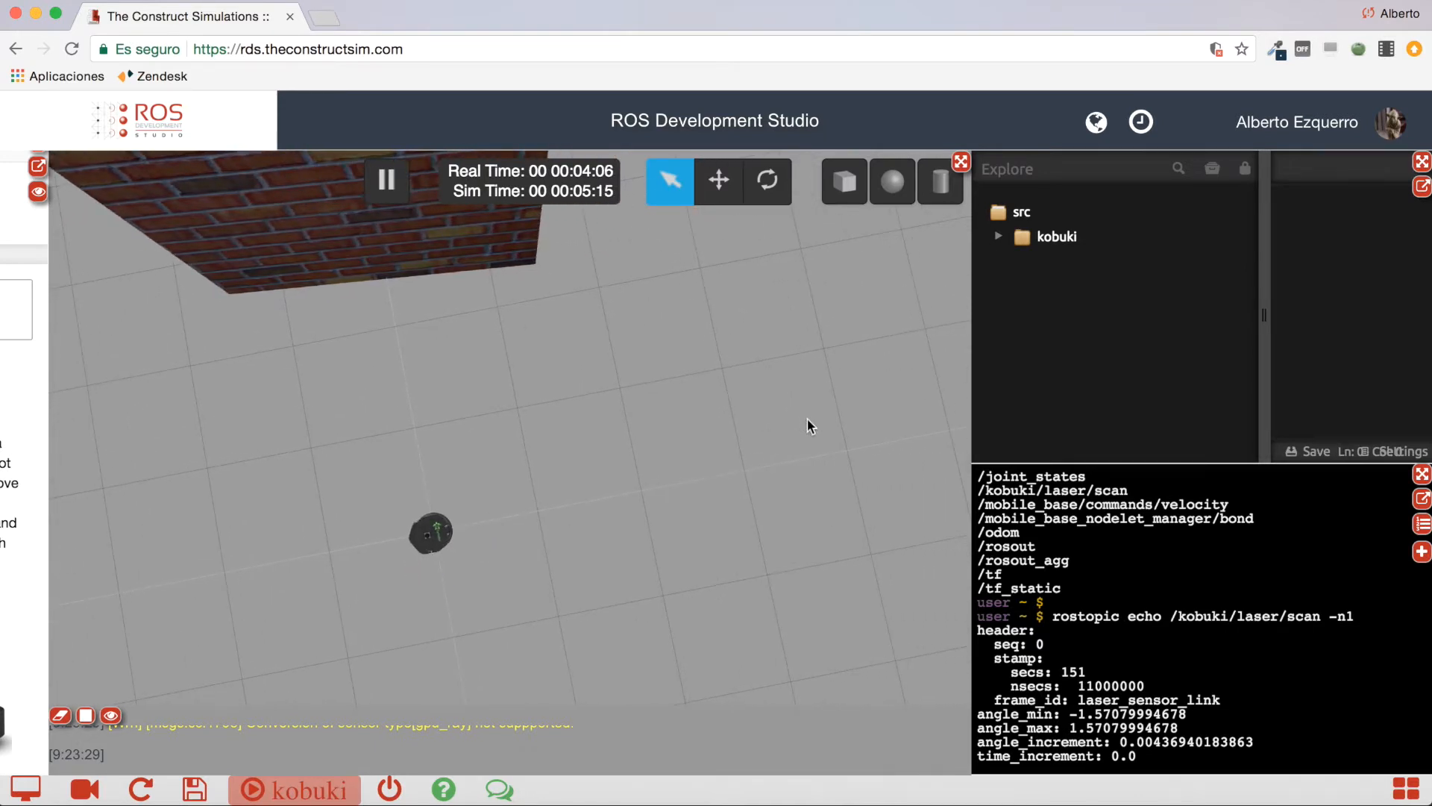
mouse_move(662, 254)
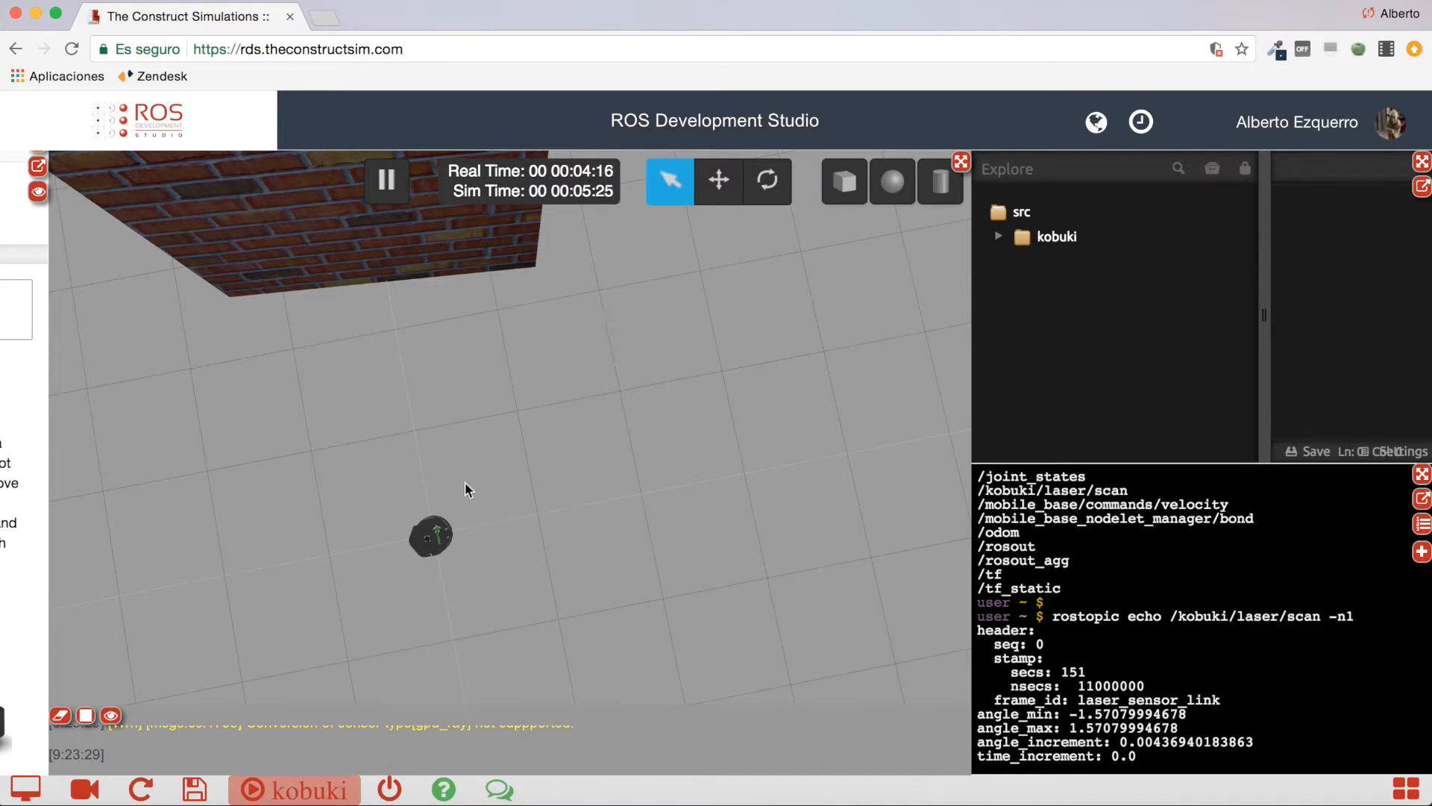
mouse_move(457, 523)
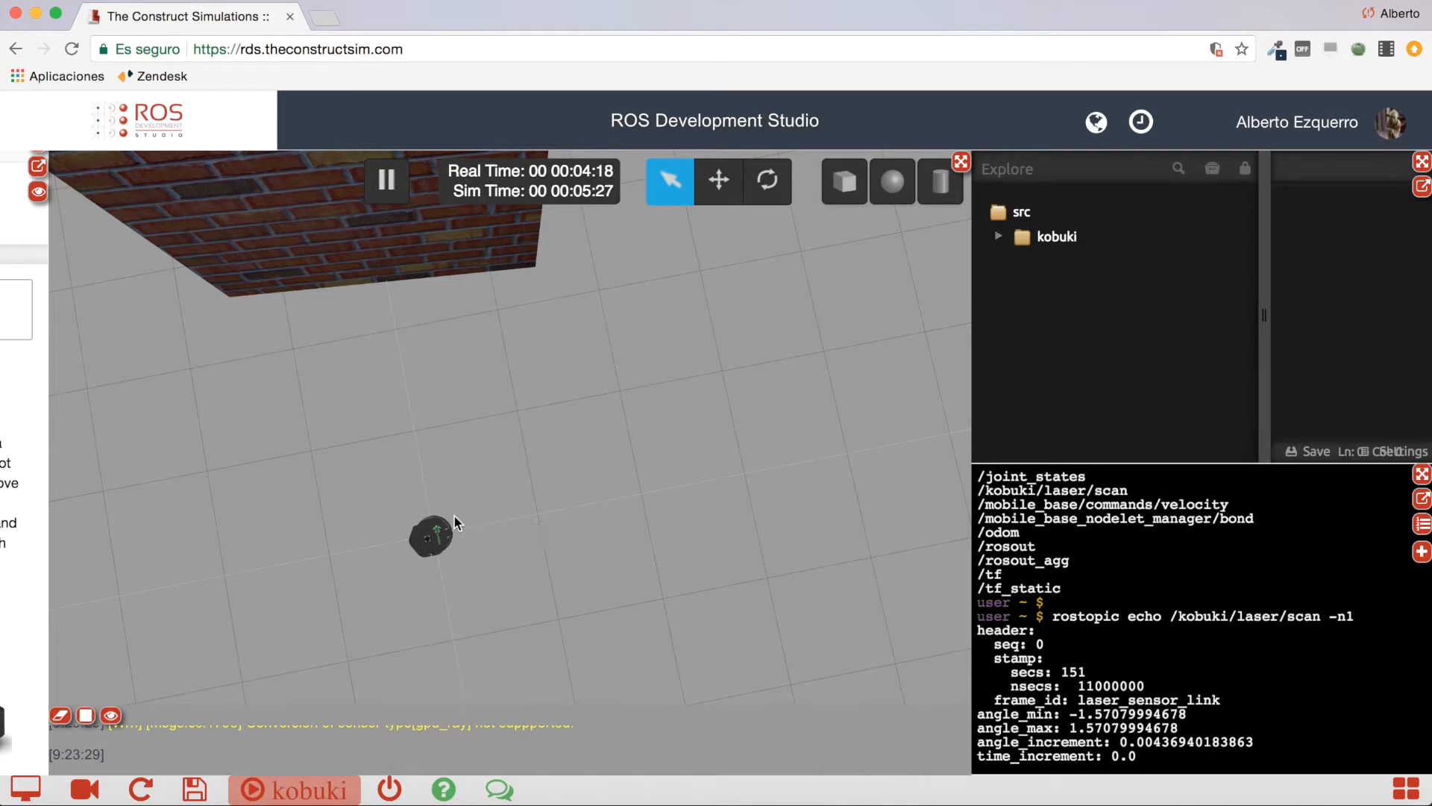
mouse_move(495, 473)
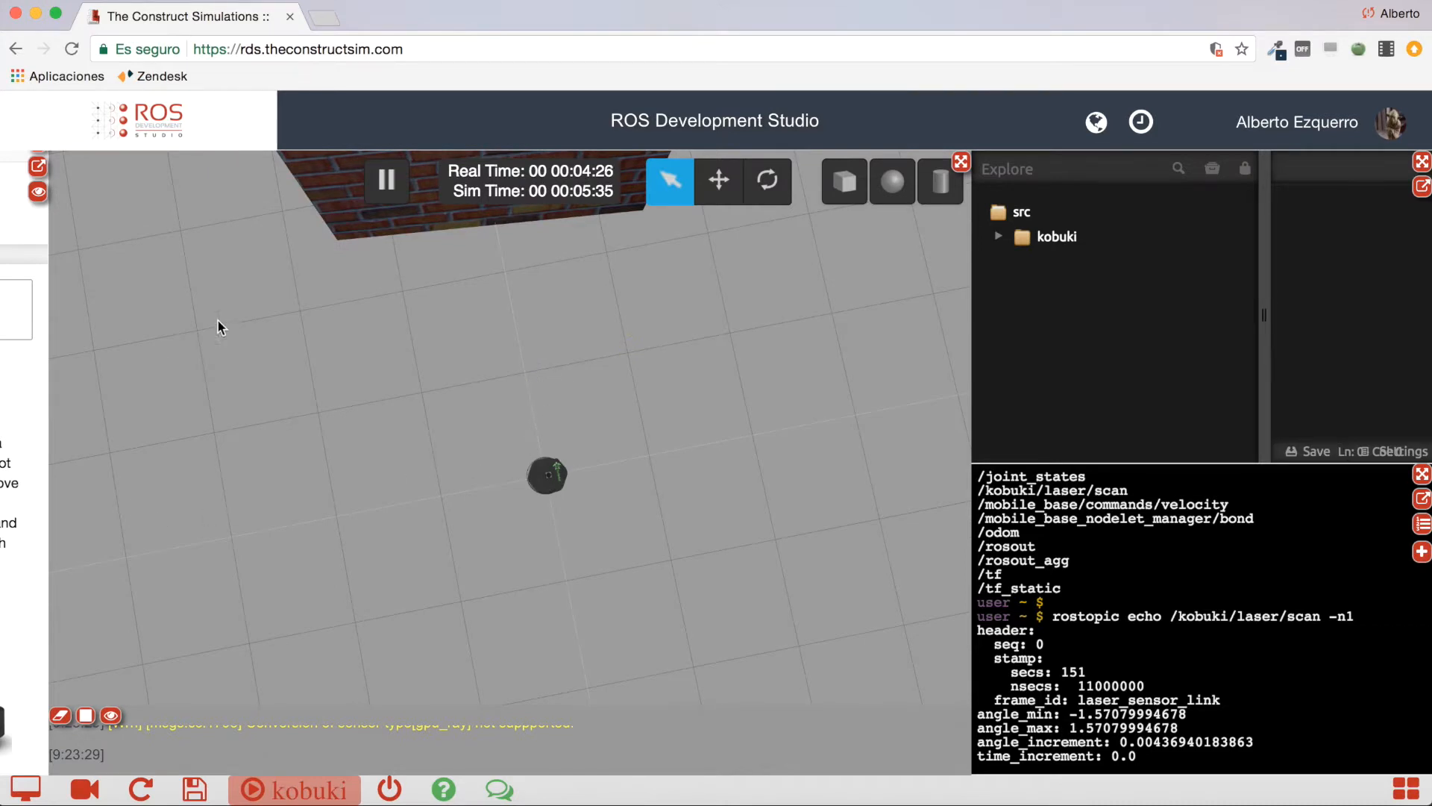
mouse_move(126, 495)
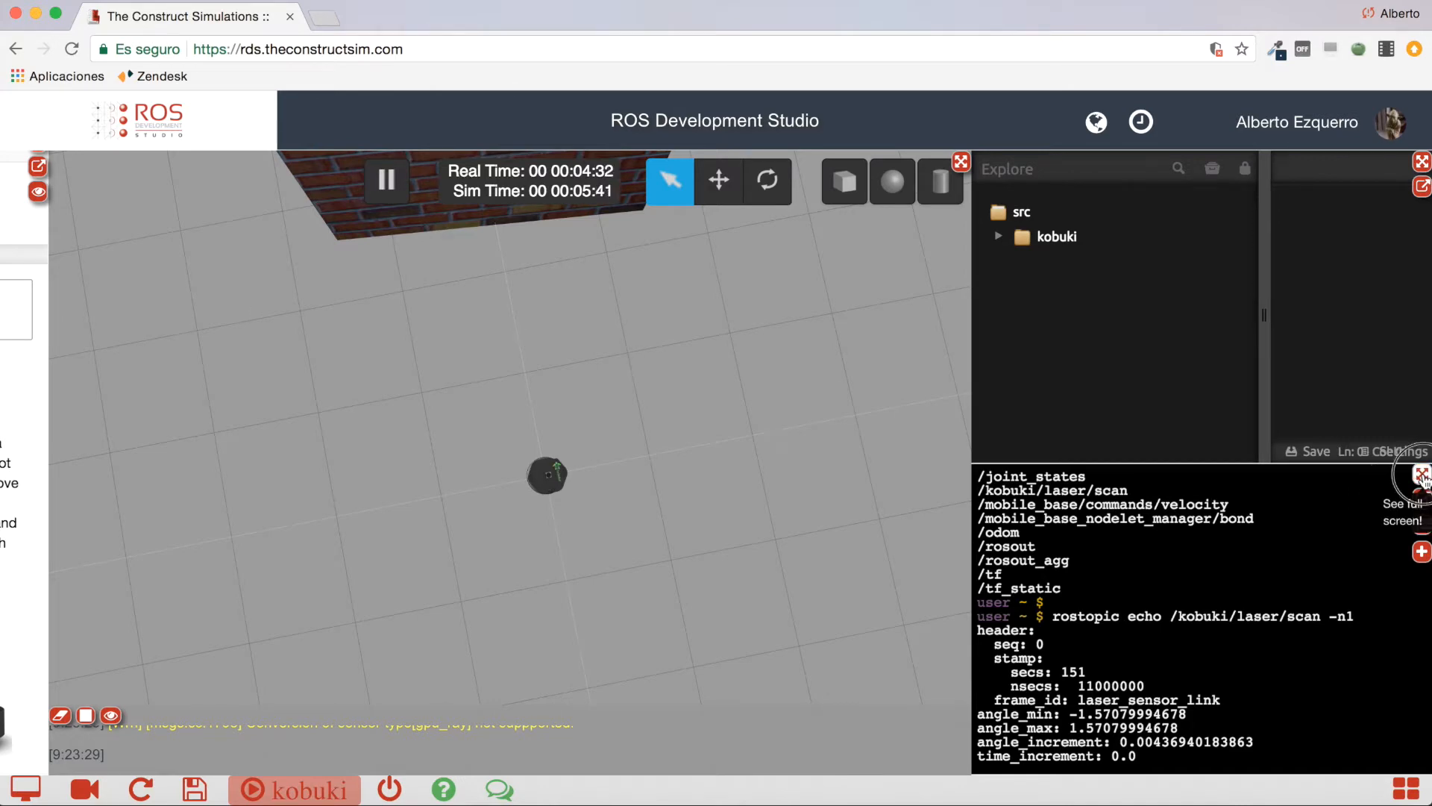
Step: Focus the Gazebo view showing the Kobuki and the brick wall from above
click(1421, 476)
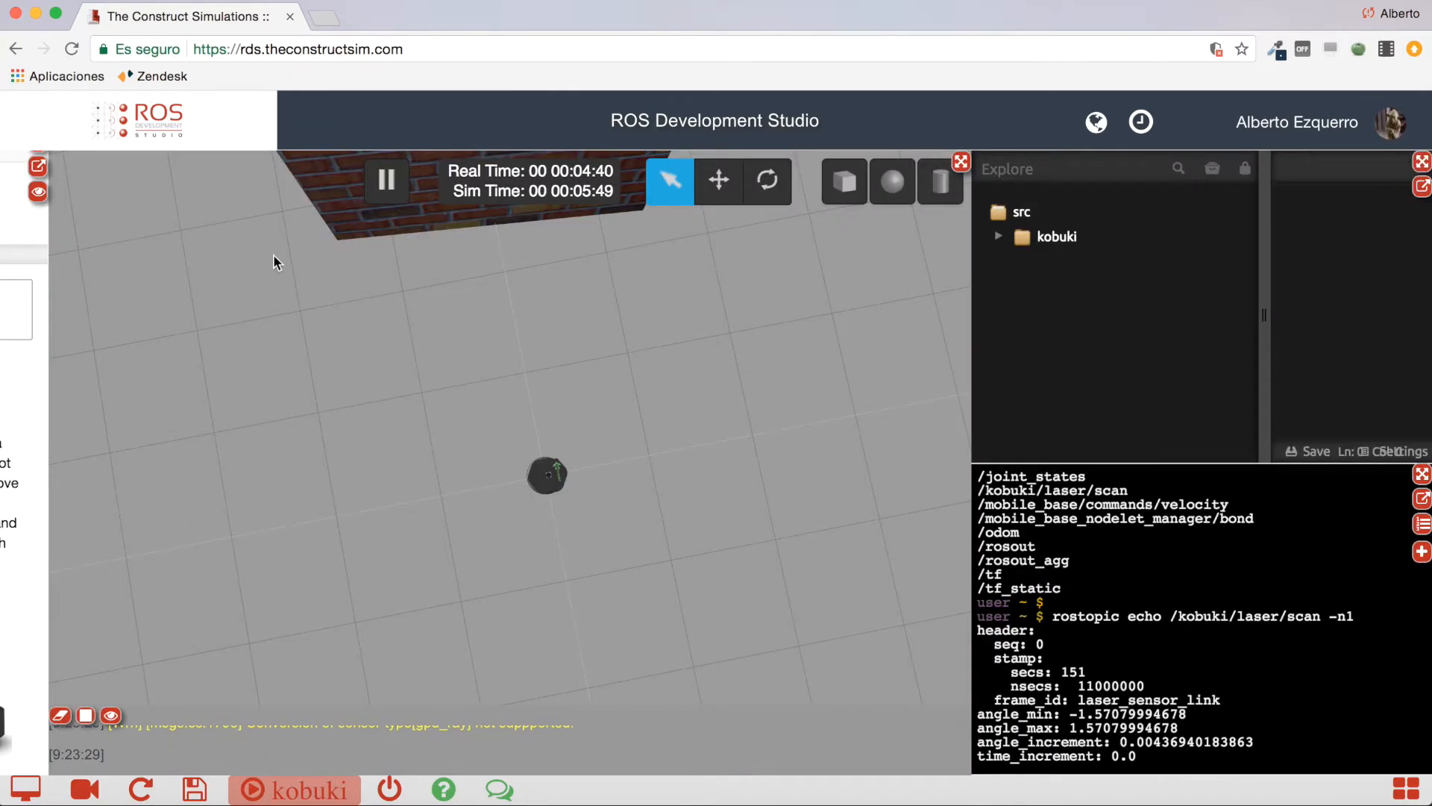
mouse_move(906, 320)
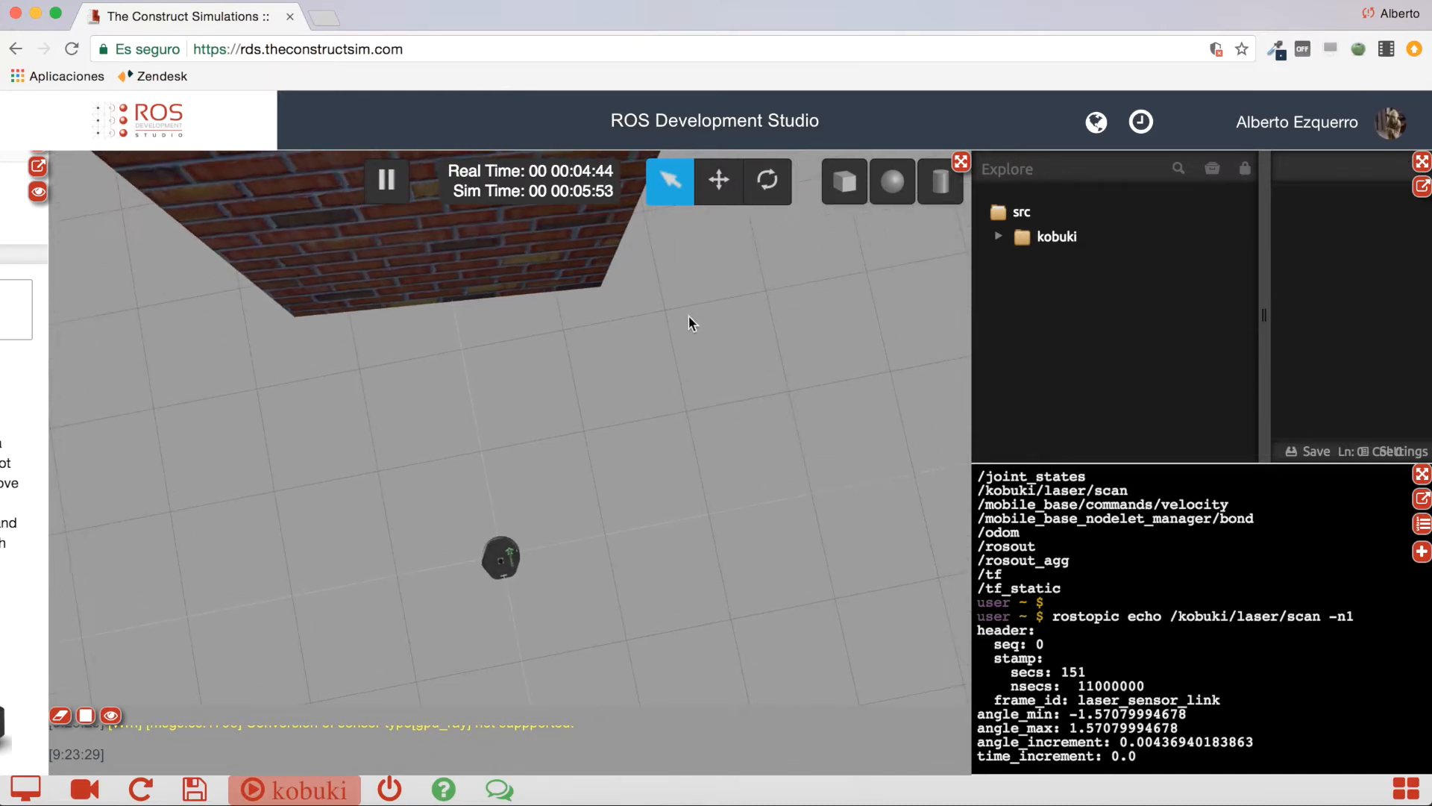
mouse_move(863, 469)
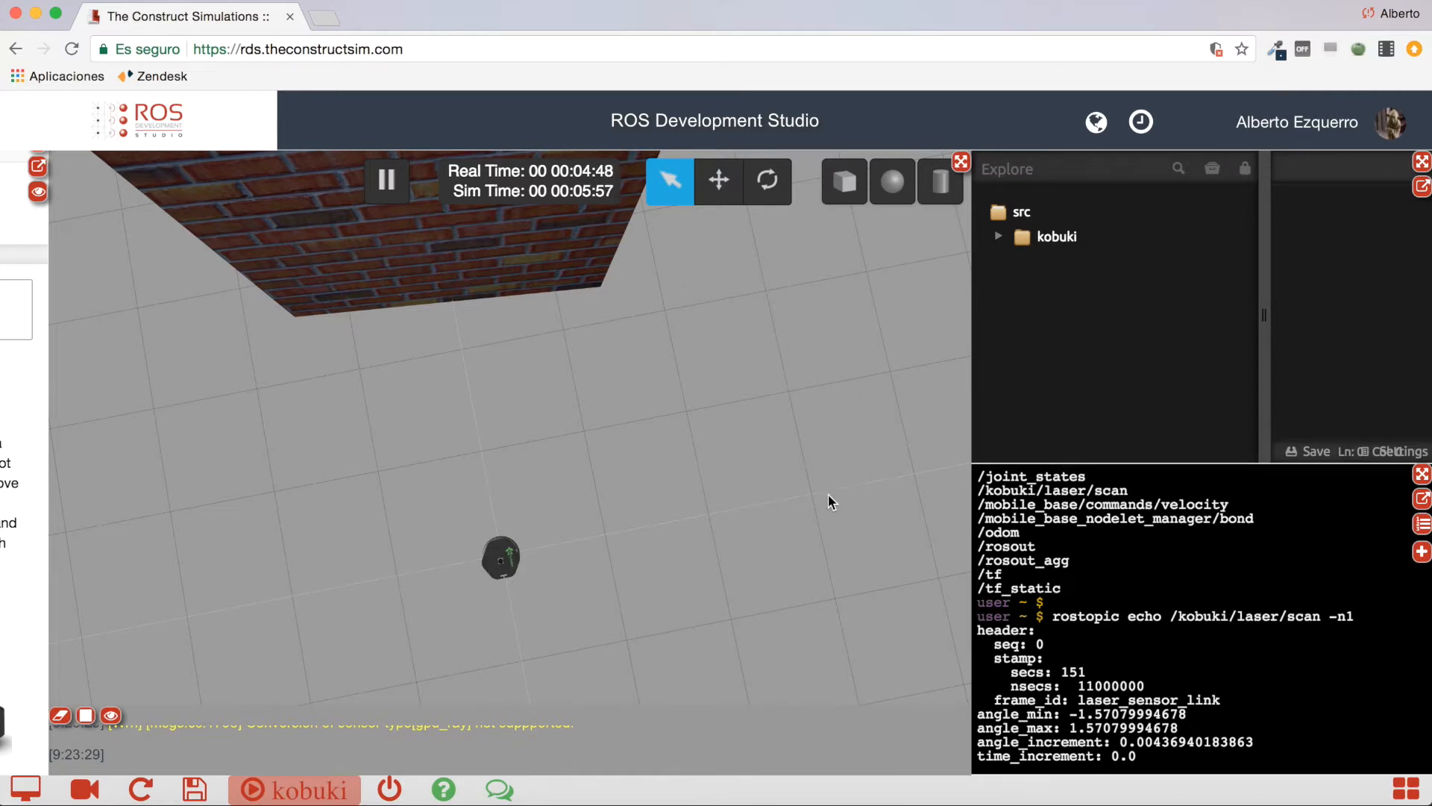
mouse_move(691, 213)
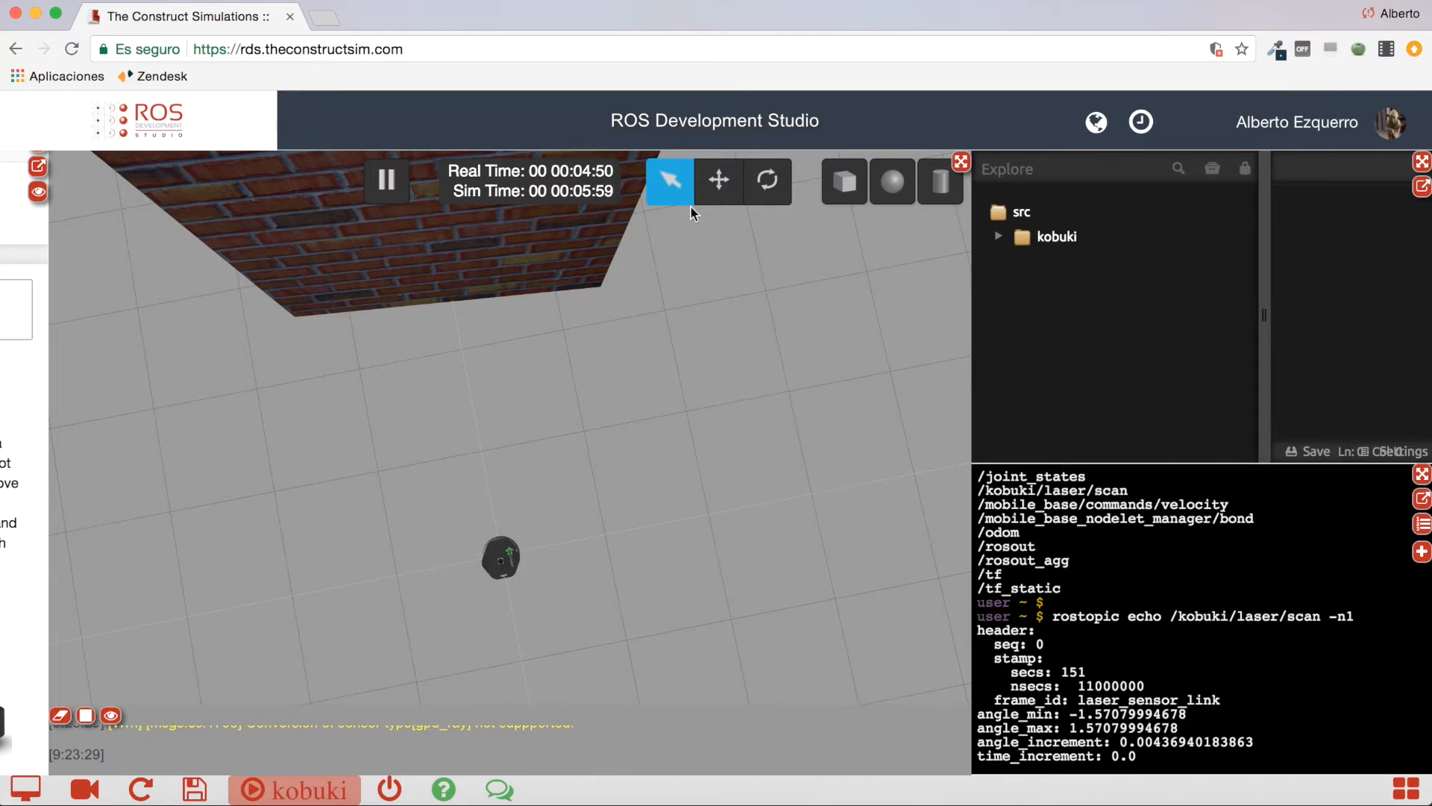
mouse_move(565, 306)
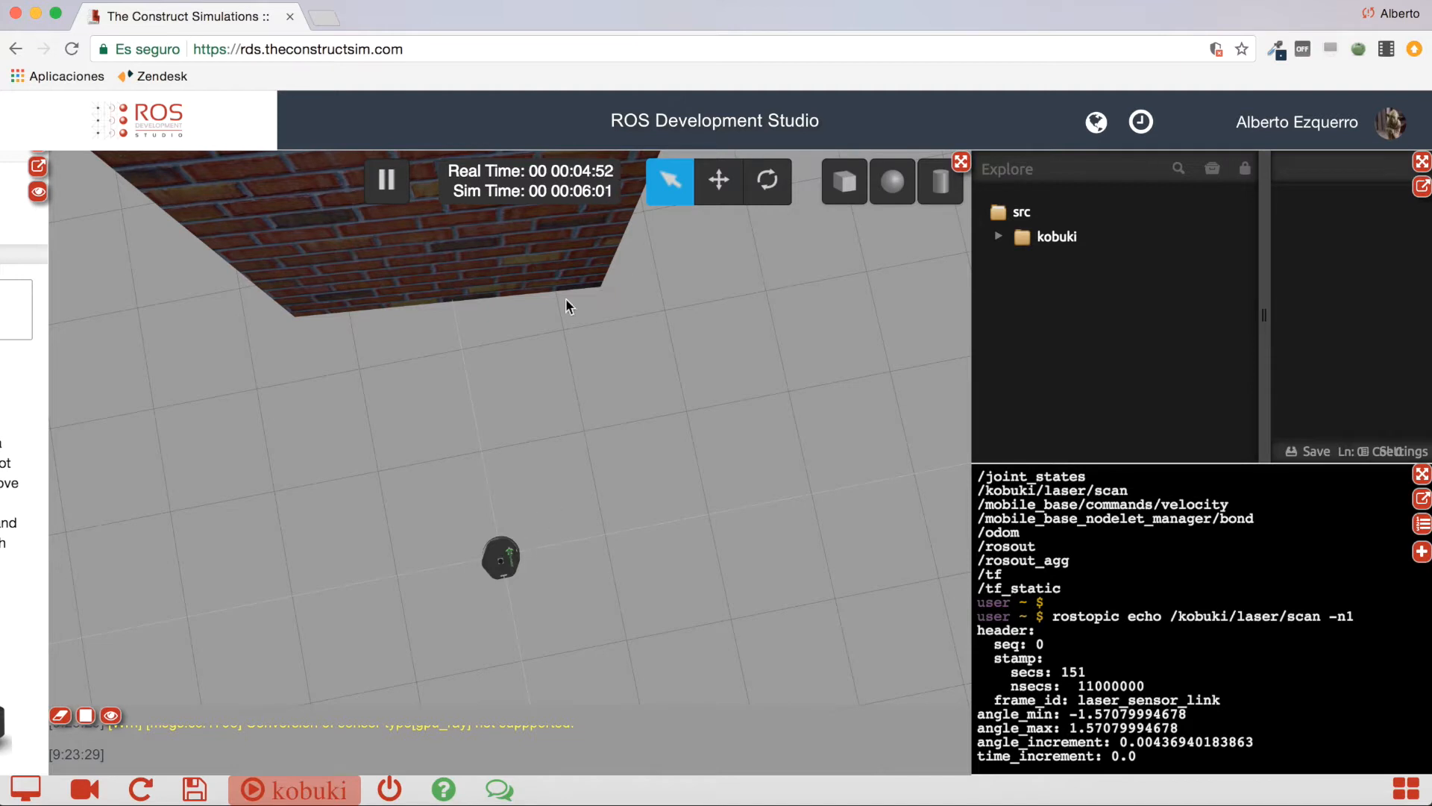
mouse_move(500, 560)
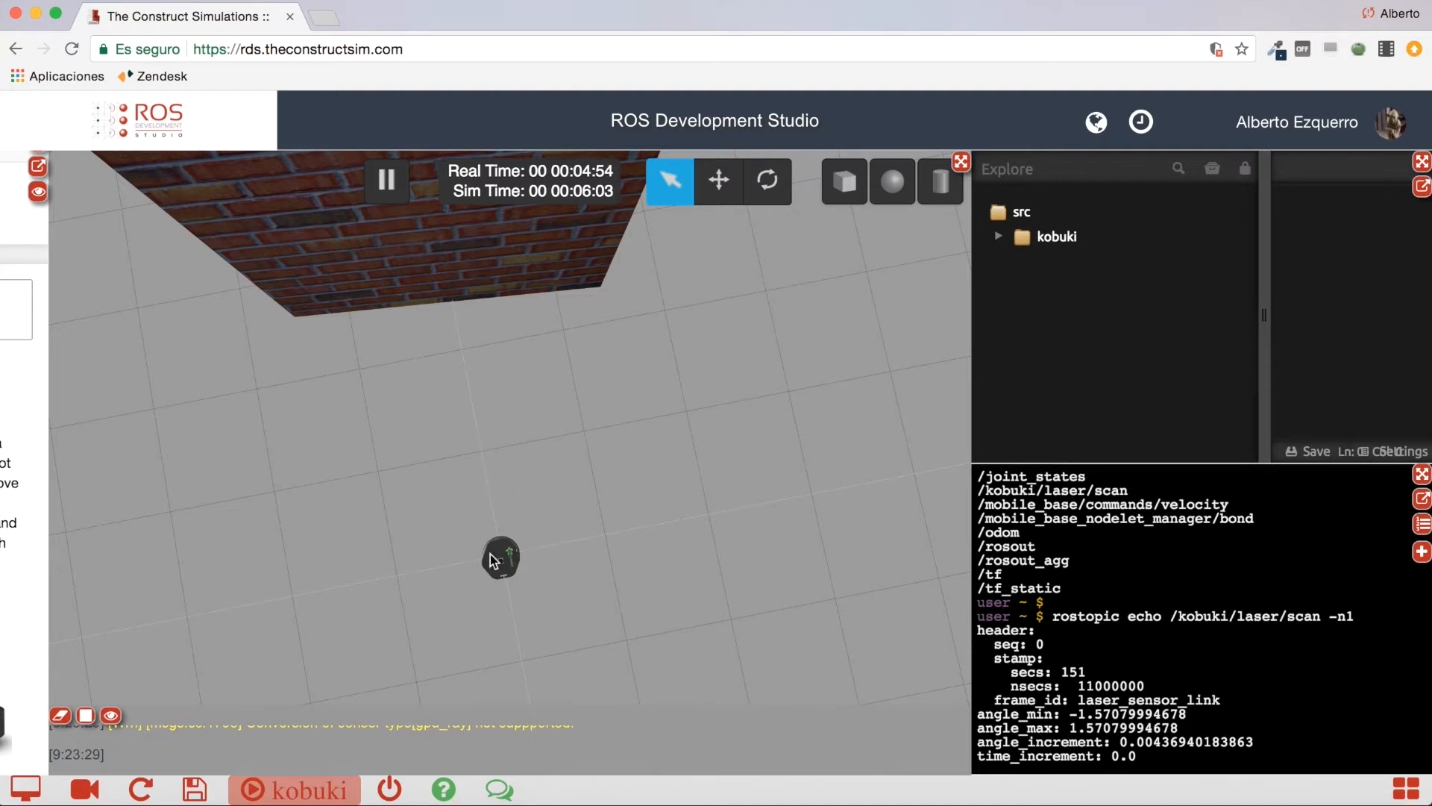
mouse_move(461, 246)
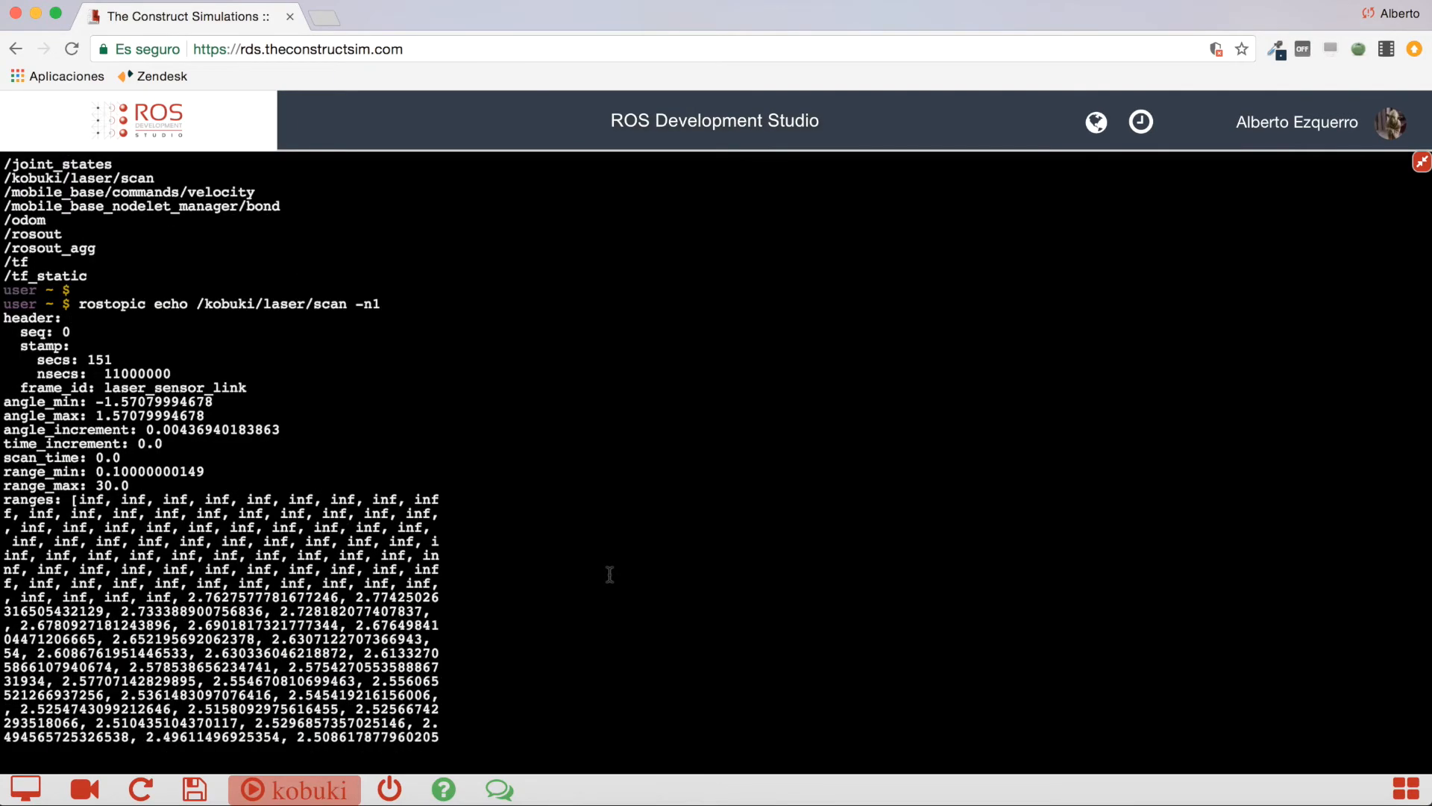
scroll(down, 3)
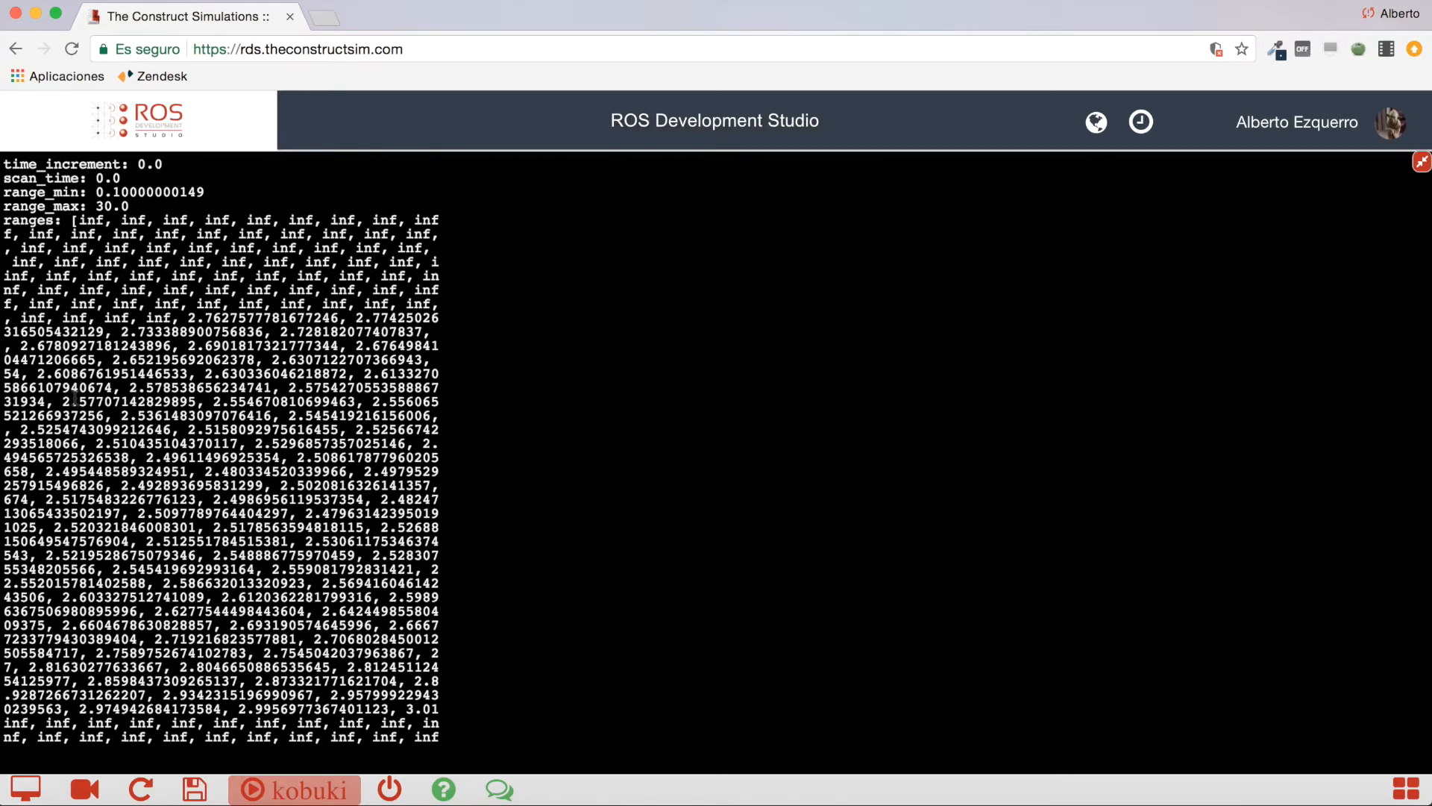
mouse_move(1024, 155)
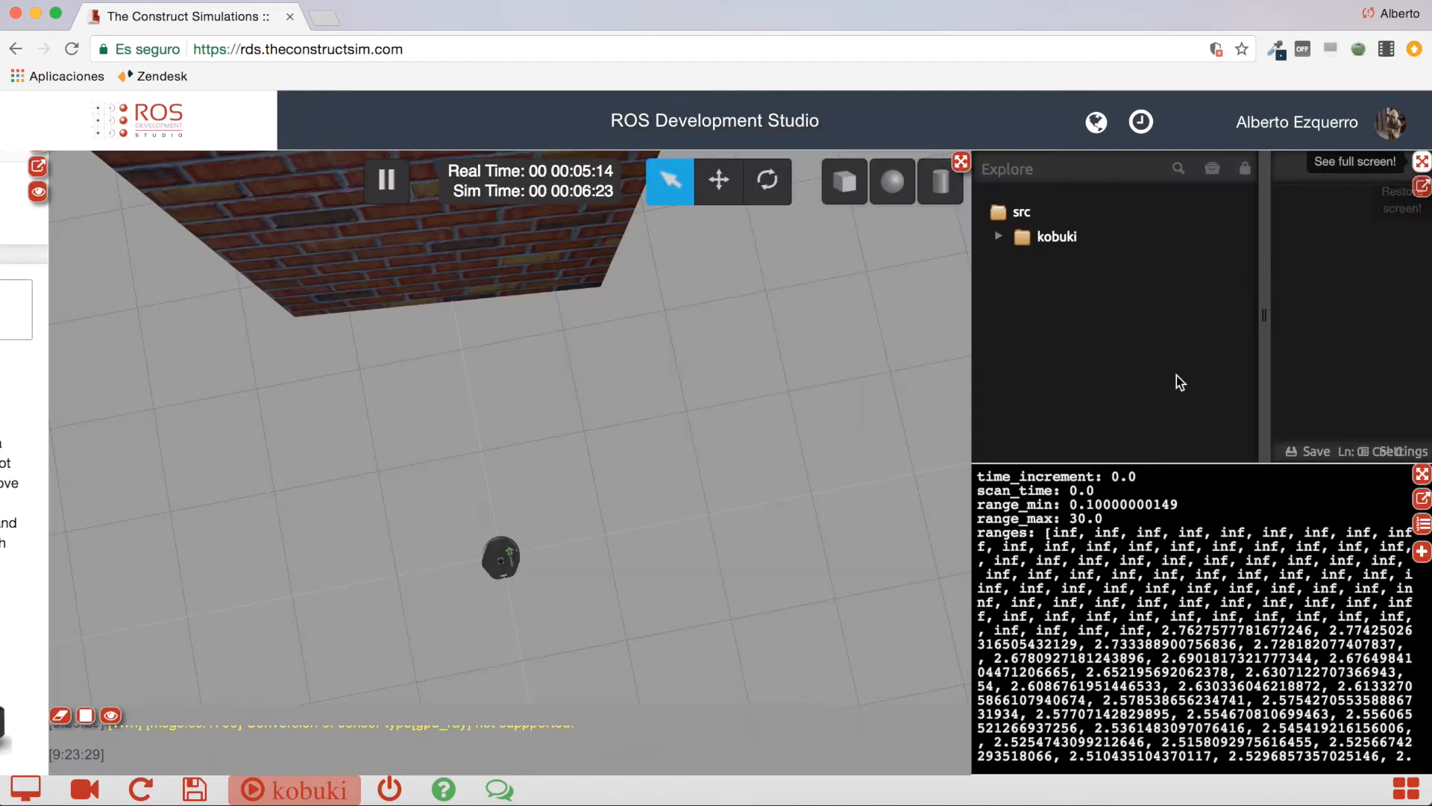
mouse_move(456, 521)
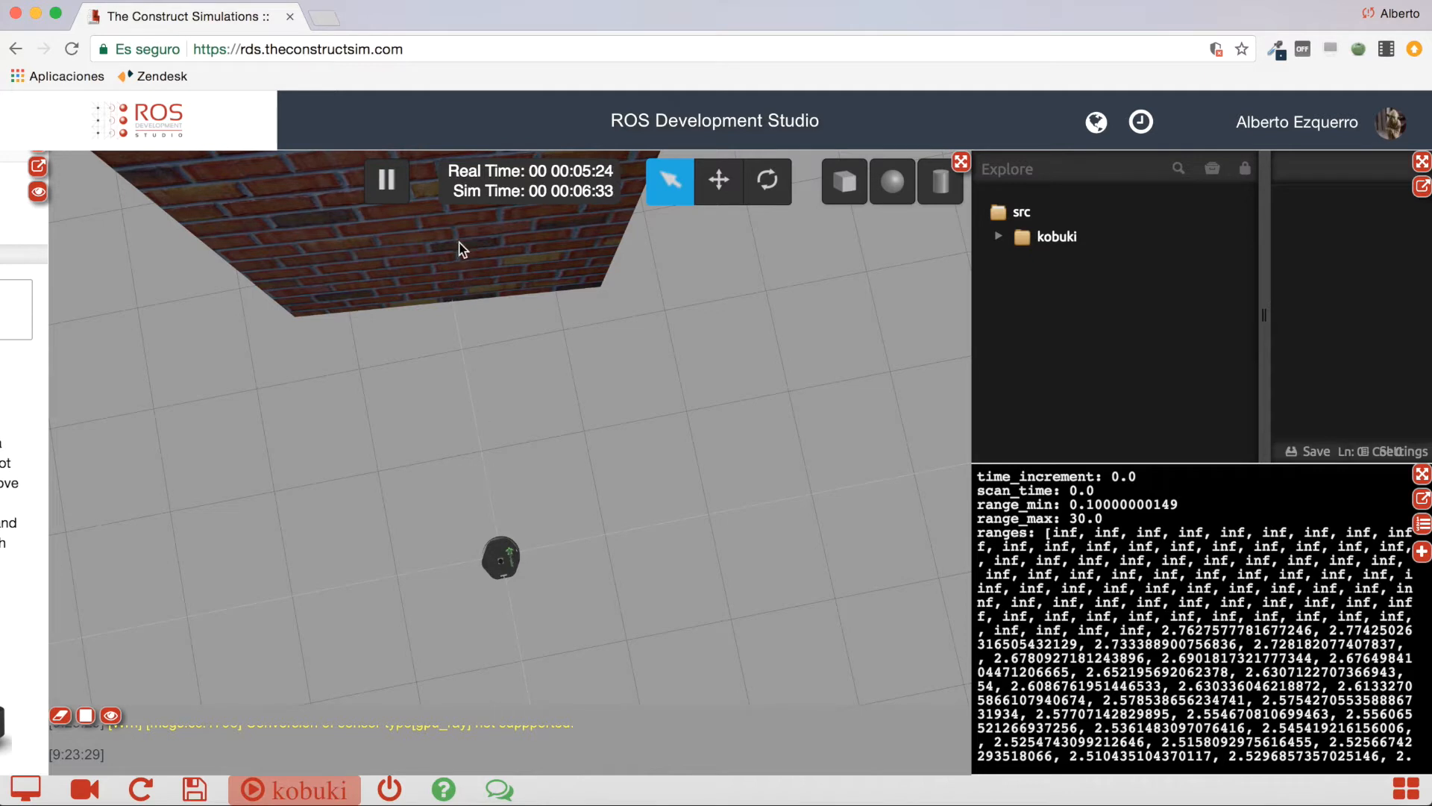
mouse_move(455, 295)
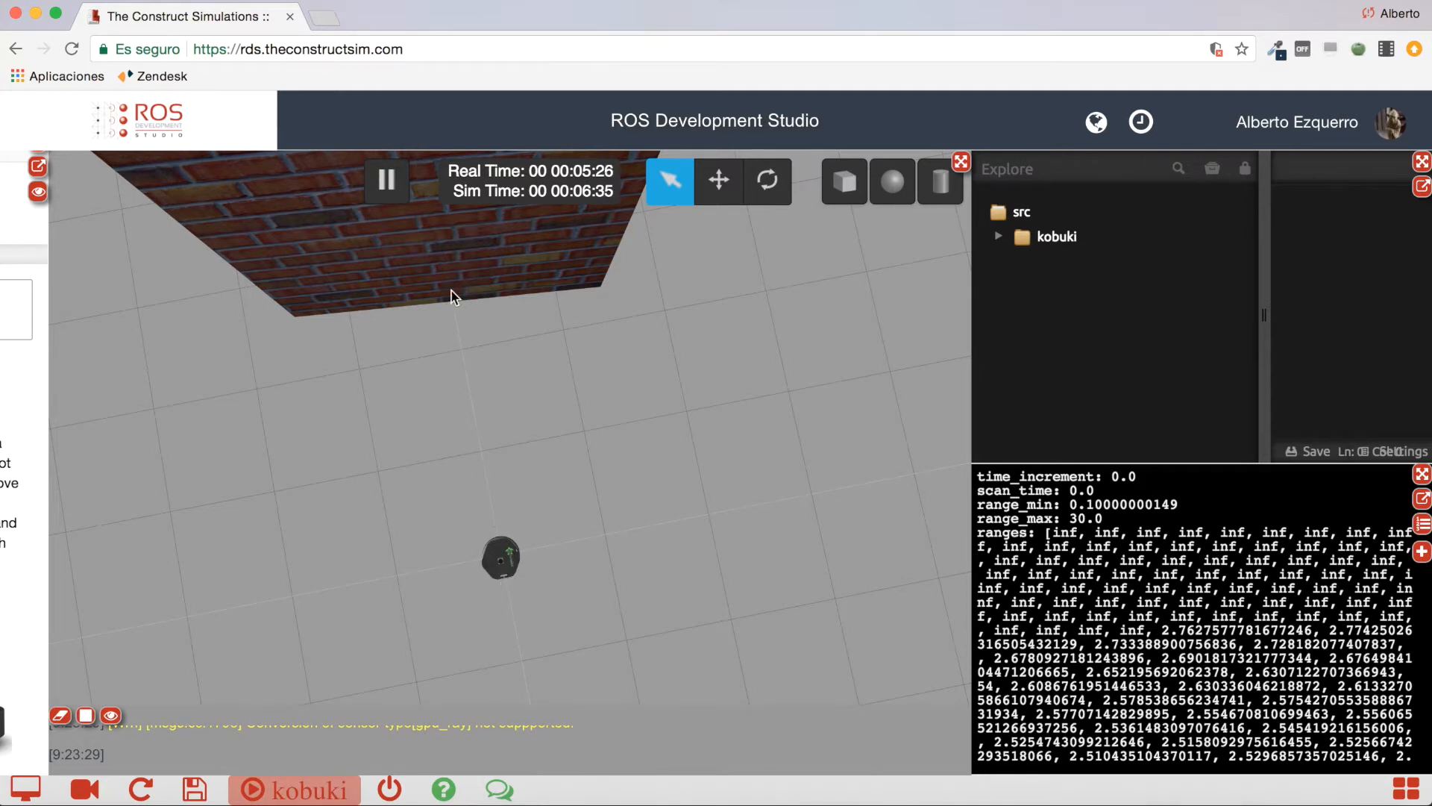
mouse_move(500, 561)
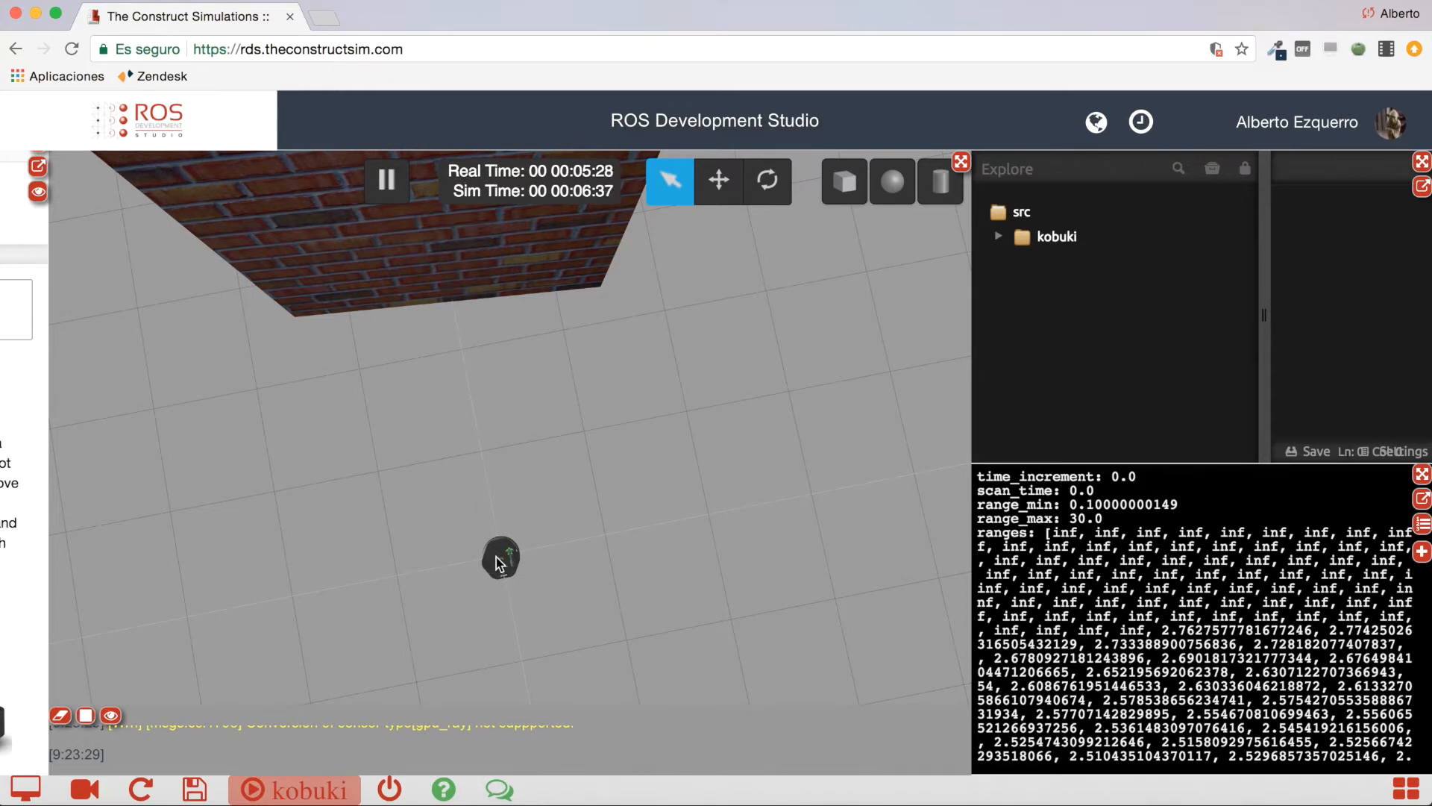
mouse_move(491, 425)
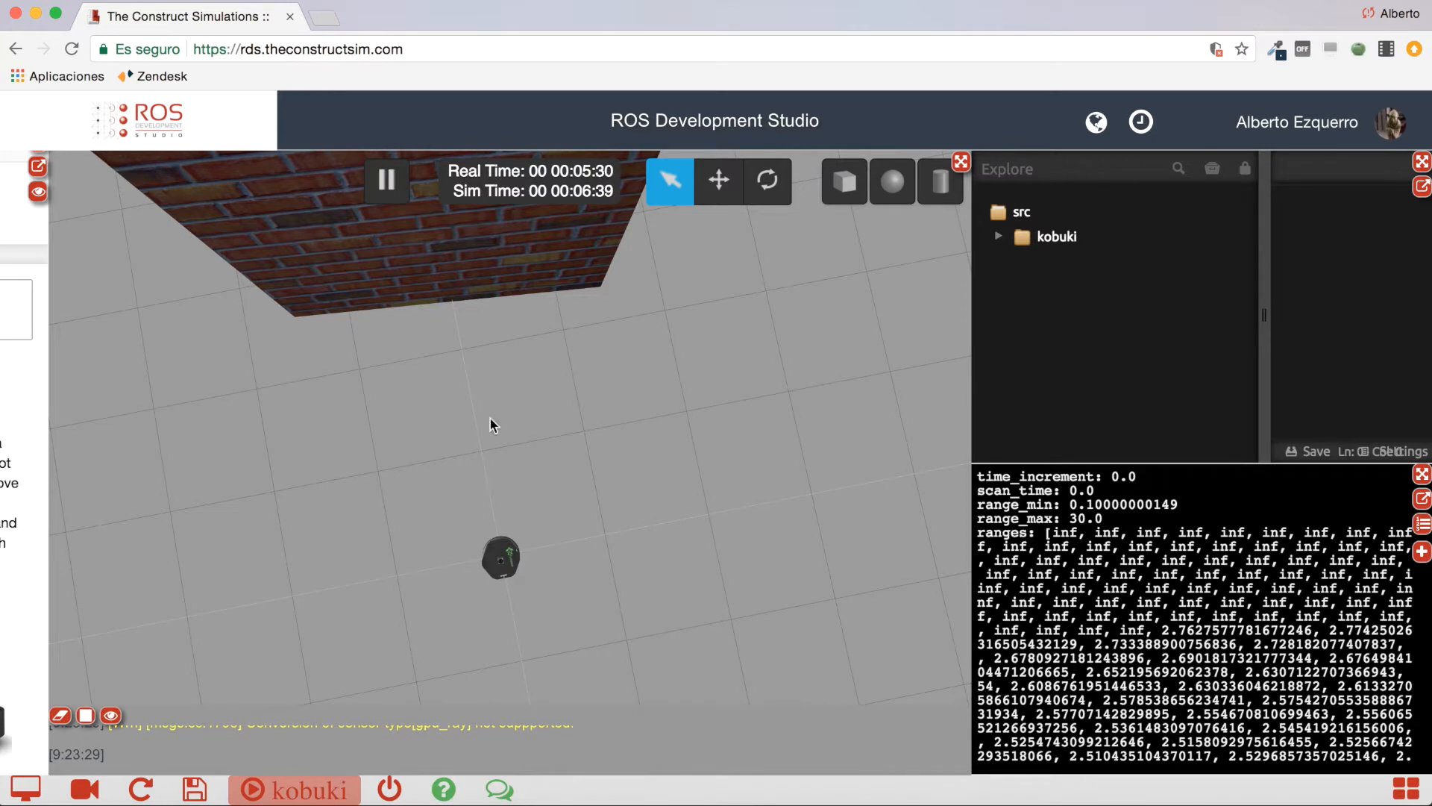
mouse_move(494, 534)
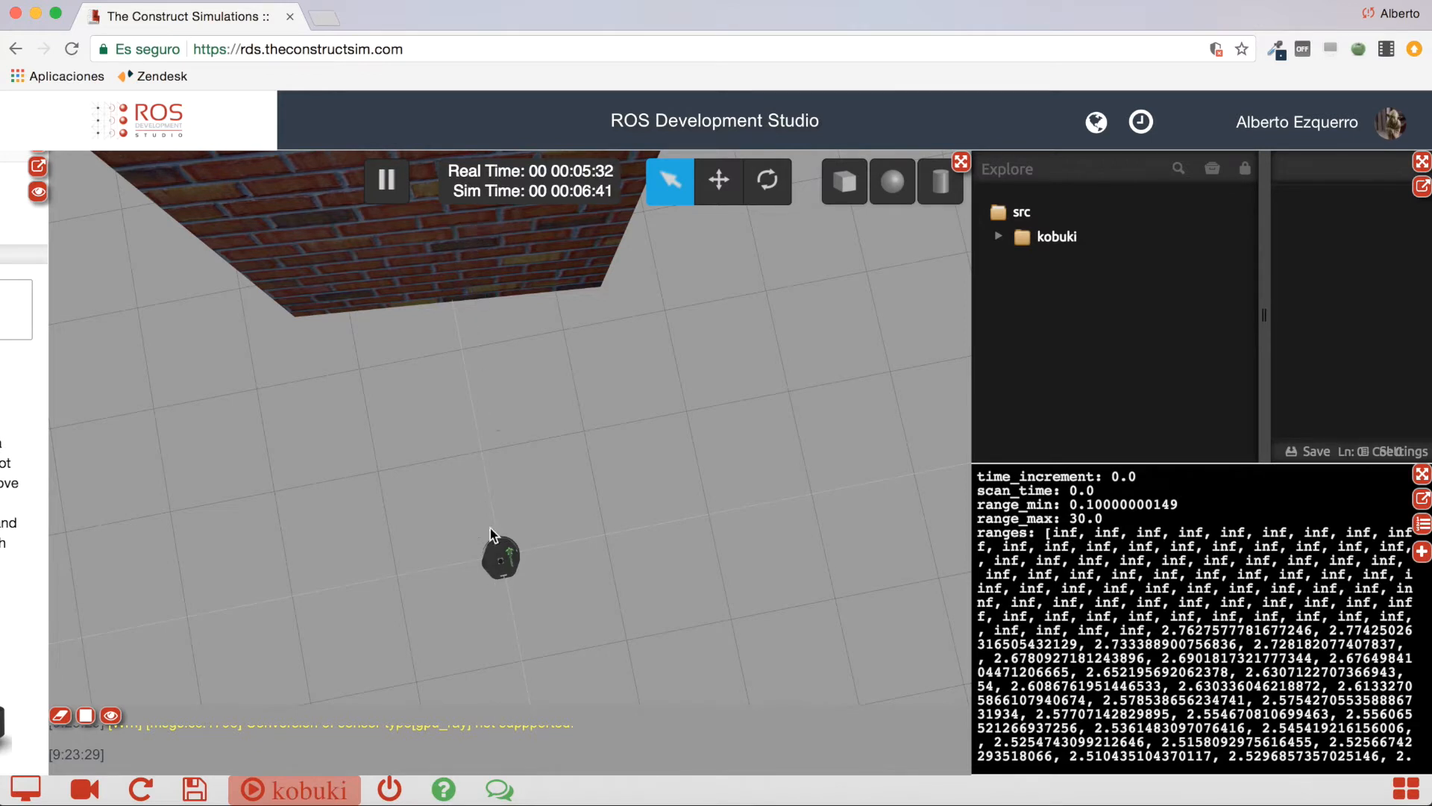
mouse_move(461, 291)
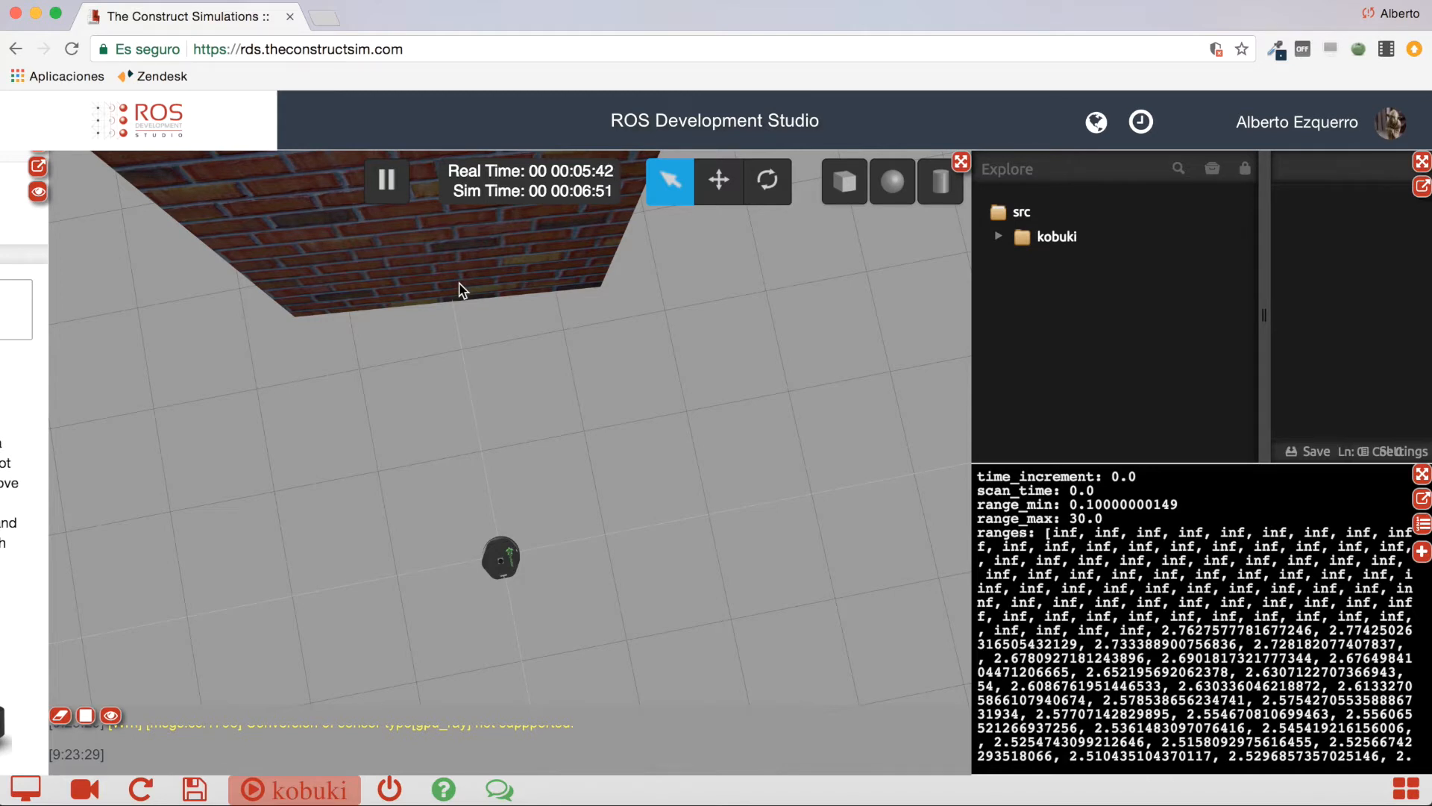
mouse_move(501, 539)
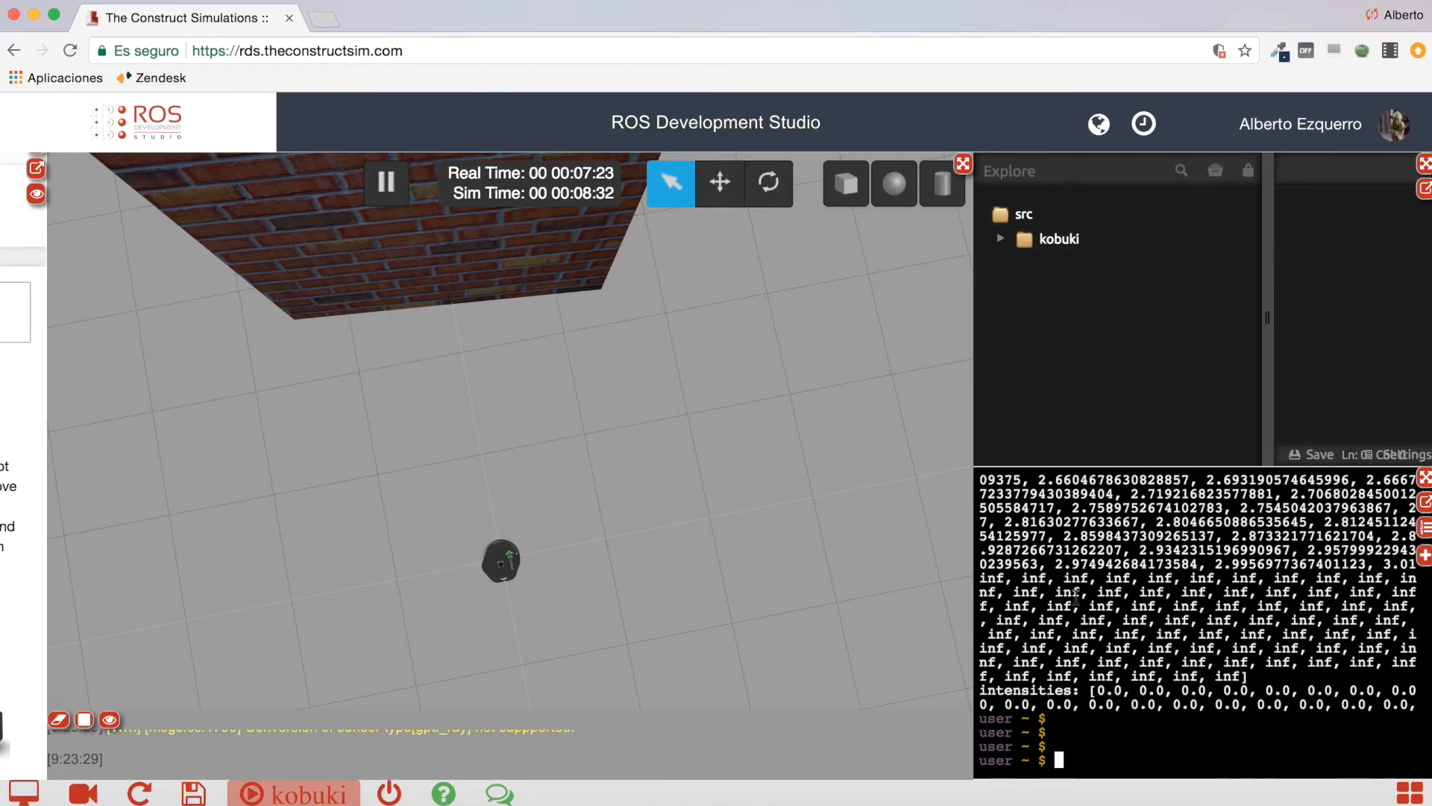
Step: In catkin_ws/src, run catkin_create_pkg check_obstacle rospy to create the package
text(cd catkin_ws/src/)
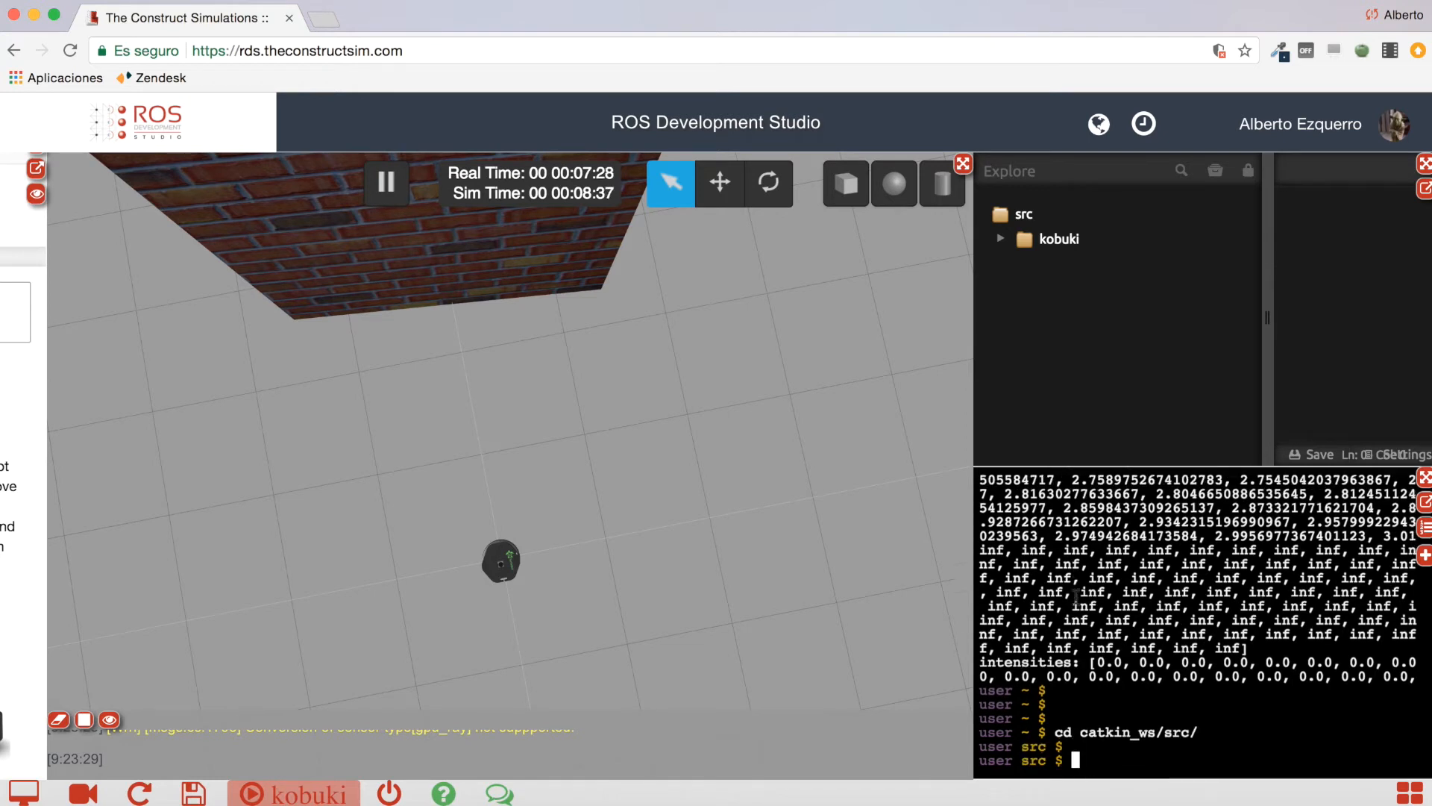
text(c)
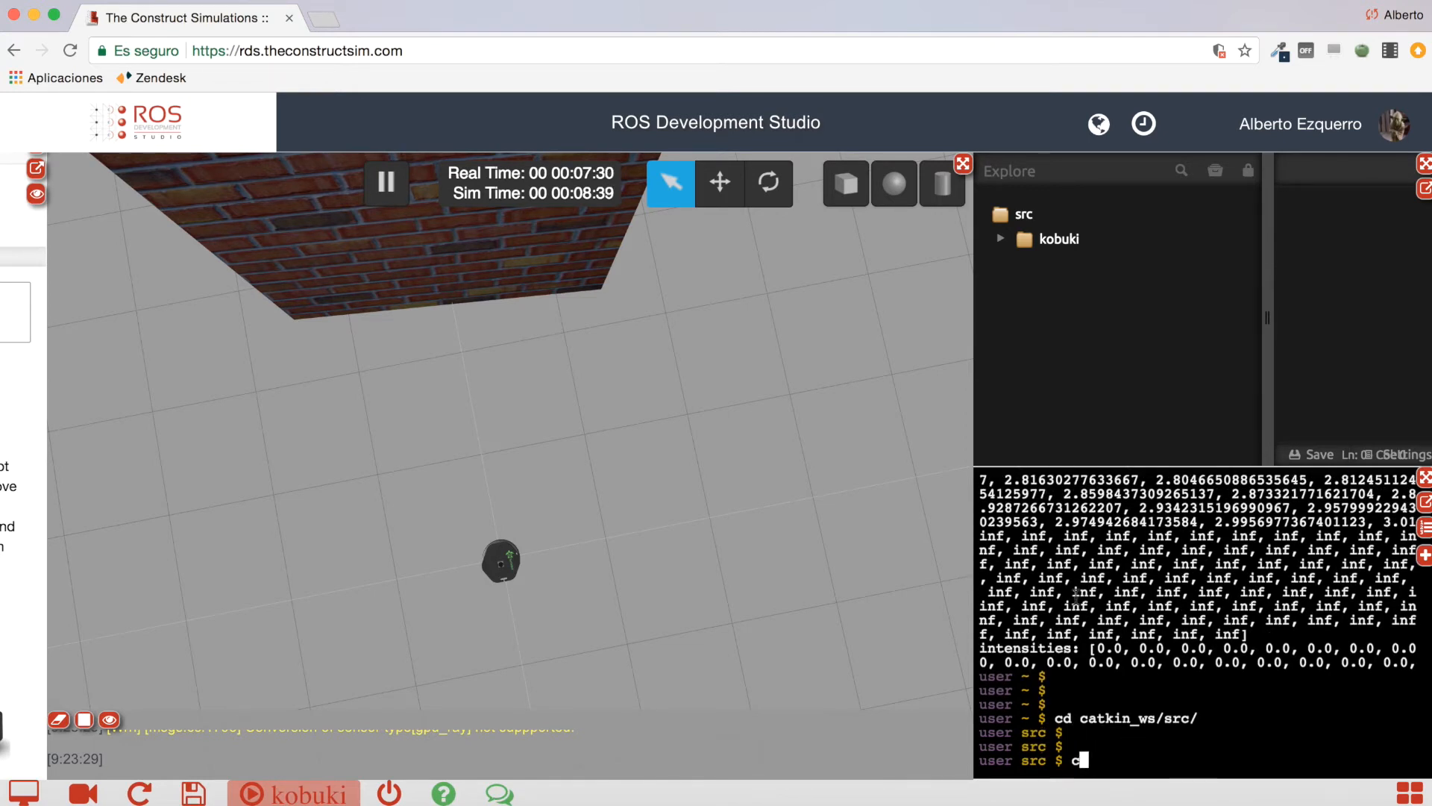
text(atkin_create_pkg)
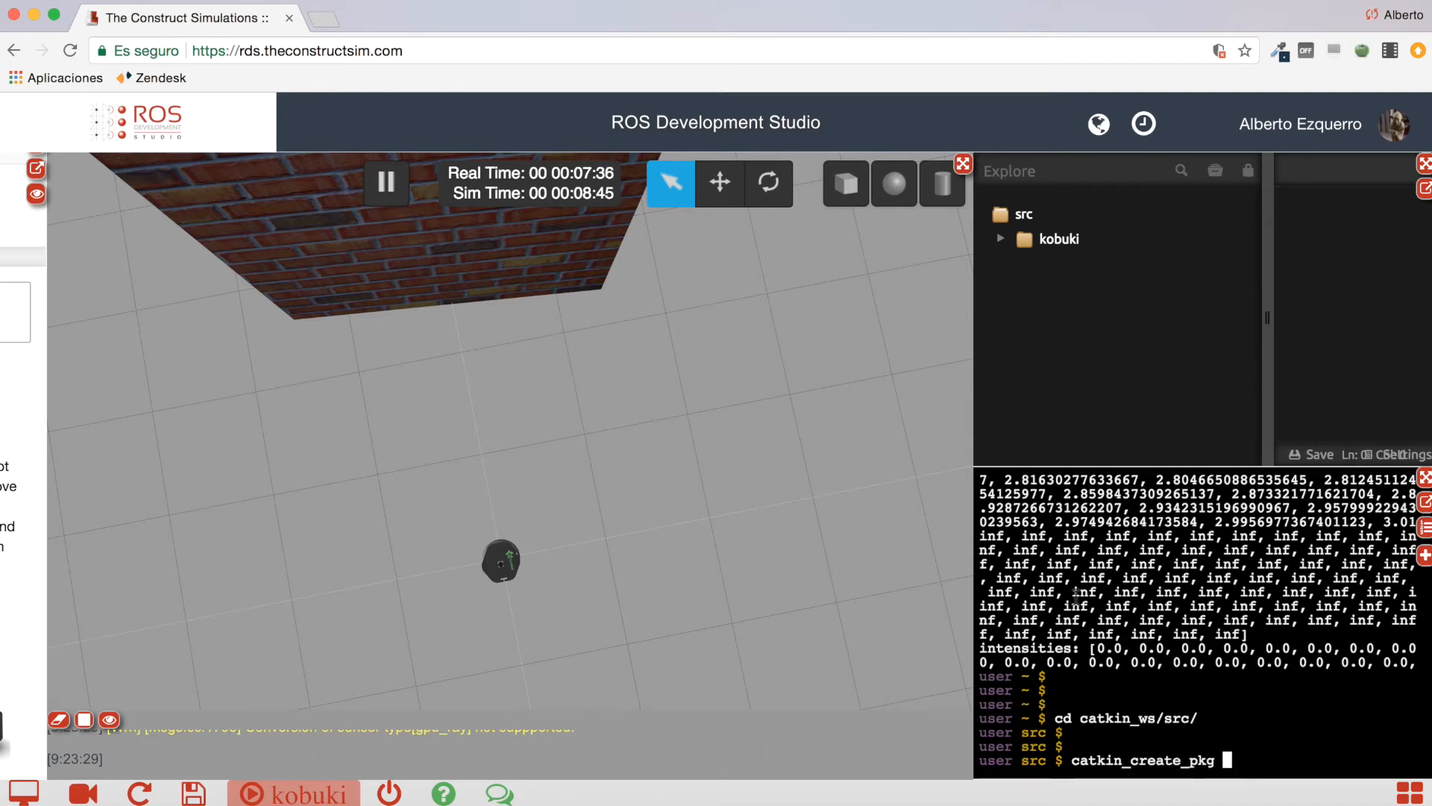
text(check)
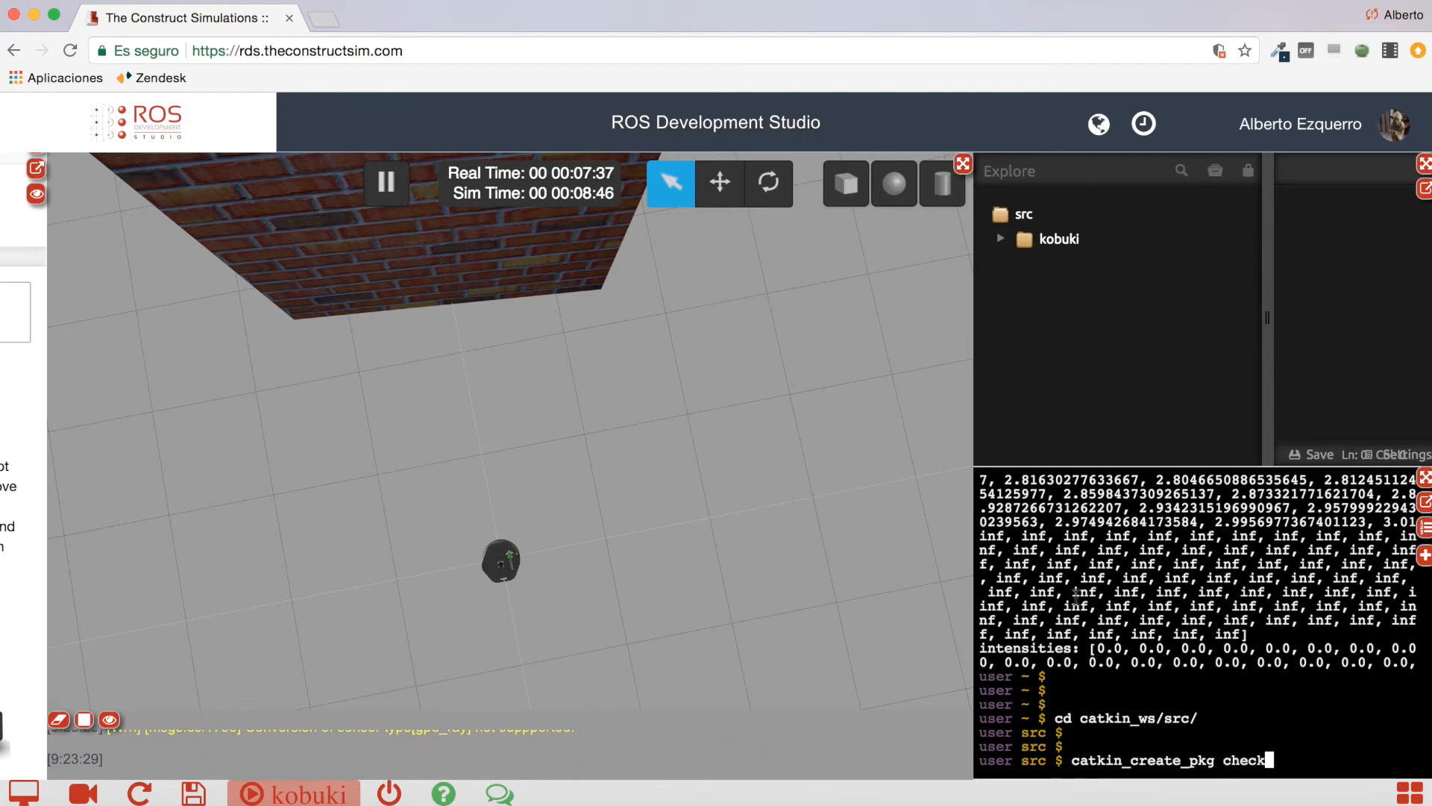
text(_obstacle rospy)
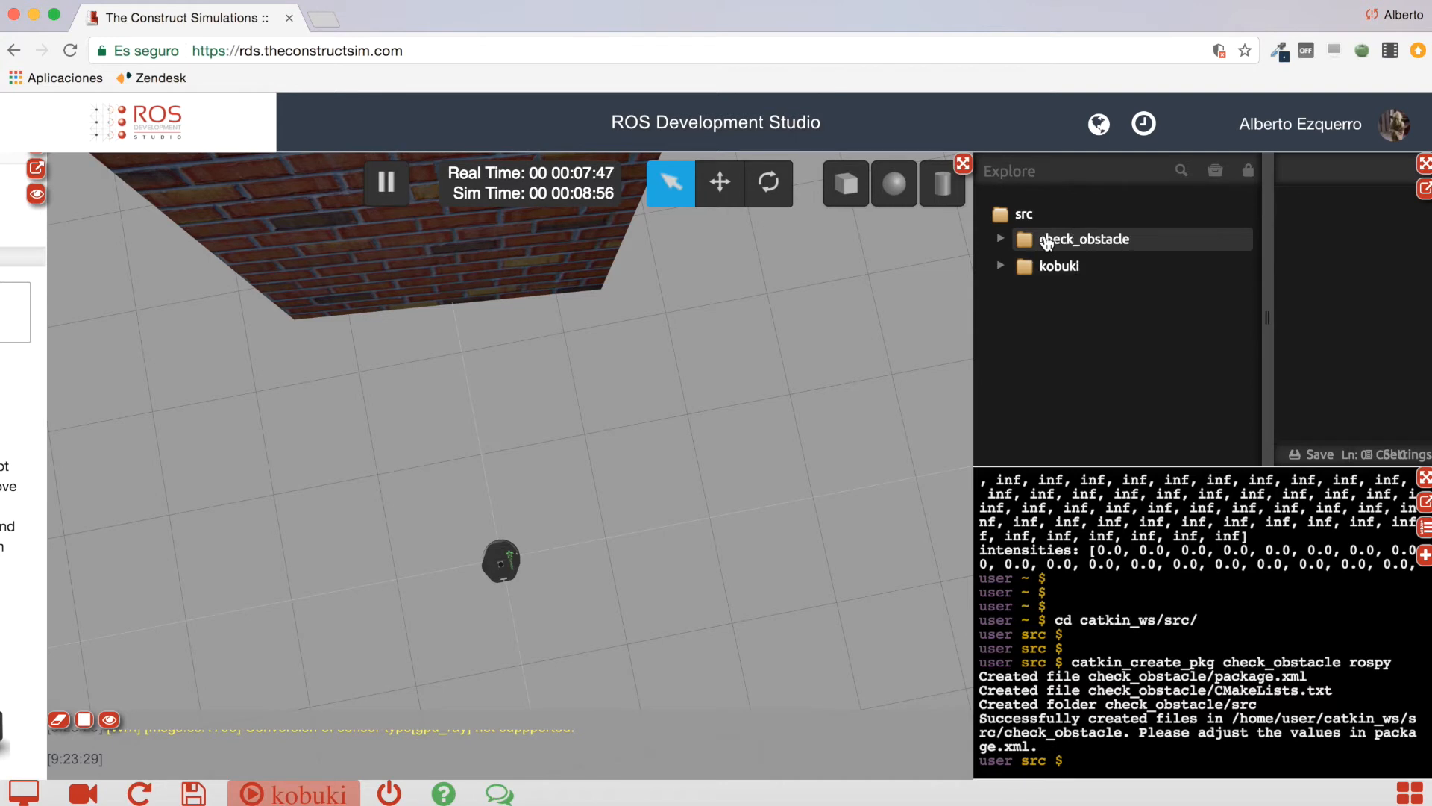
Step: Add a new folder named launch inside the check_obstacle package
click(1000, 238)
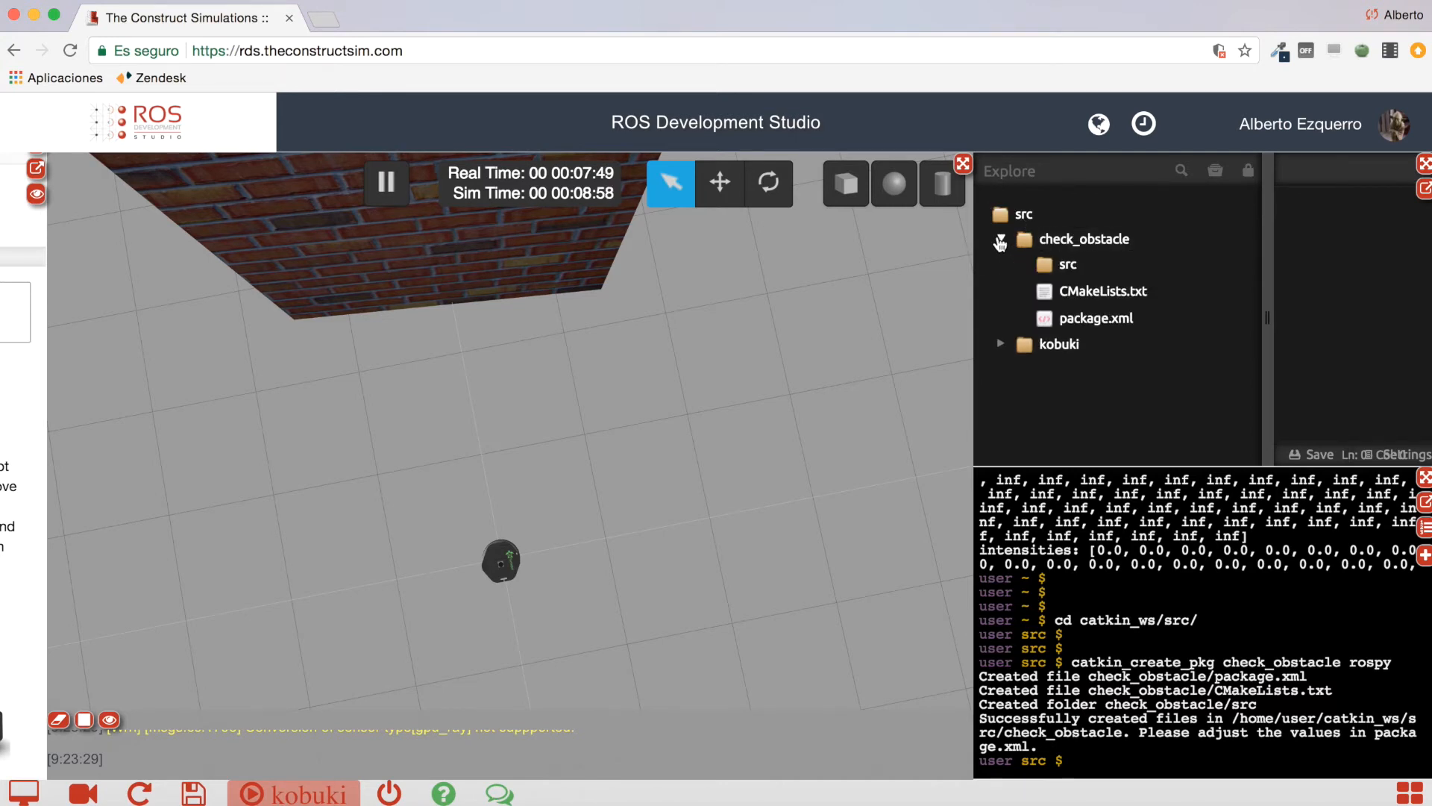
right_click(1083, 238)
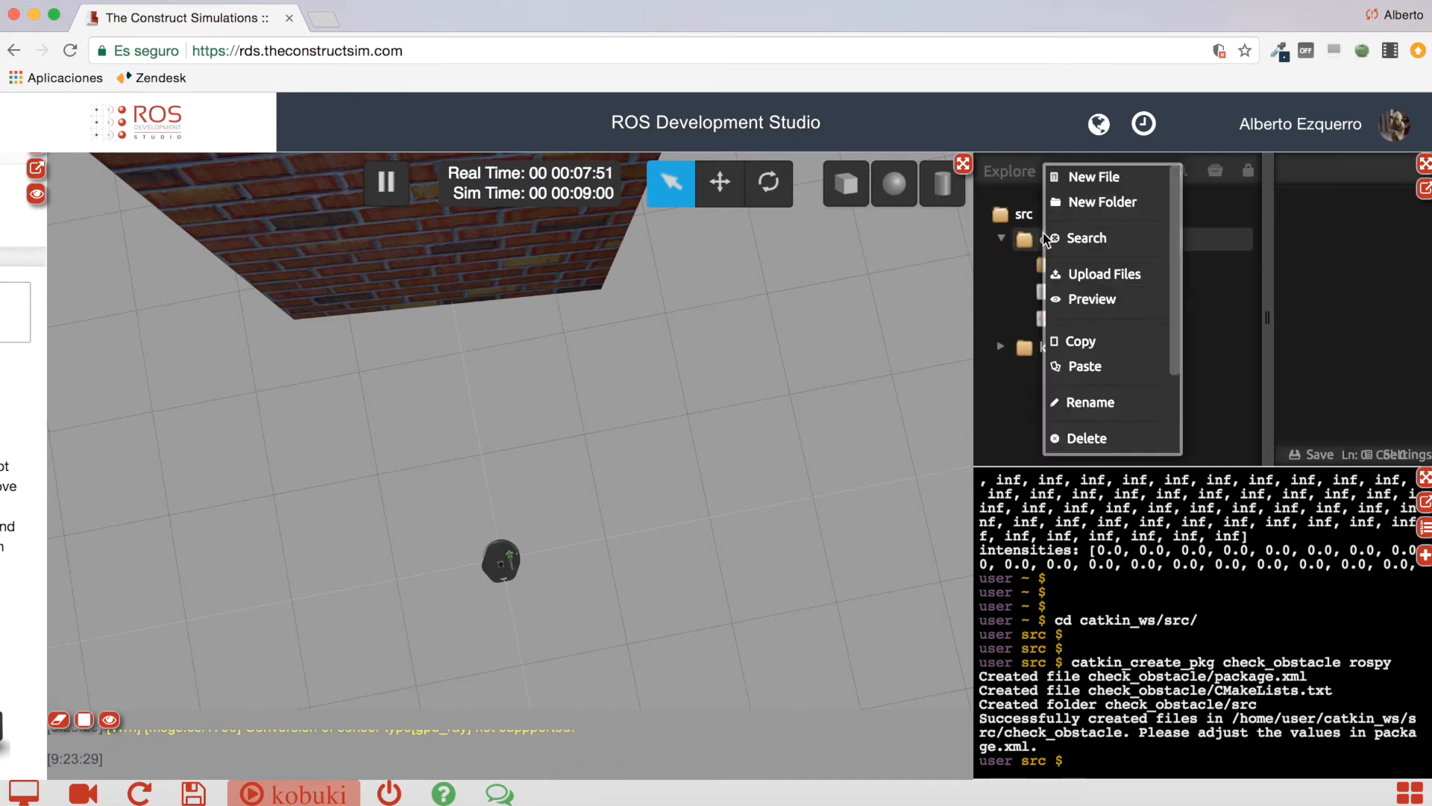
click(1101, 201)
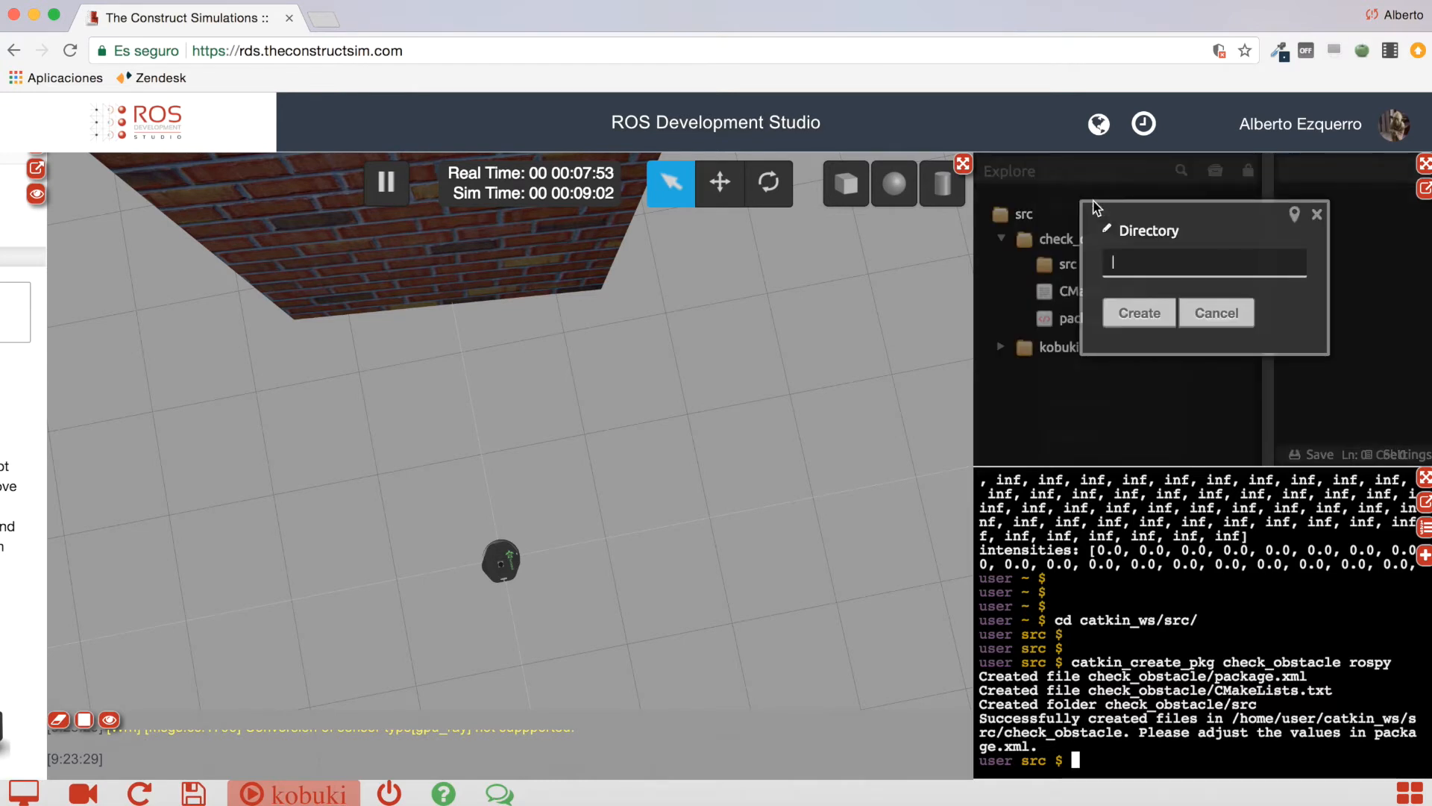
text(launch)
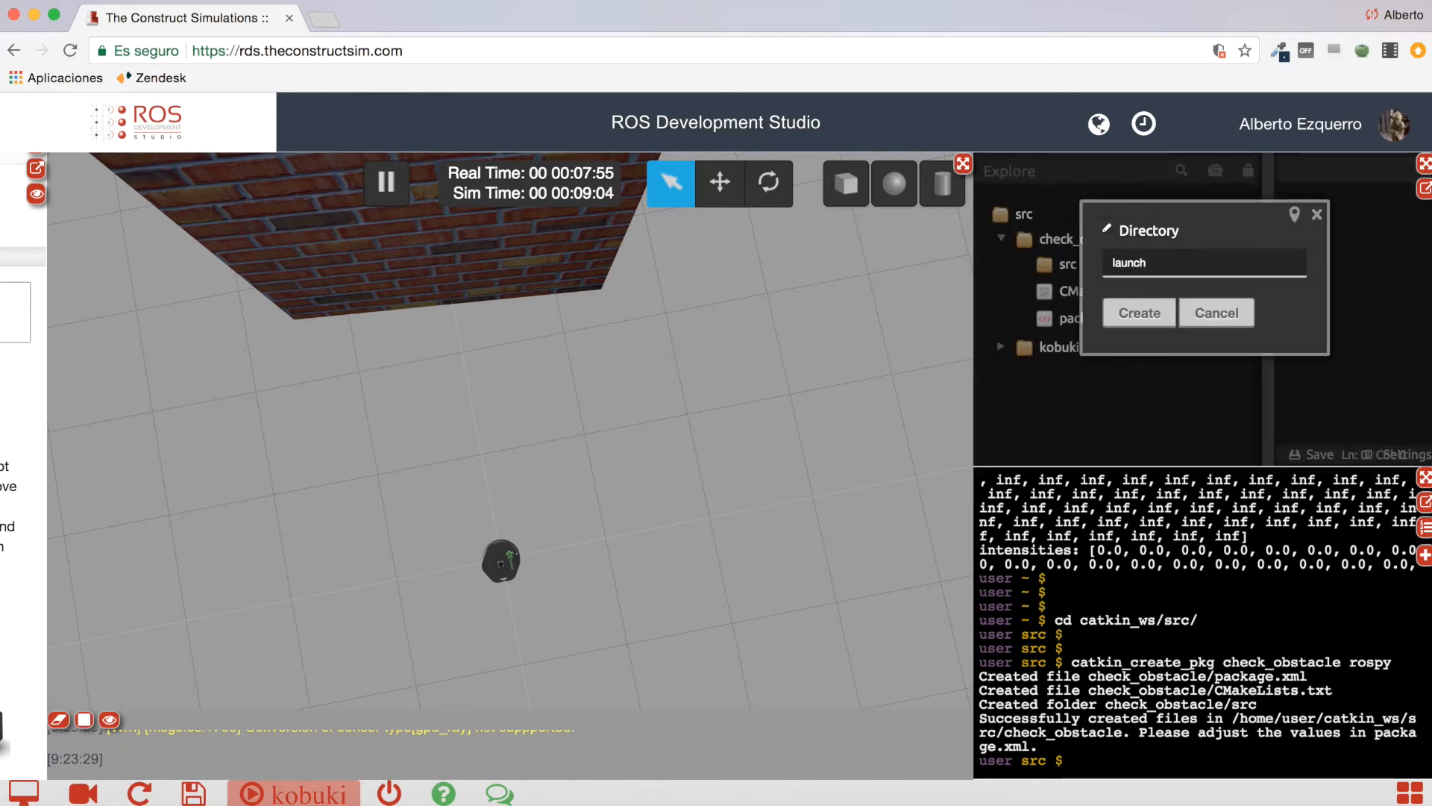
click(1137, 312)
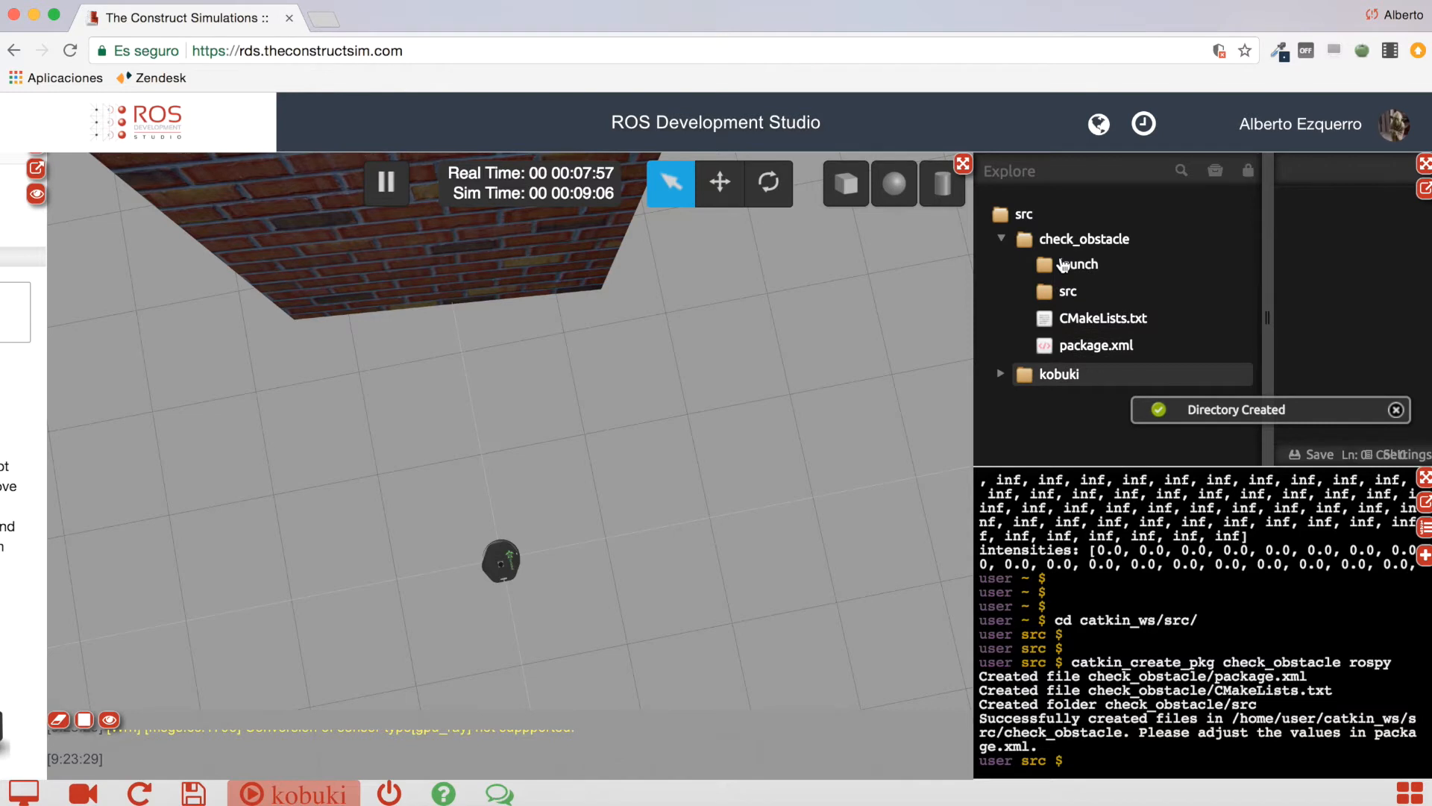
Step: Create a new file code.py inside the package's src folder
right_click(1068, 291)
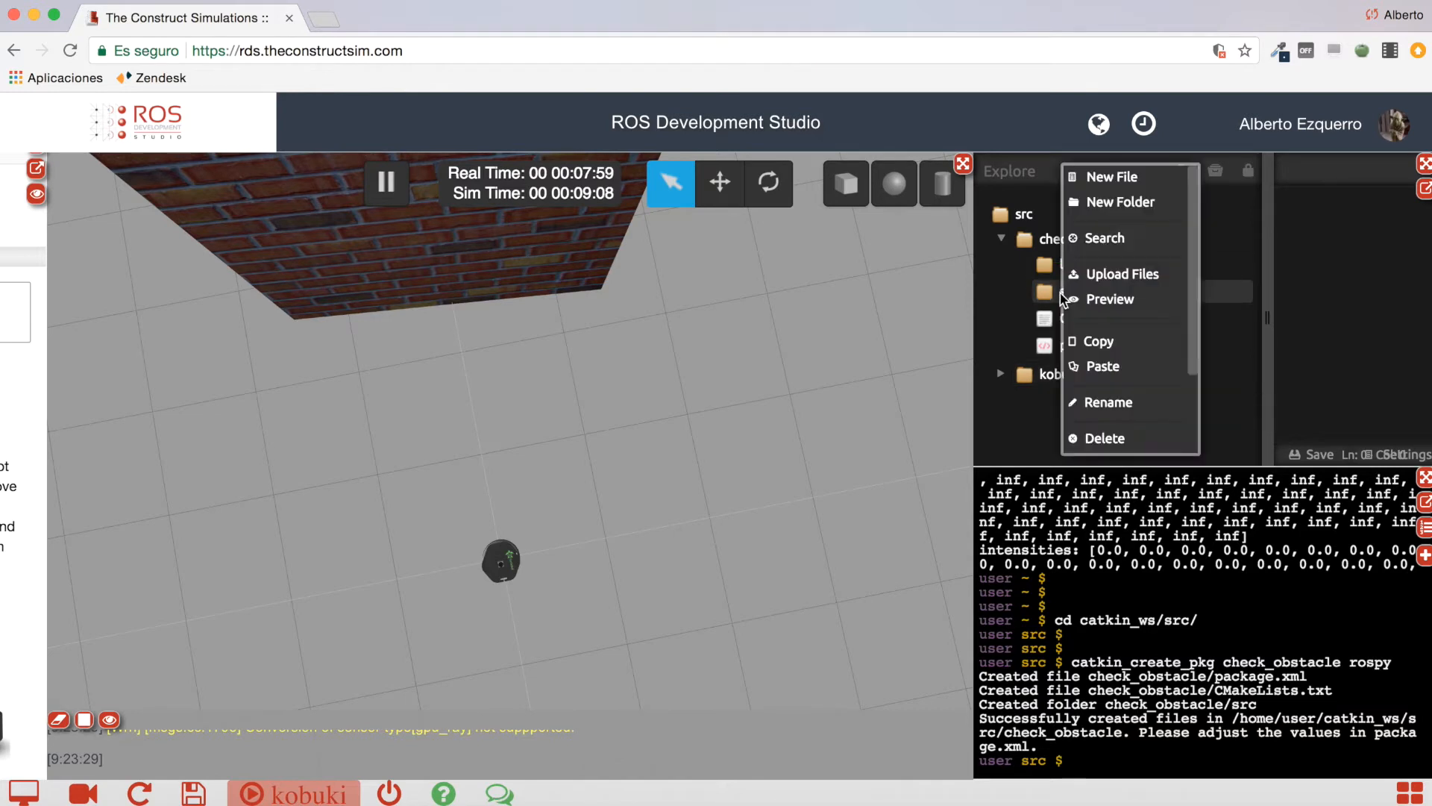
click(1110, 176)
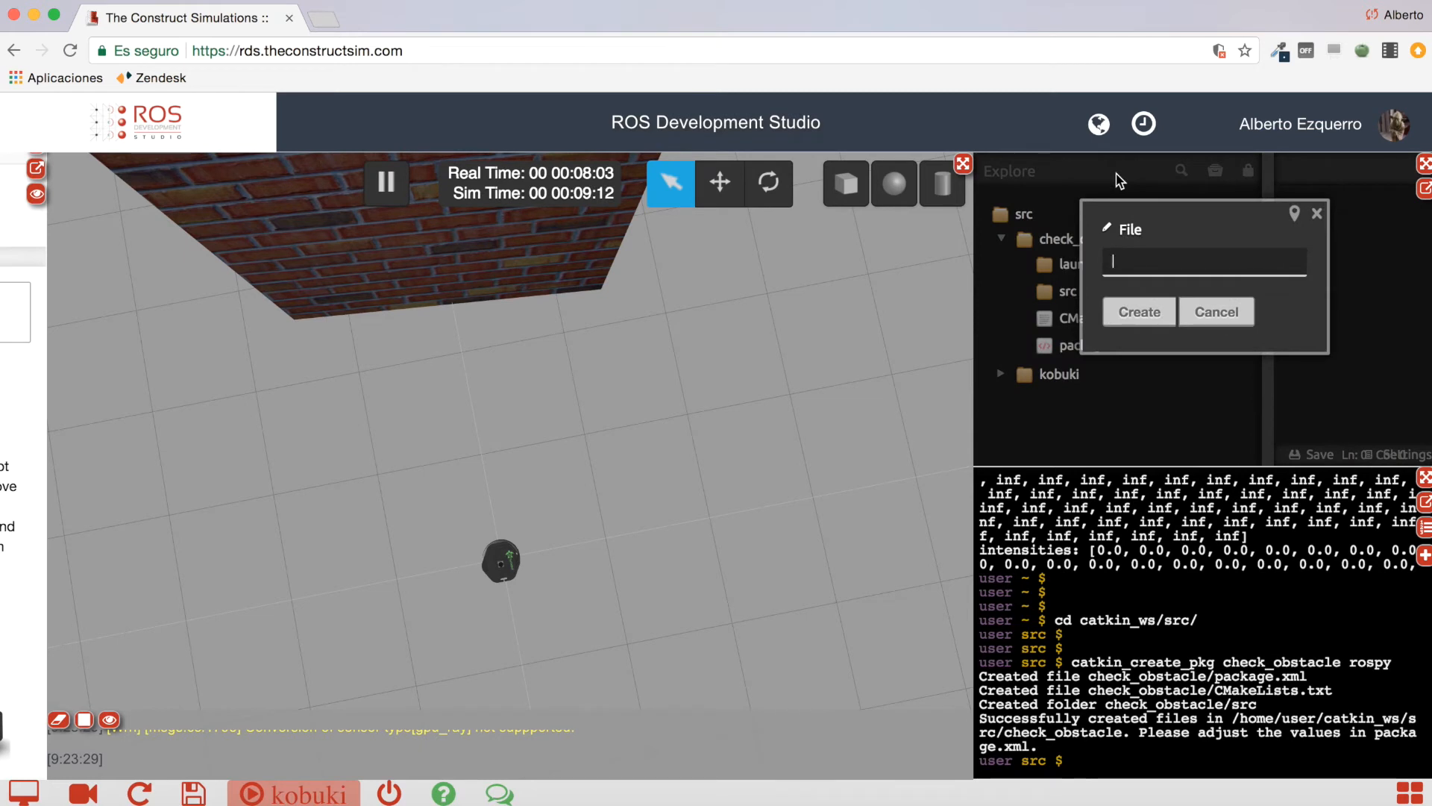
text(code.)
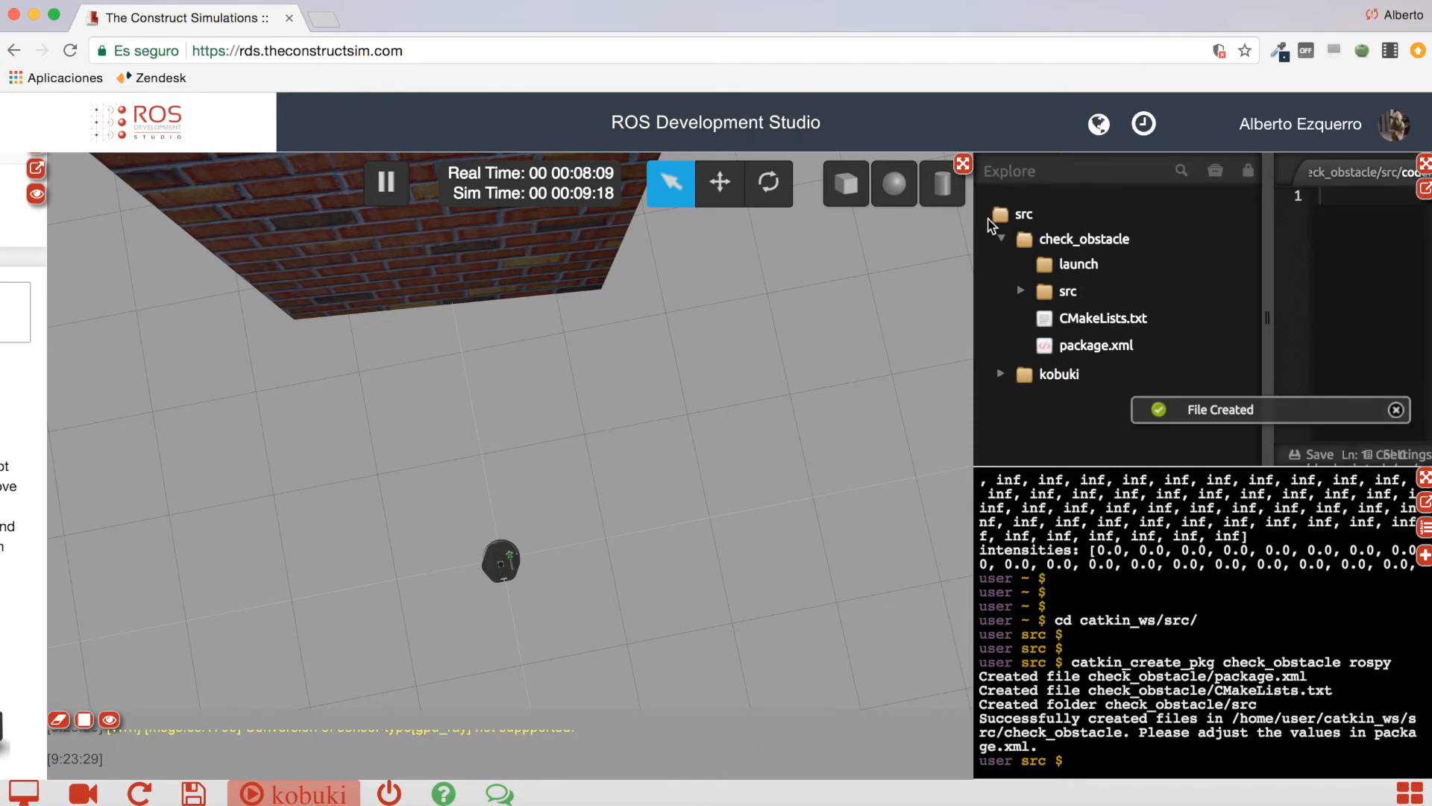
Step: Create code_launch.launch inside the launch folder and reveal it in the explorer
right_click(1023, 214)
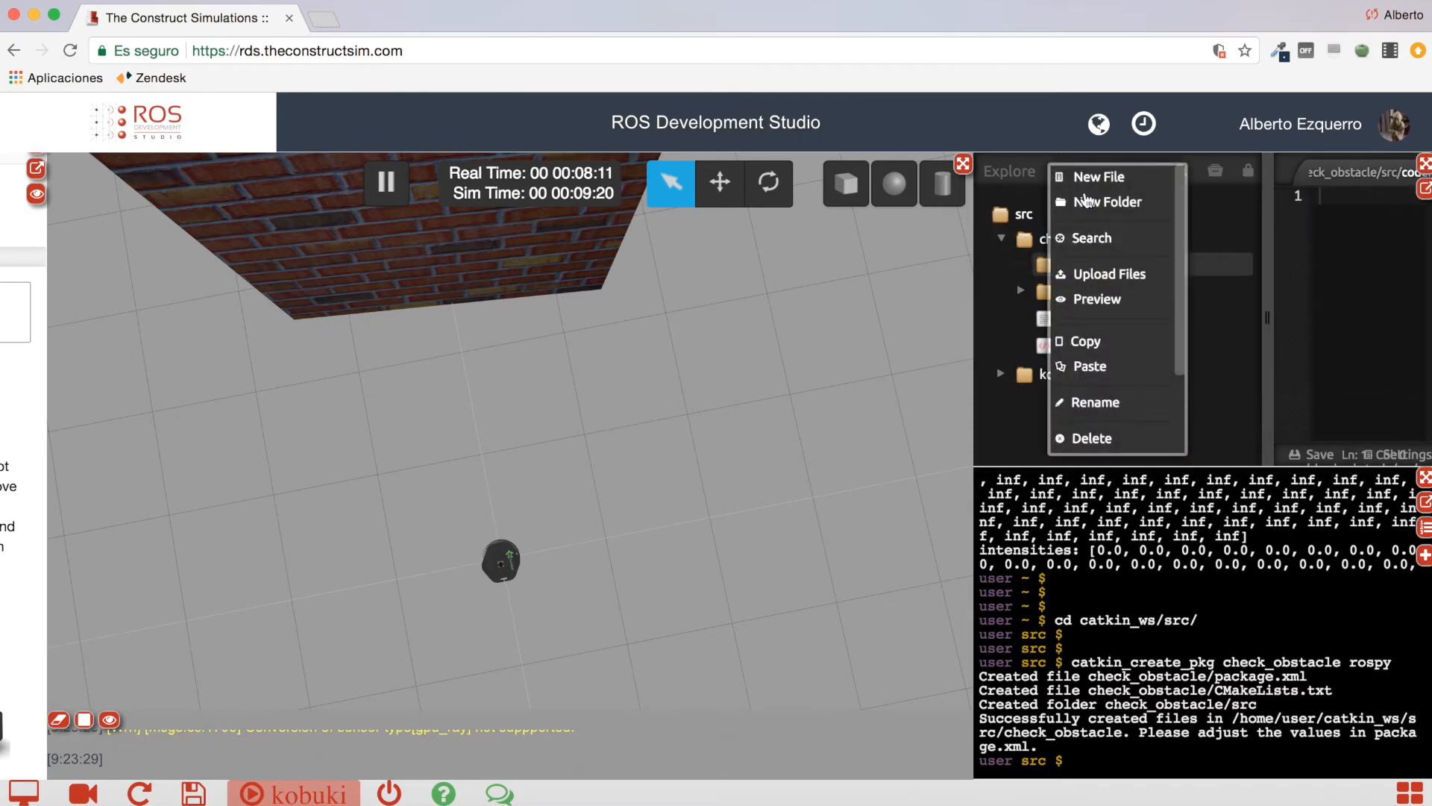
click(1098, 176)
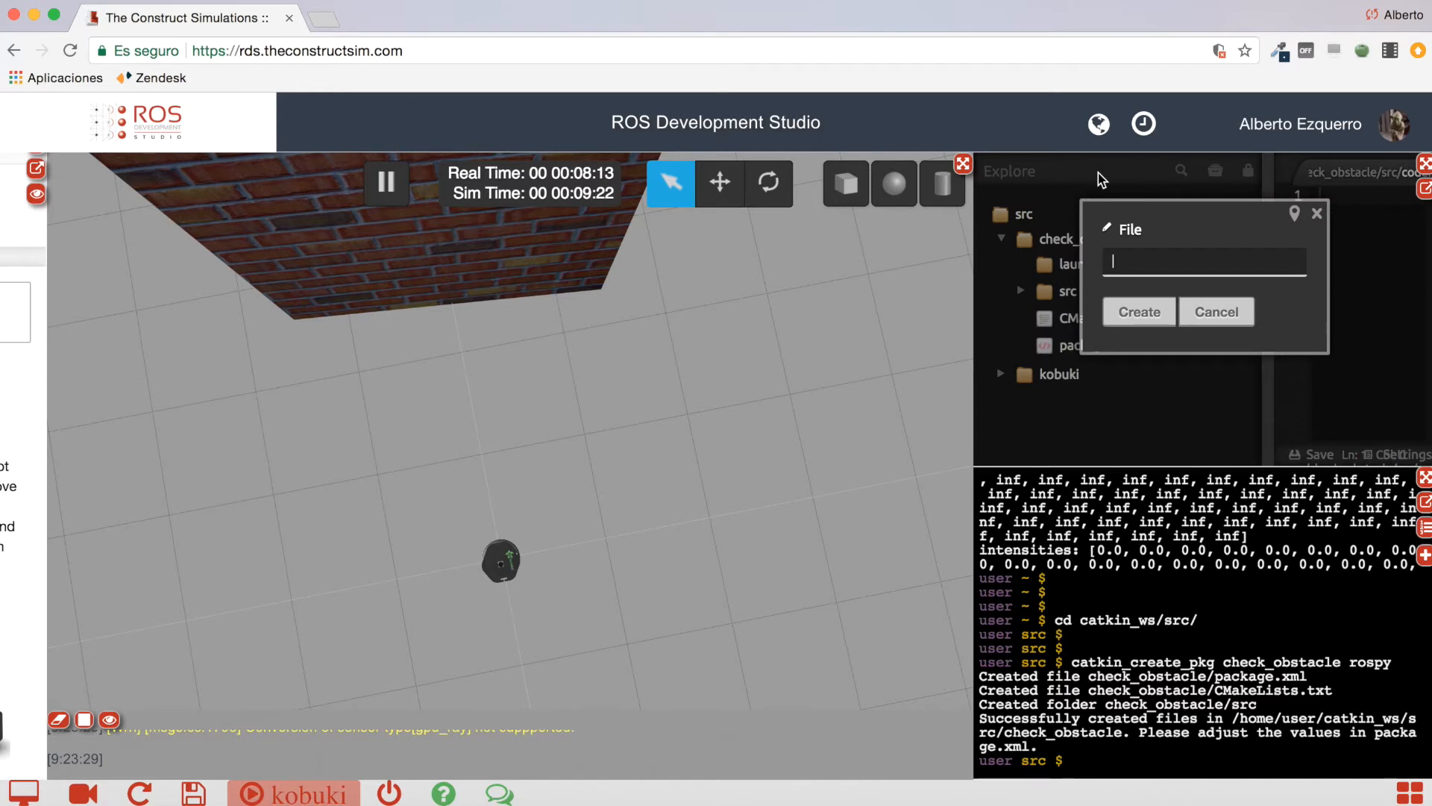
text(code_launc)
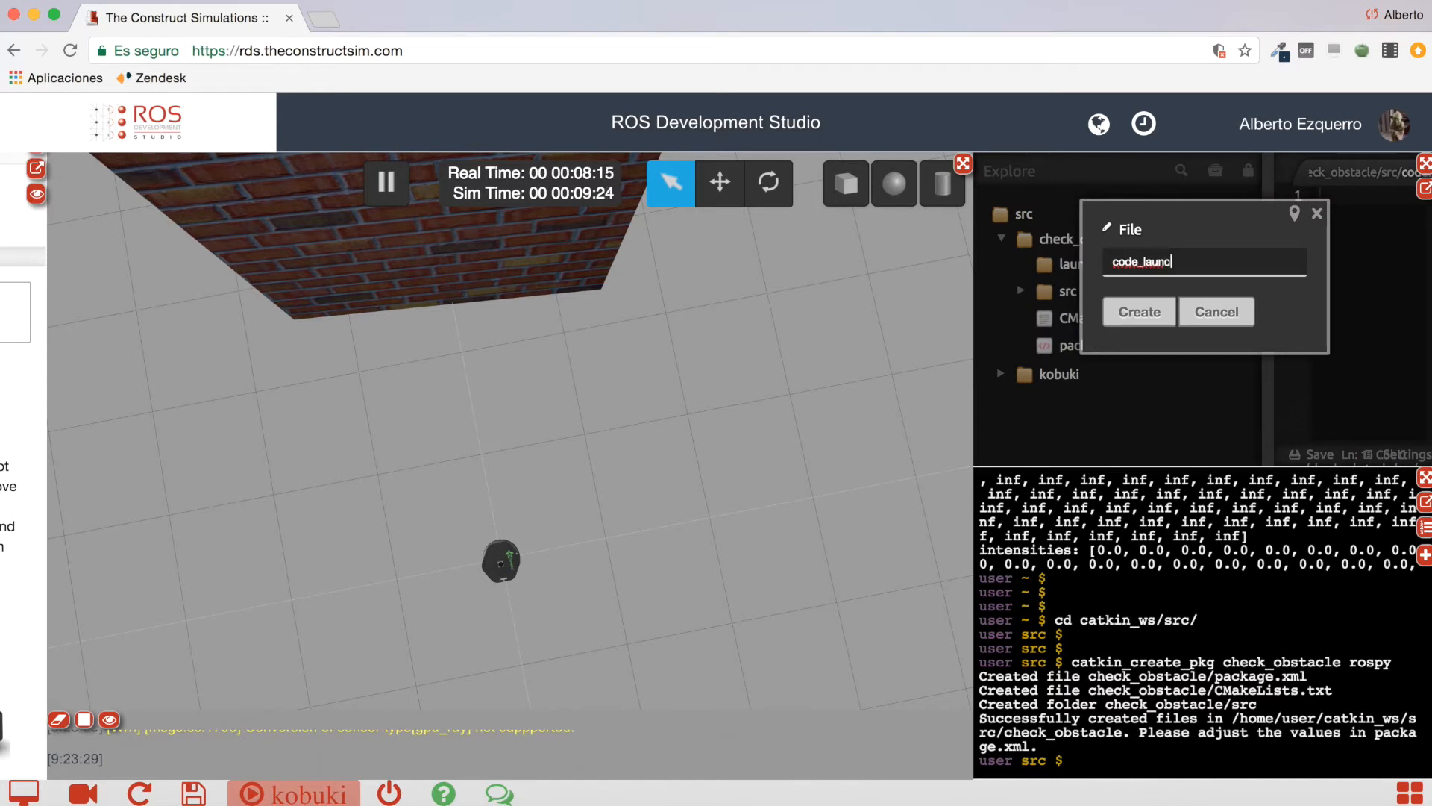
text(h.launch)
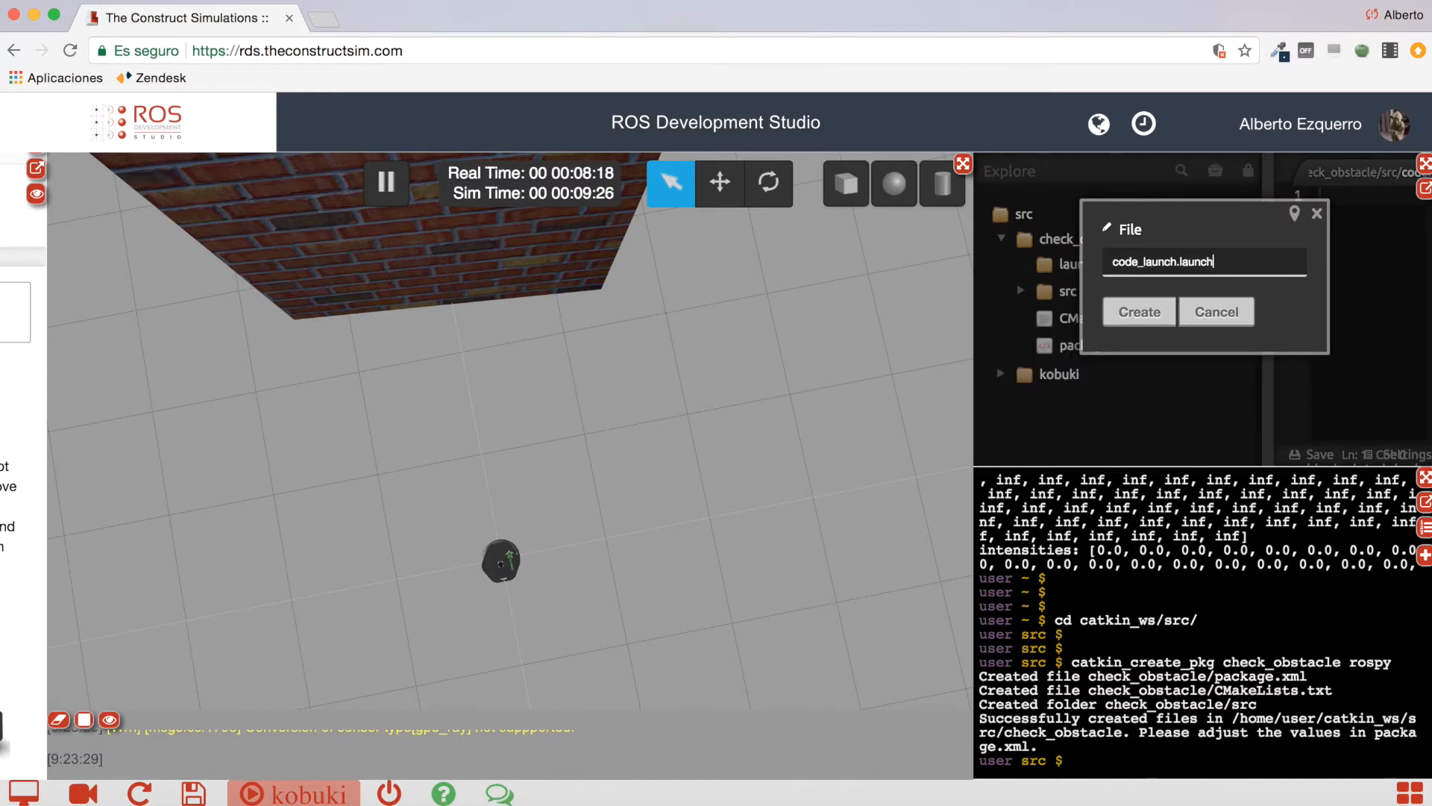
click(1139, 312)
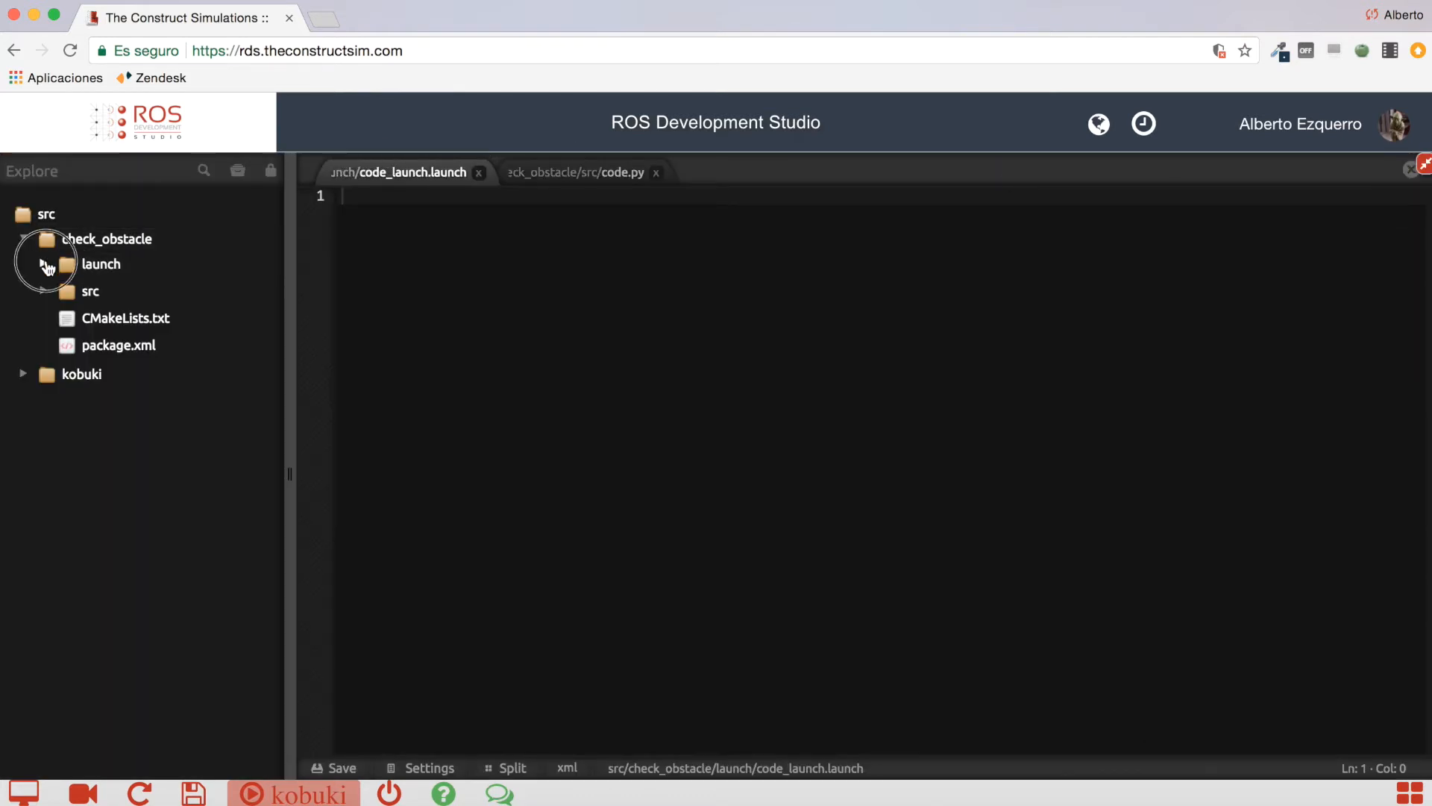
click(100, 262)
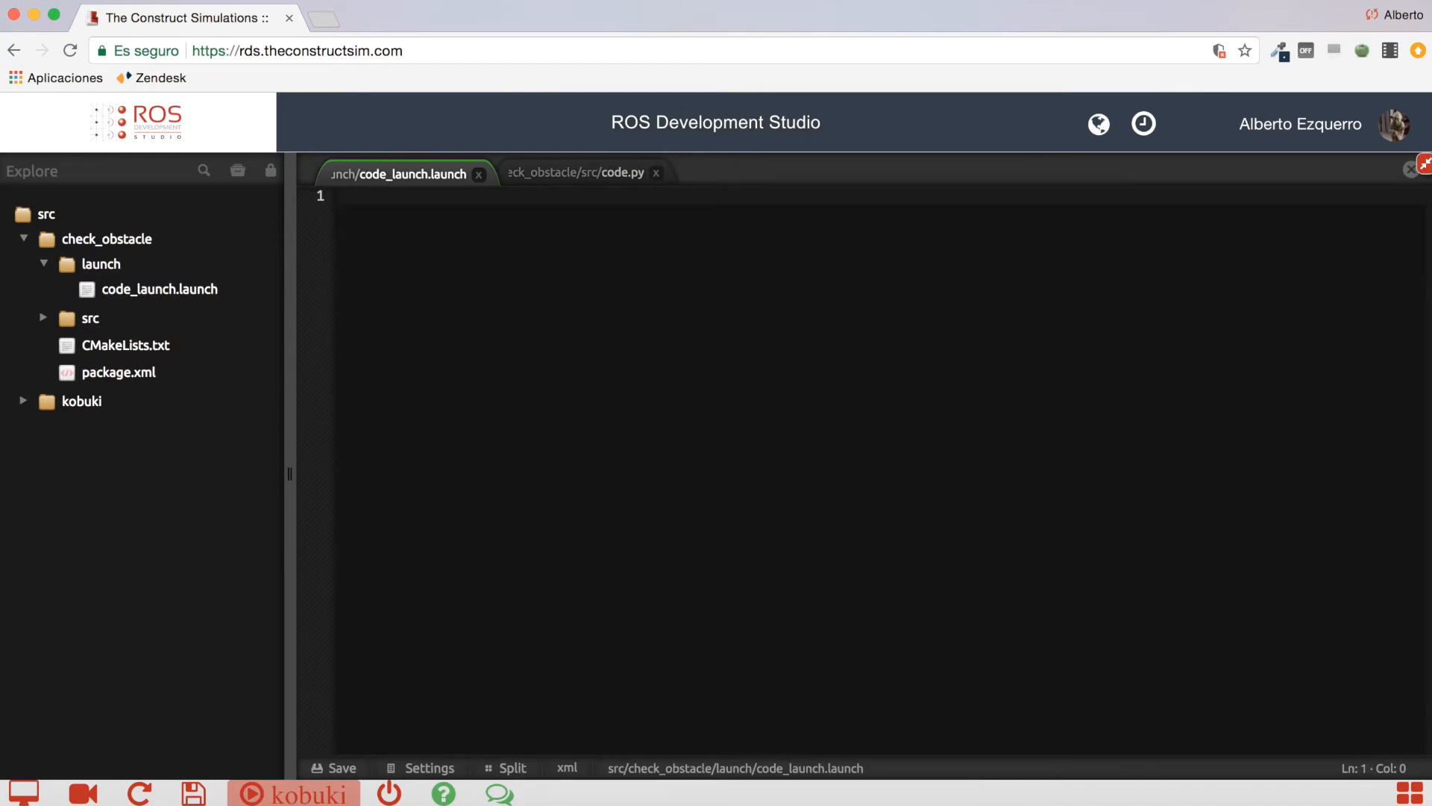
Step: Write a launch tag with a node from pkg check_obstacle, type code.py, name check_obstacle
text(<launch>)
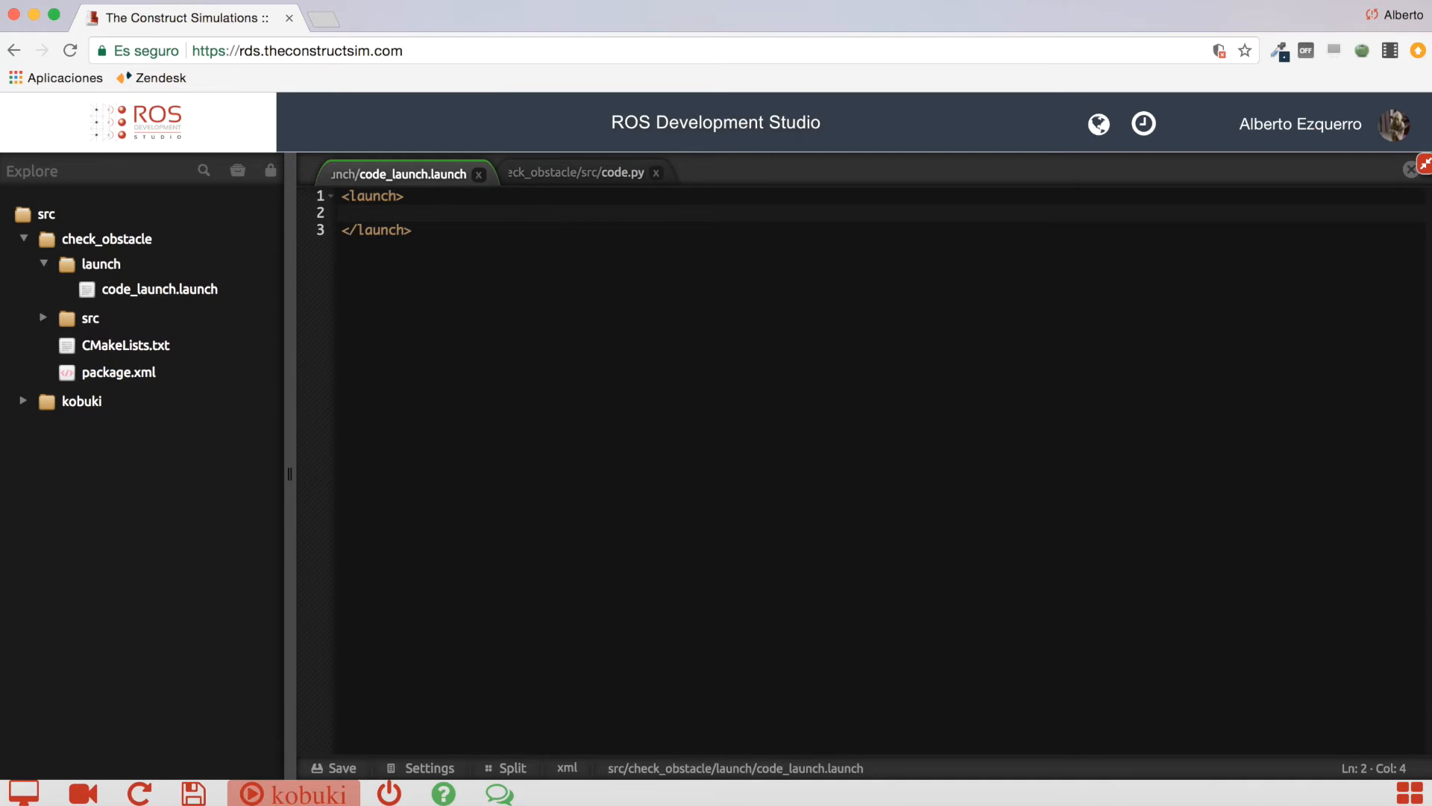
text(<node></node>)
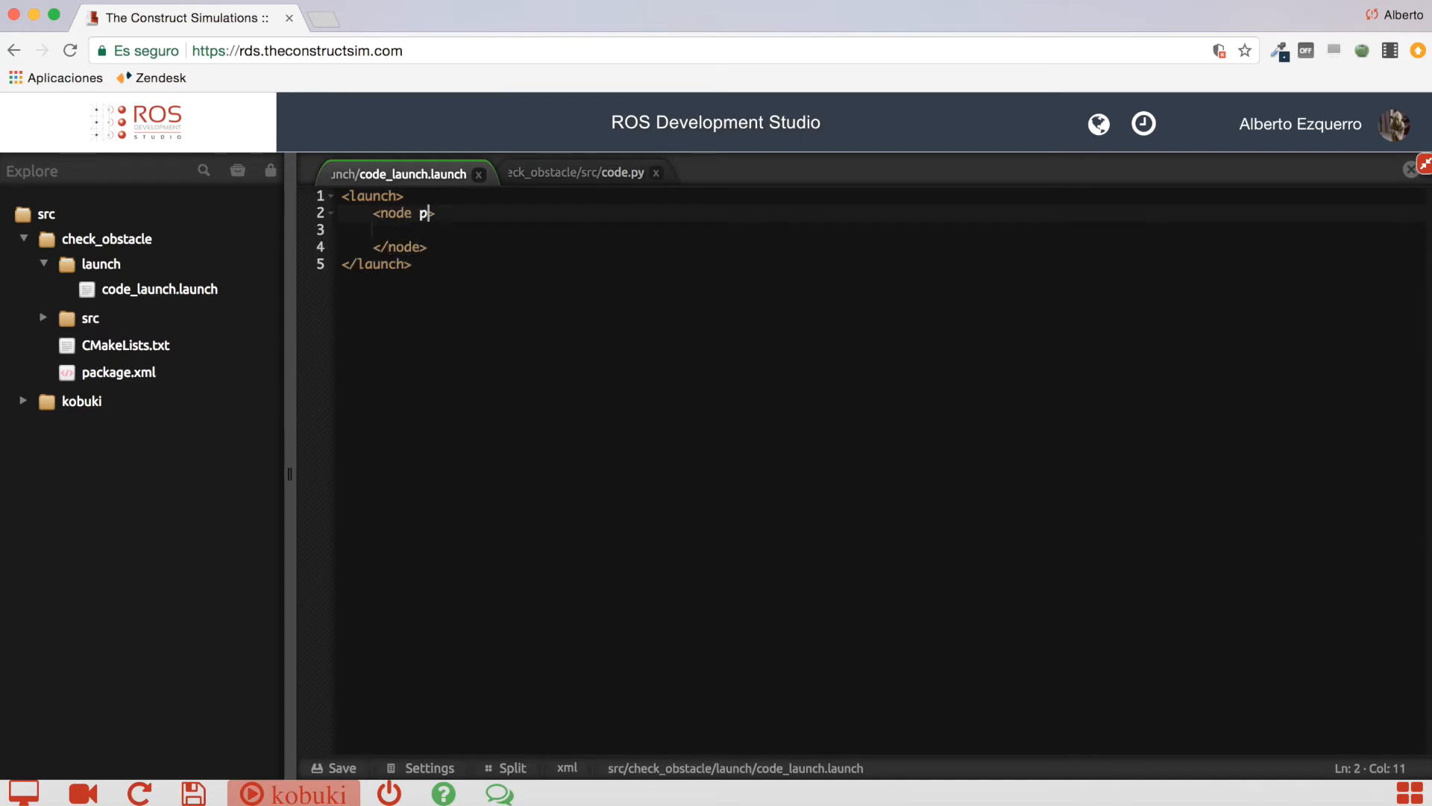
text(kg="">)
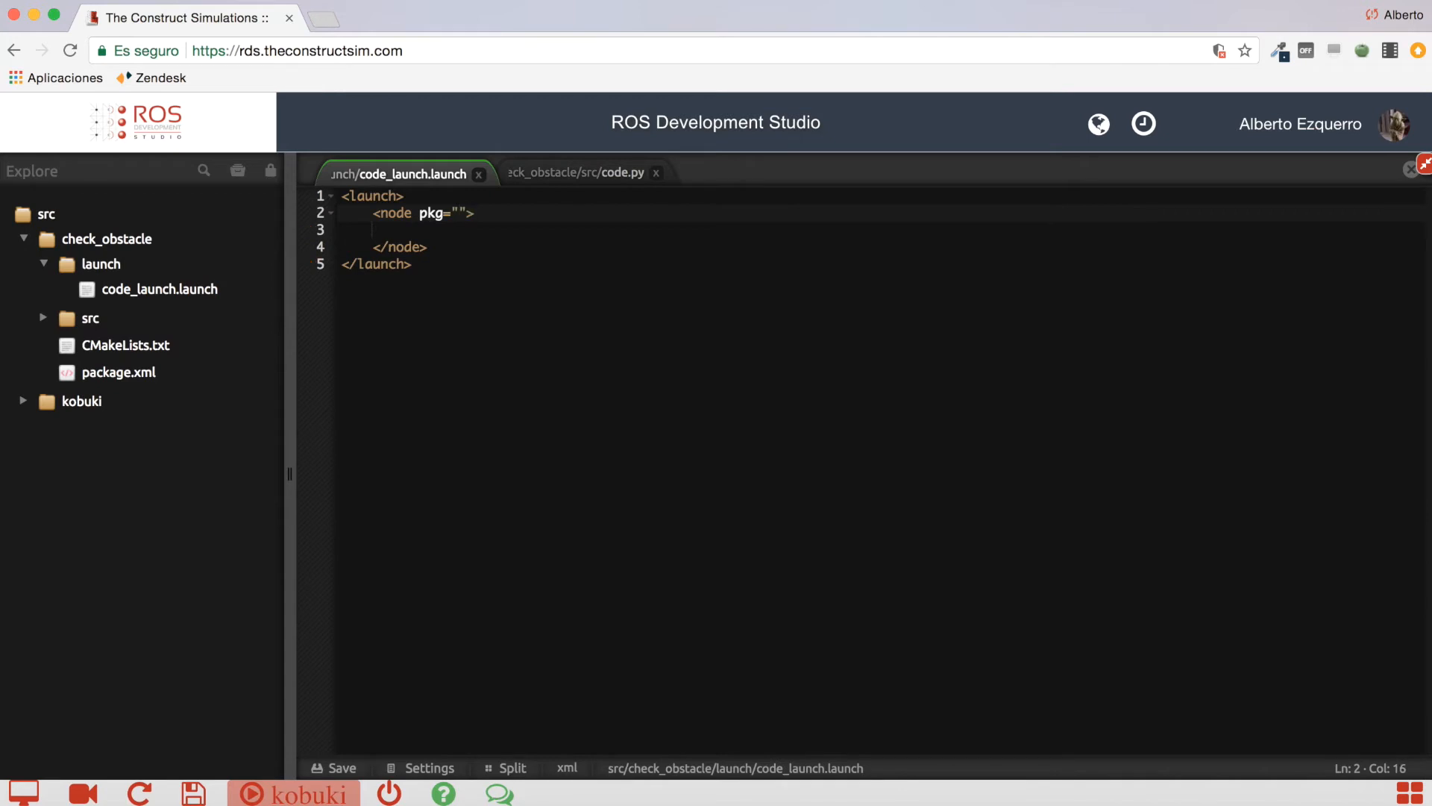
text(check_obstacle" type=)
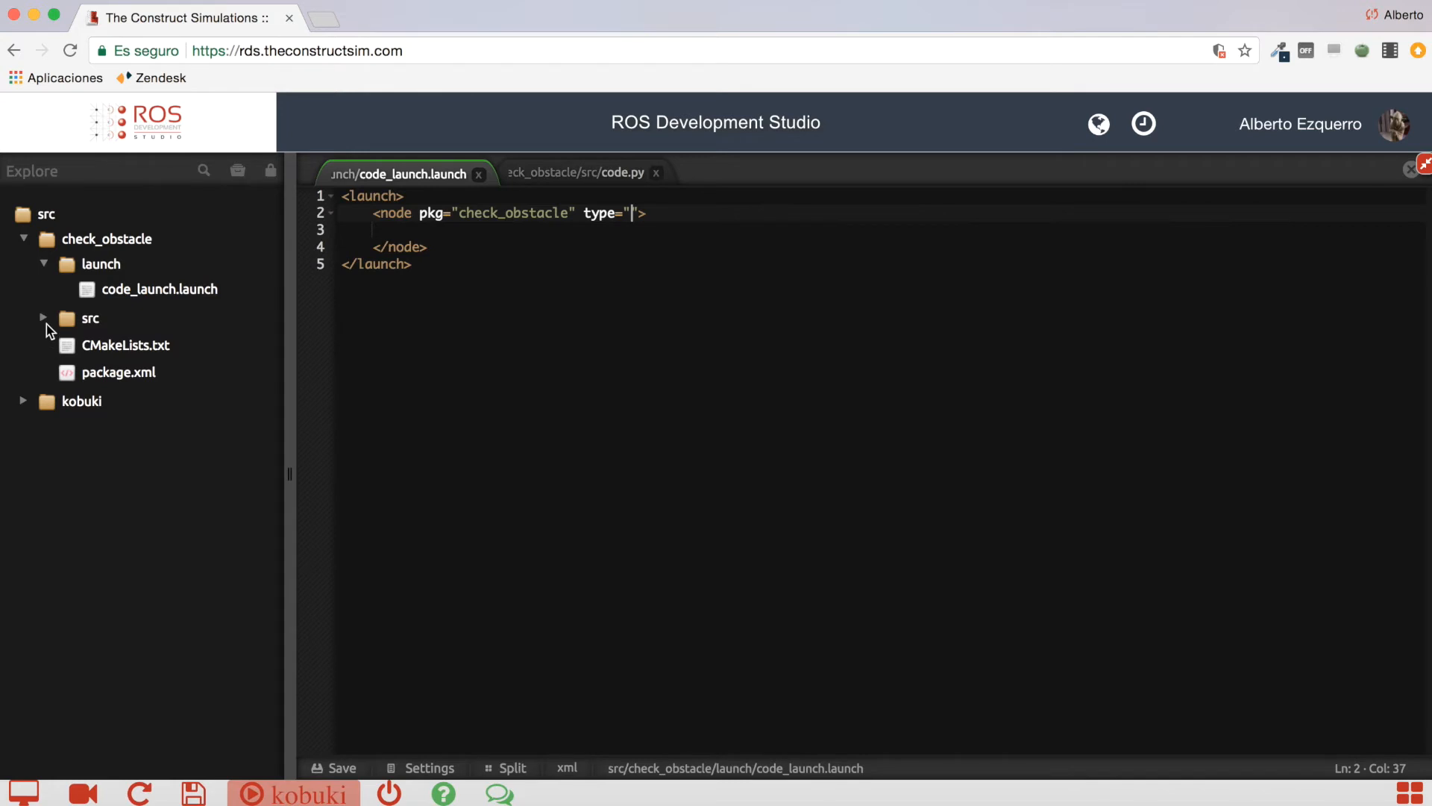
click(42, 317)
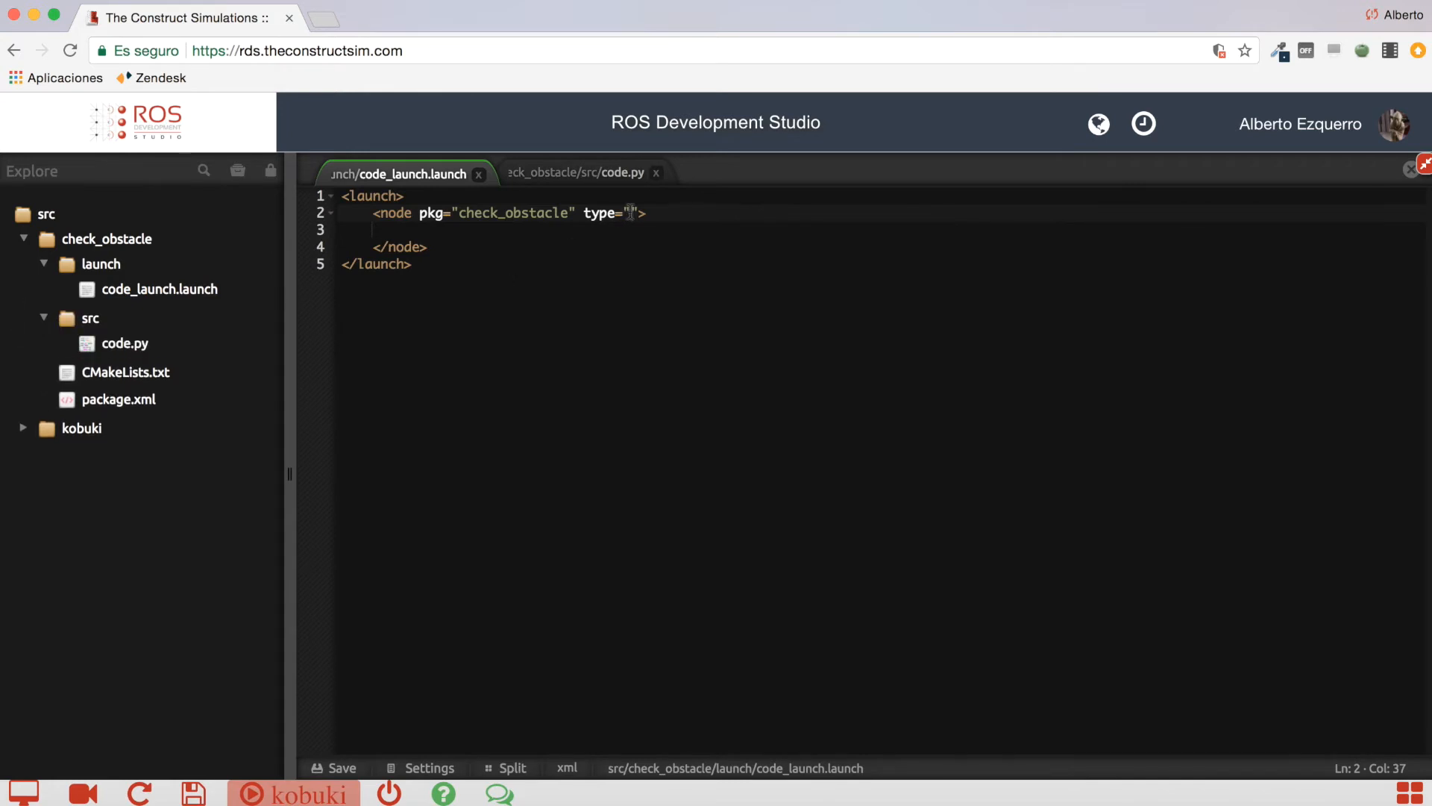
text(code.py)
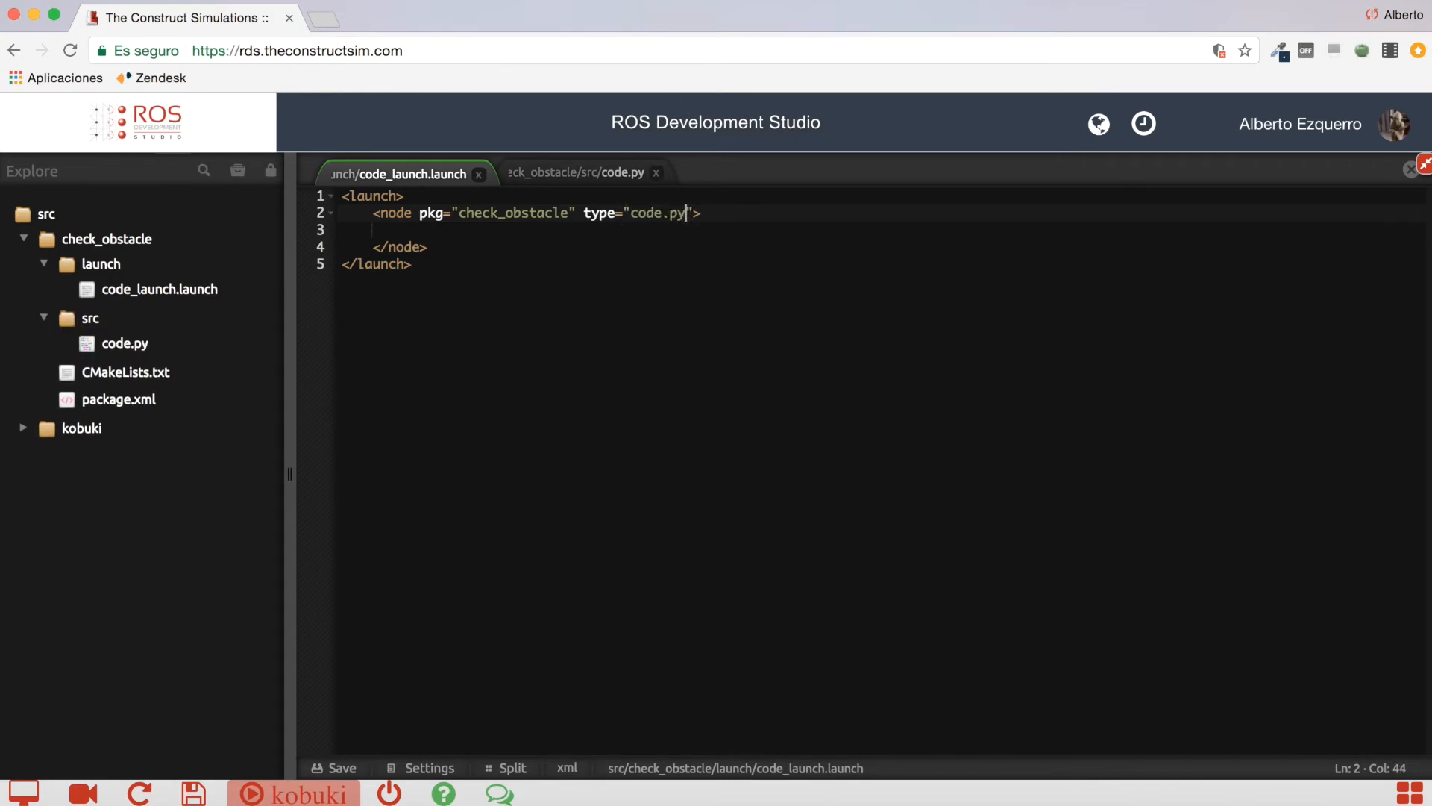
text(name=)
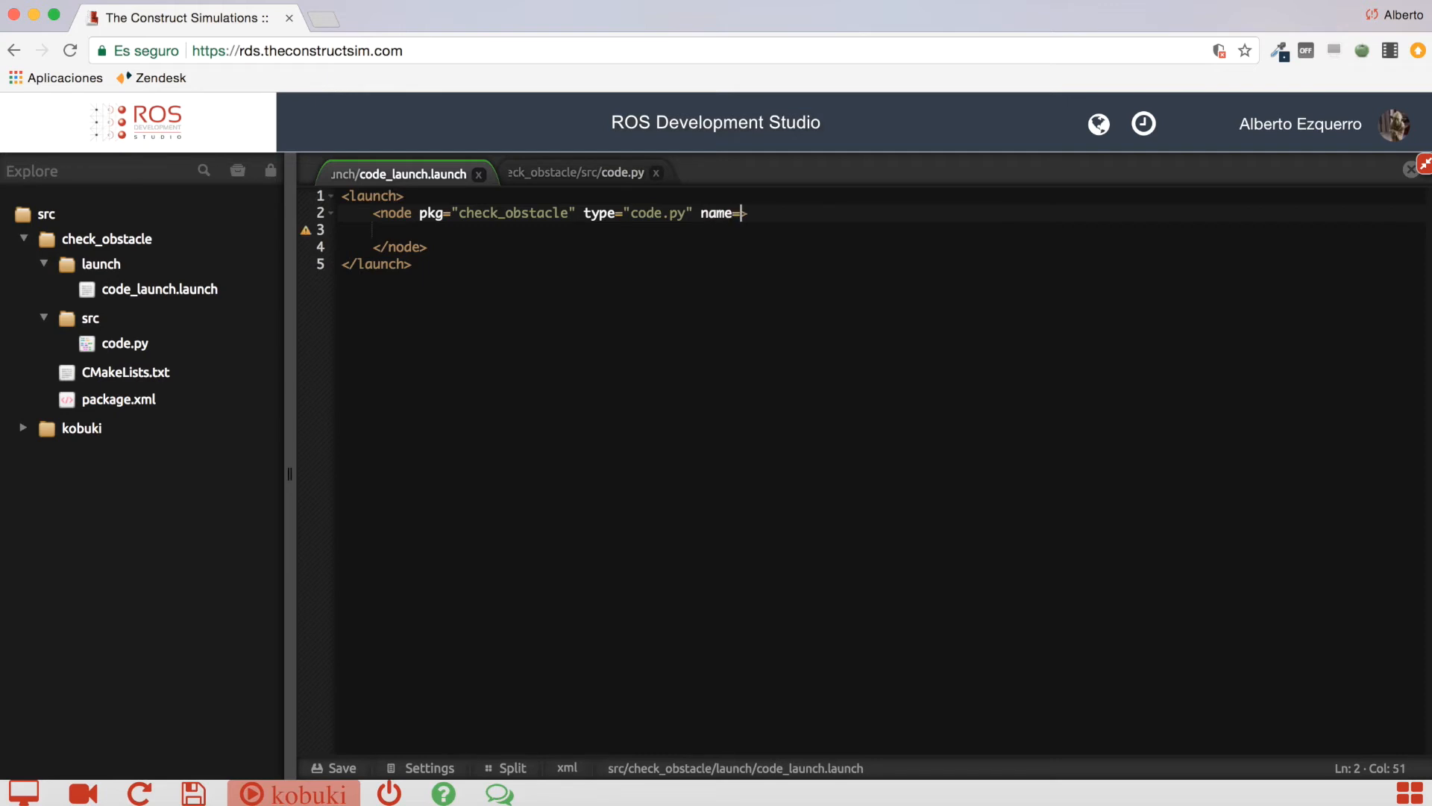
text(">)
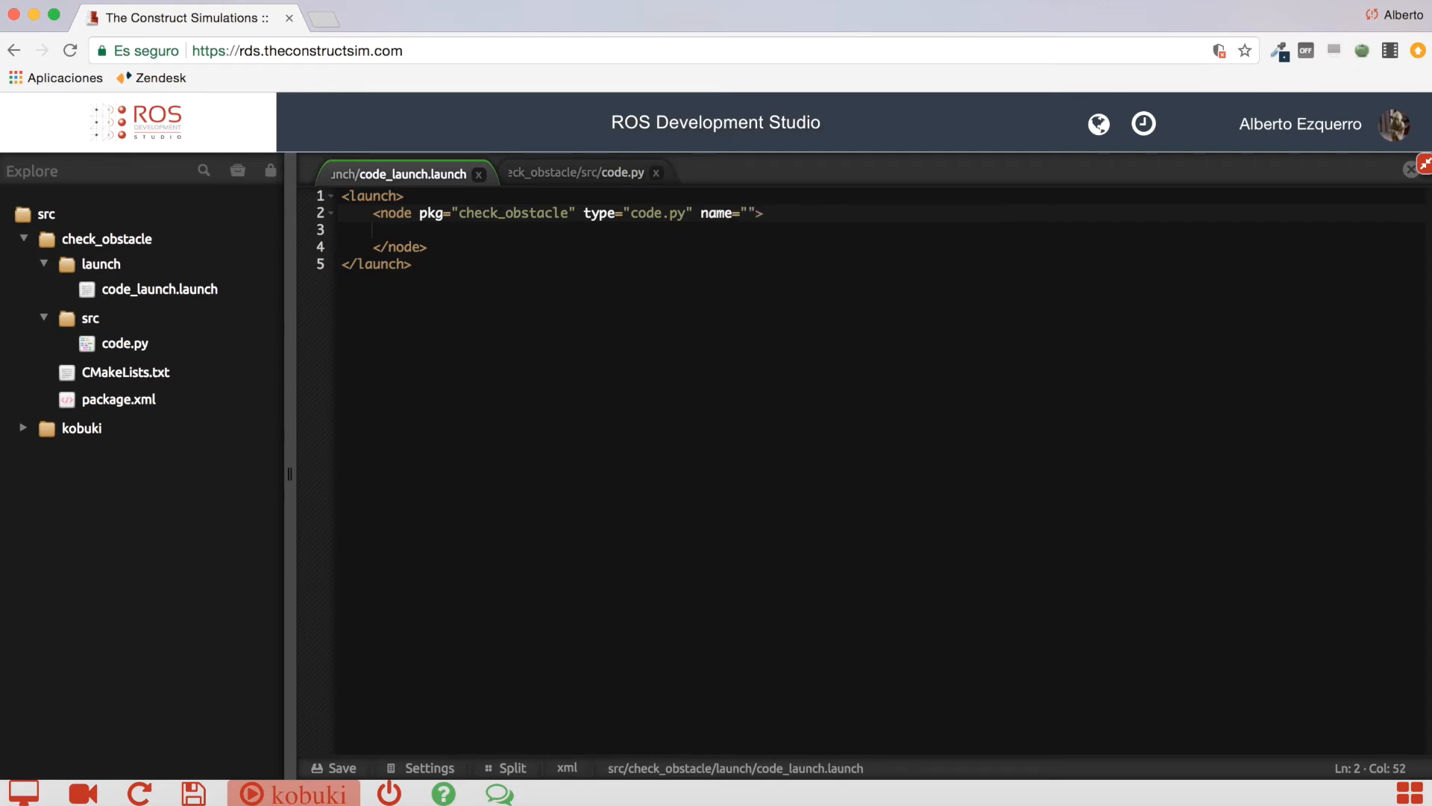
text(check_obstac)
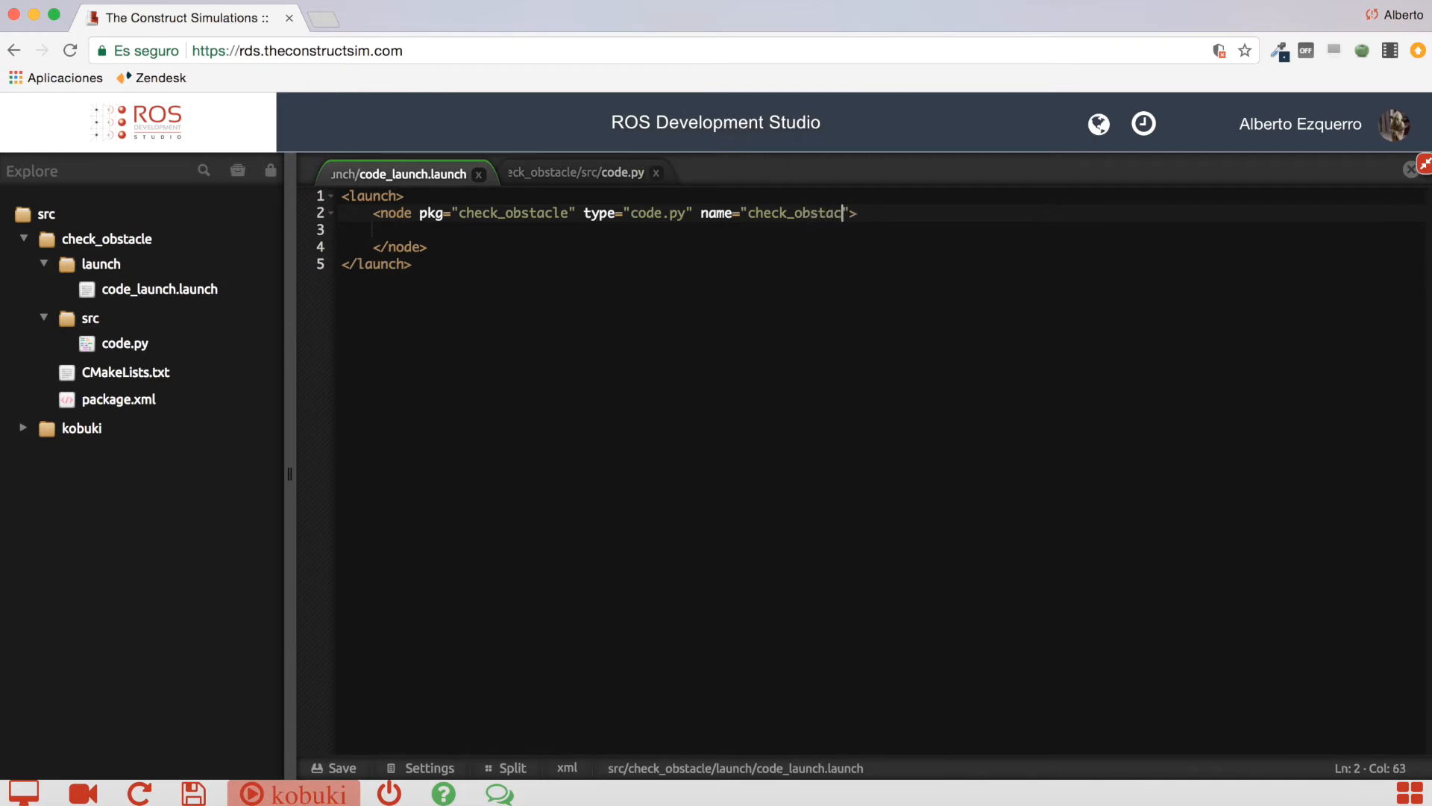
Step: Add output="screen" to the node tag and save the launch file
text(le" o)
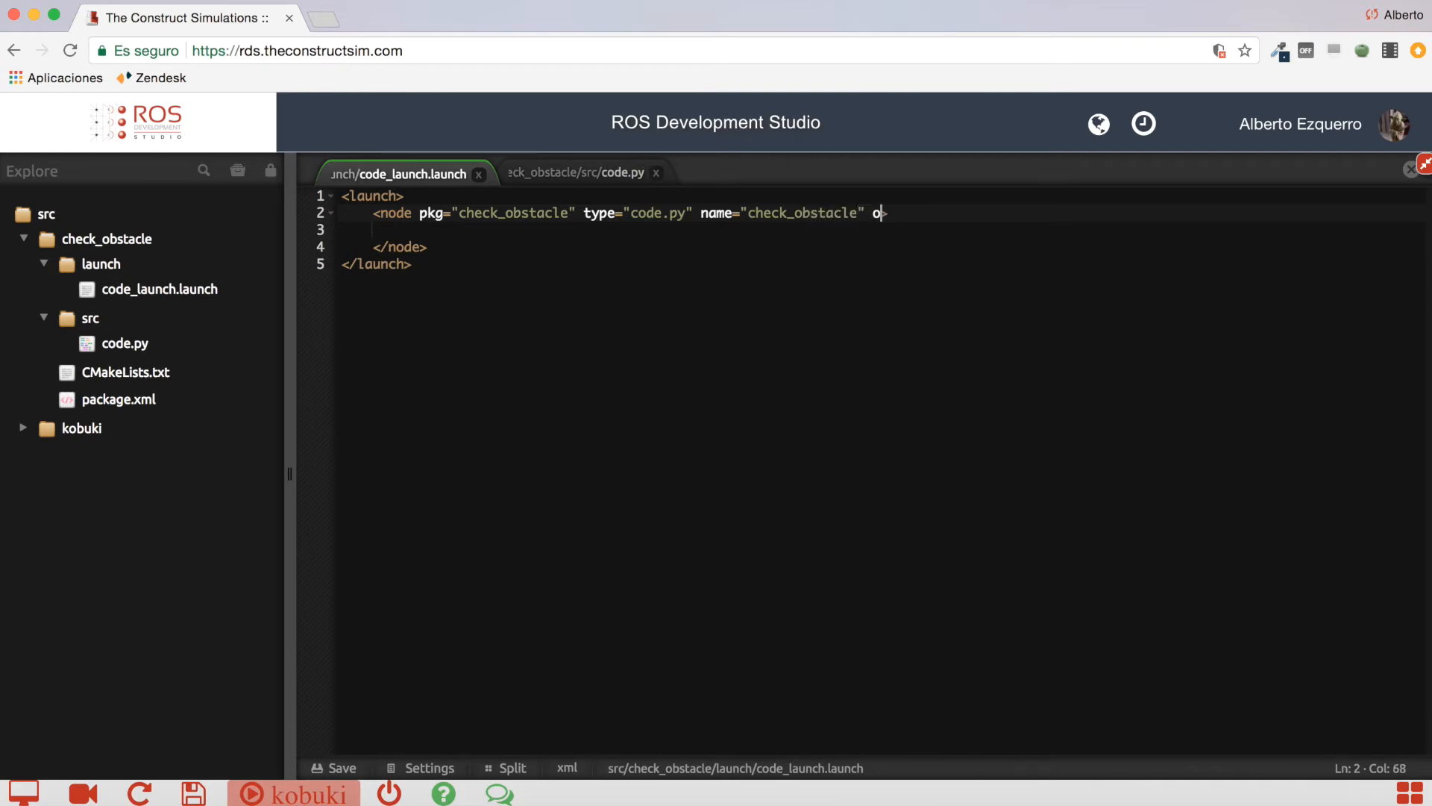
text(utput=>)
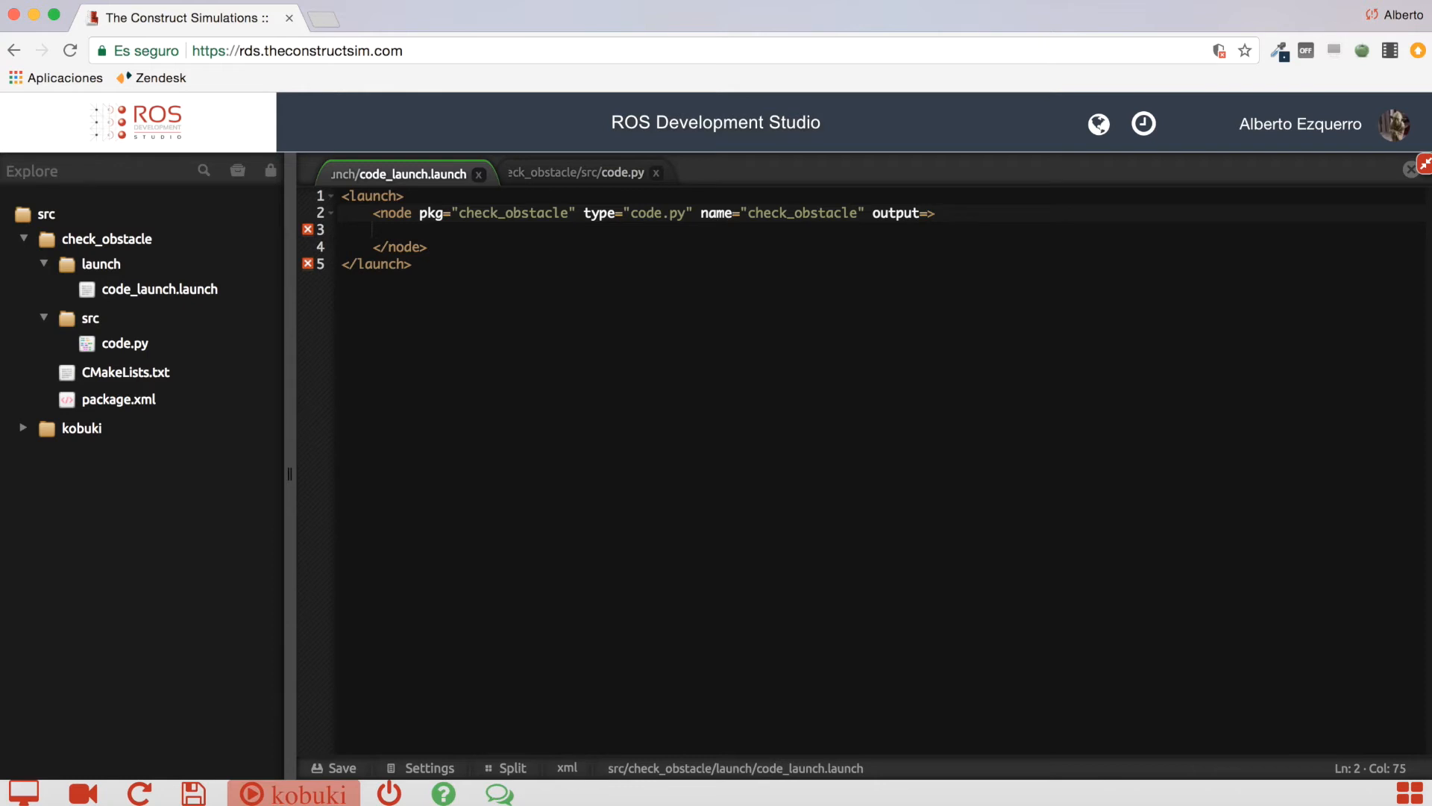
text("screen")
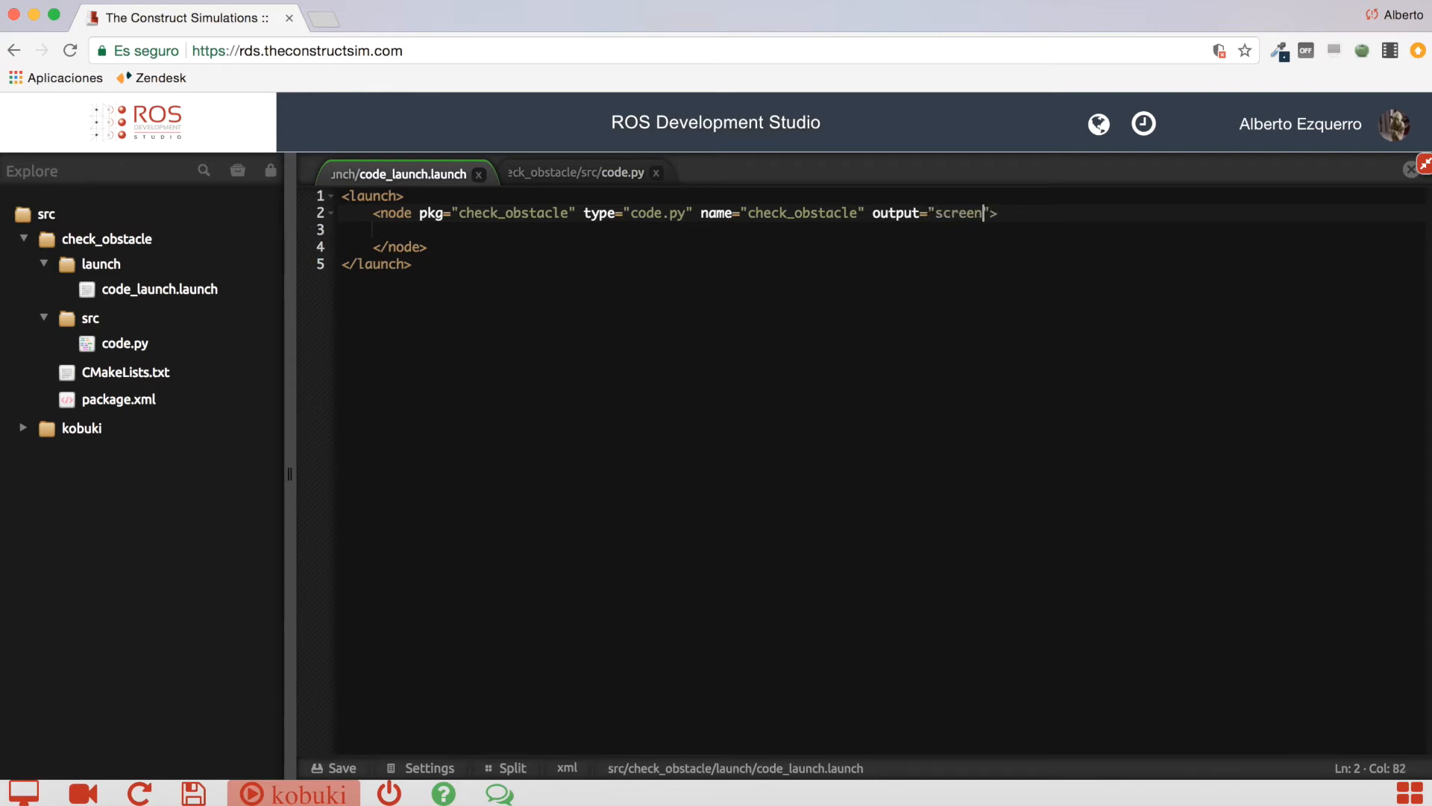
click(341, 766)
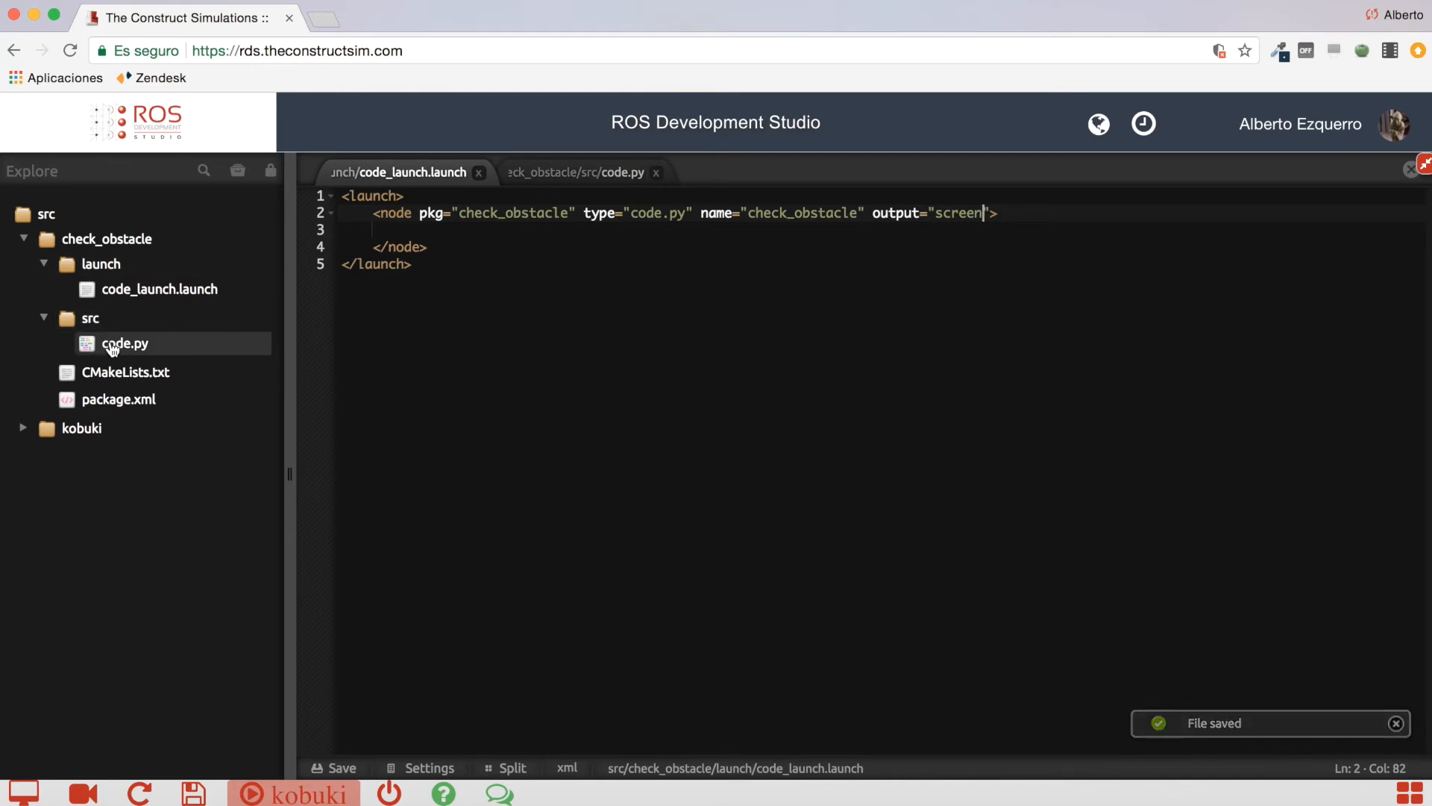
Step: In code.py's rospy.init_node, replace sub_node with check_obstacle and verify against the launch file
click(576, 173)
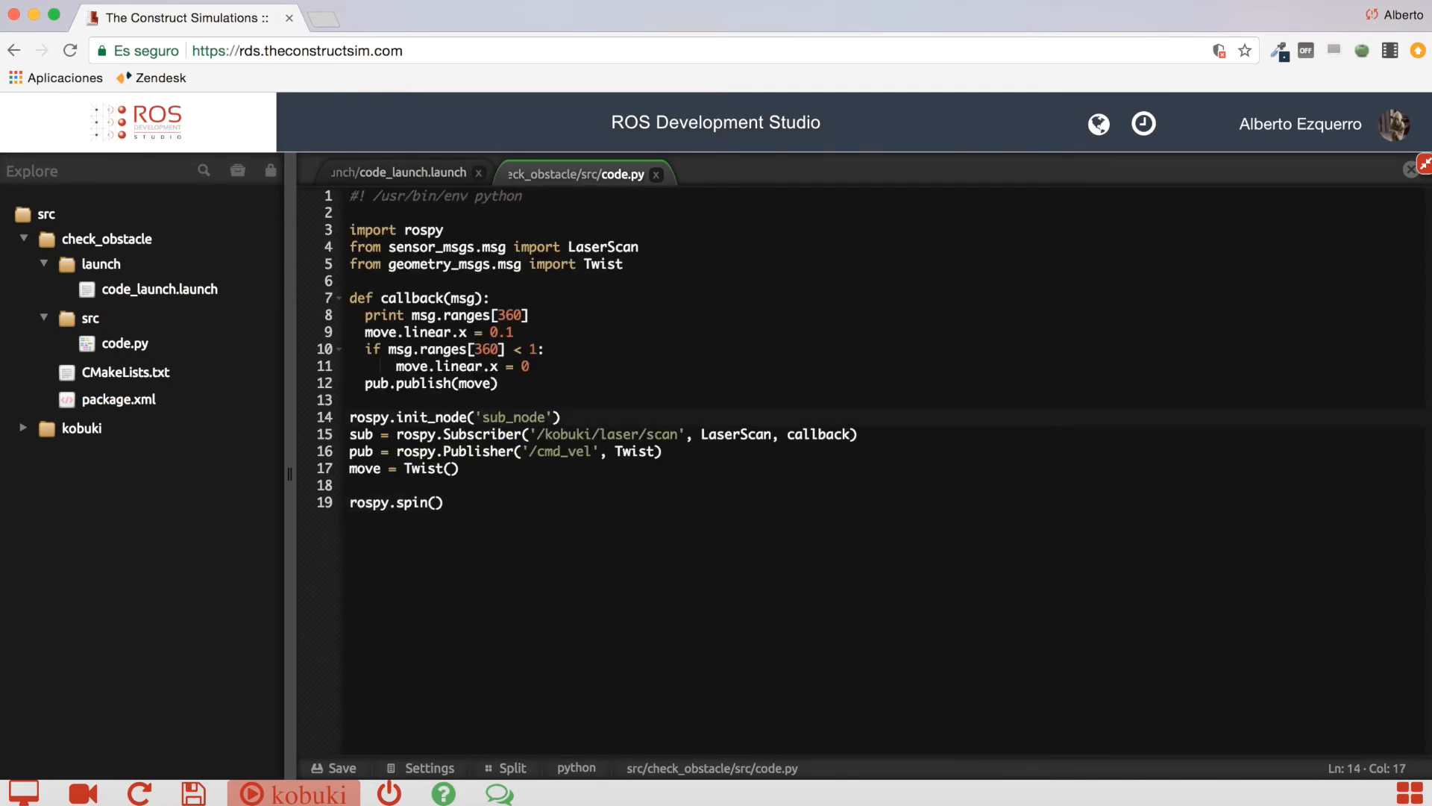
double_click(513, 417)
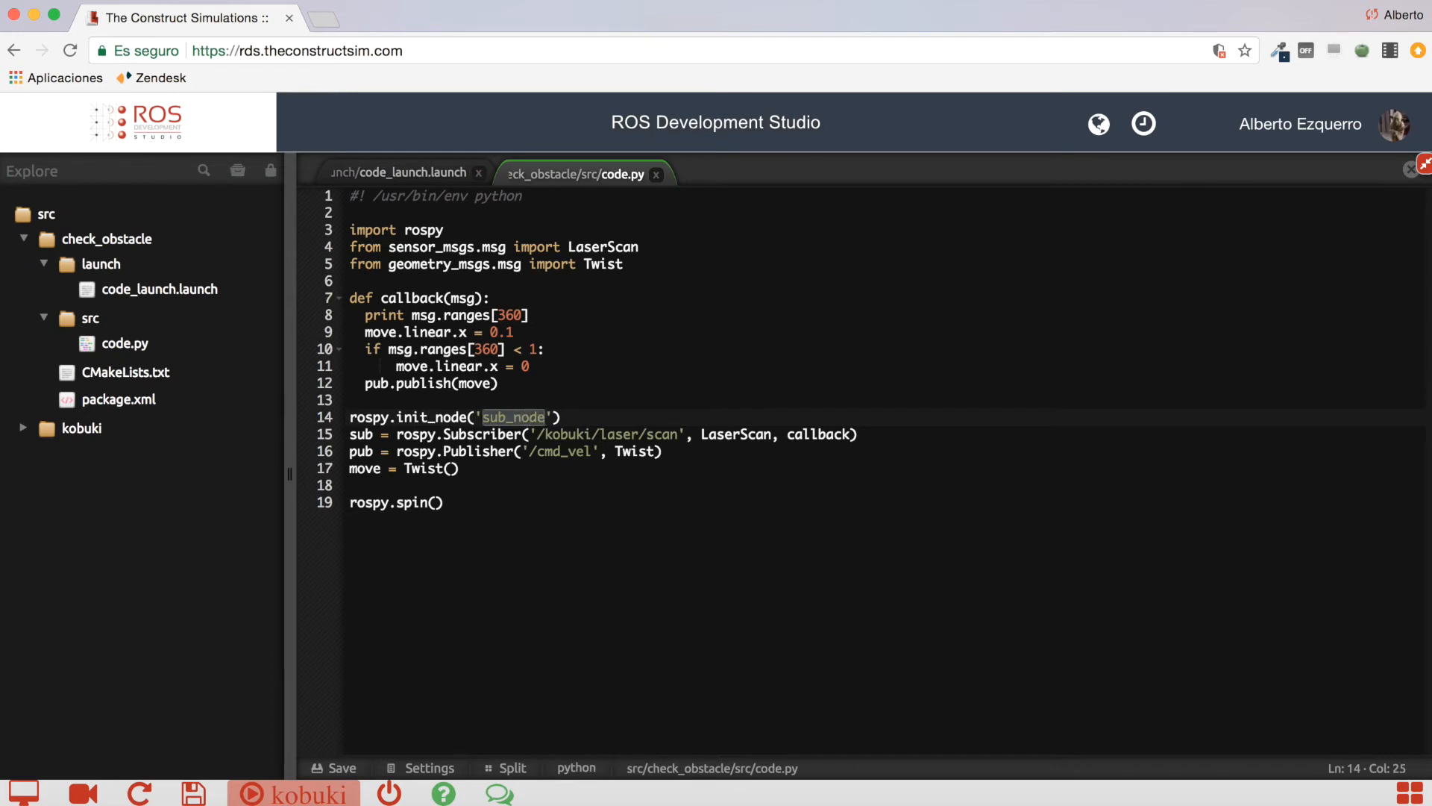
text(check)
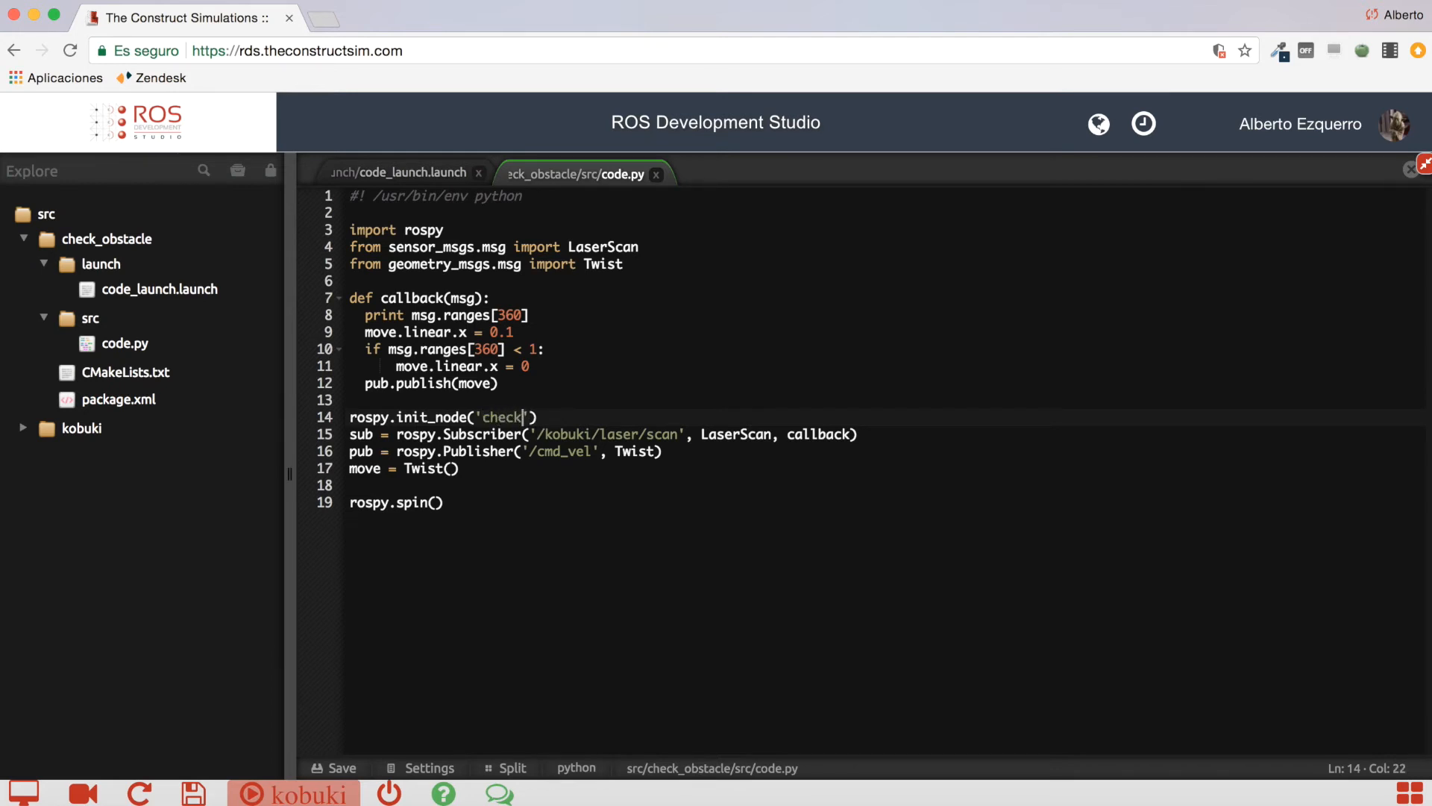
text(_obstacl)
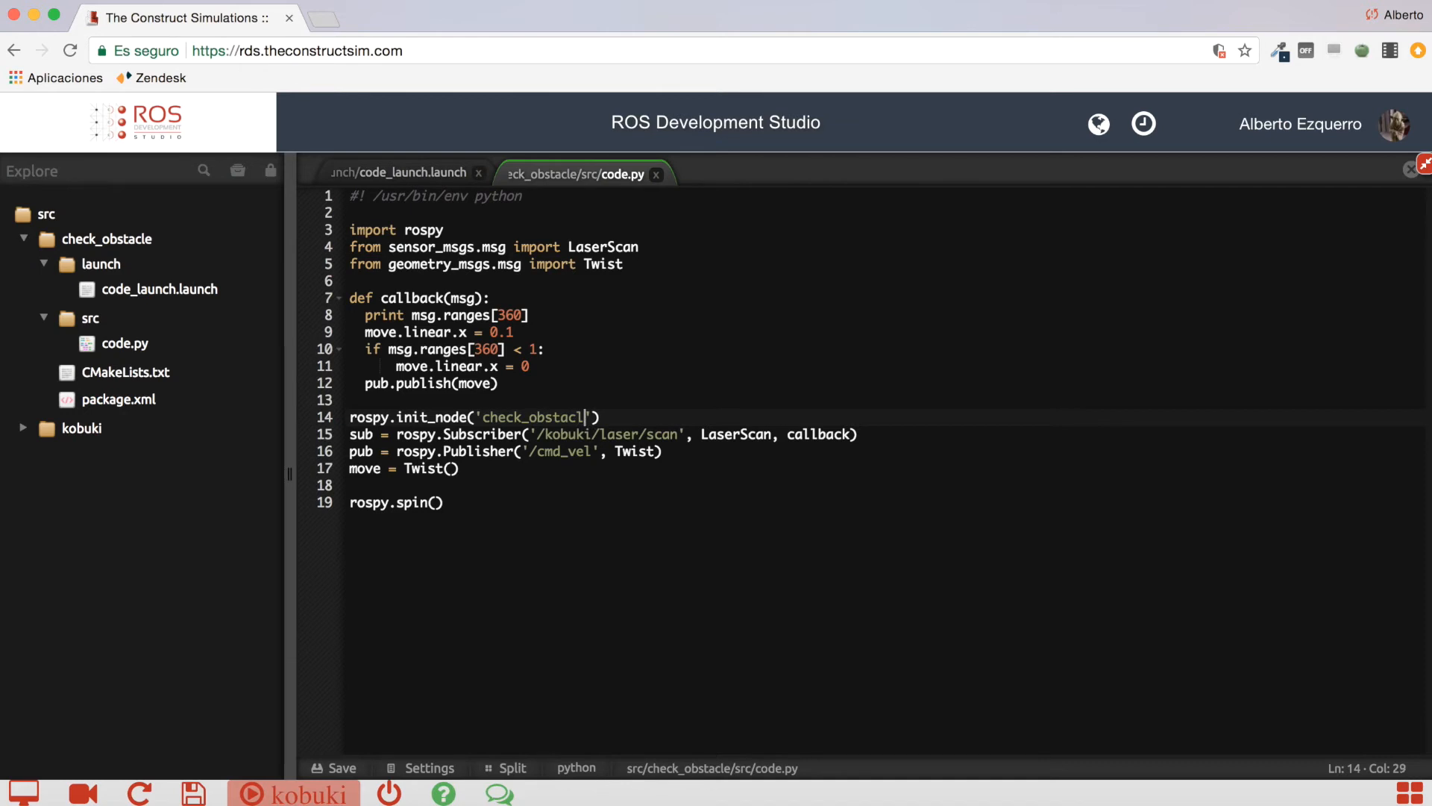
text(e)
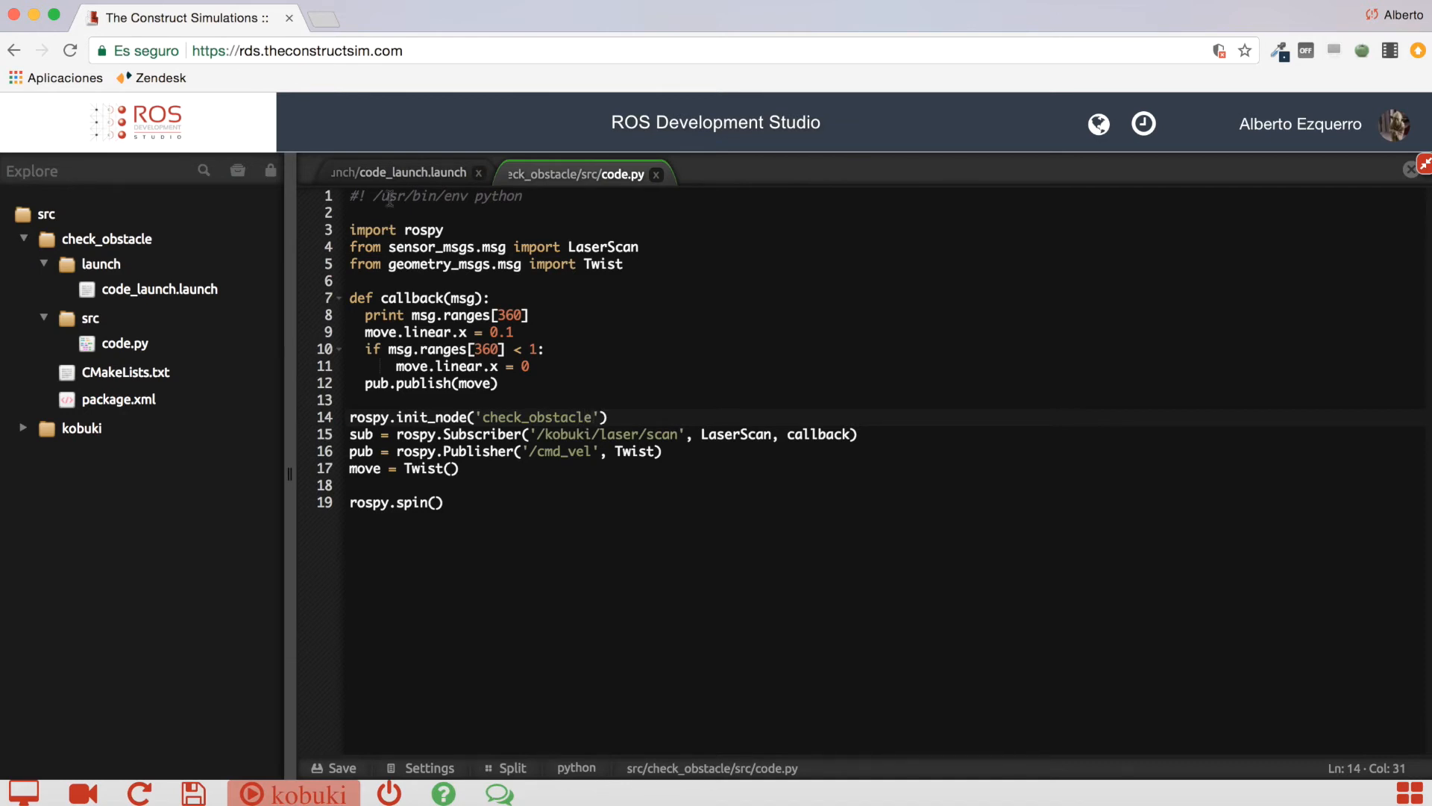
click(400, 173)
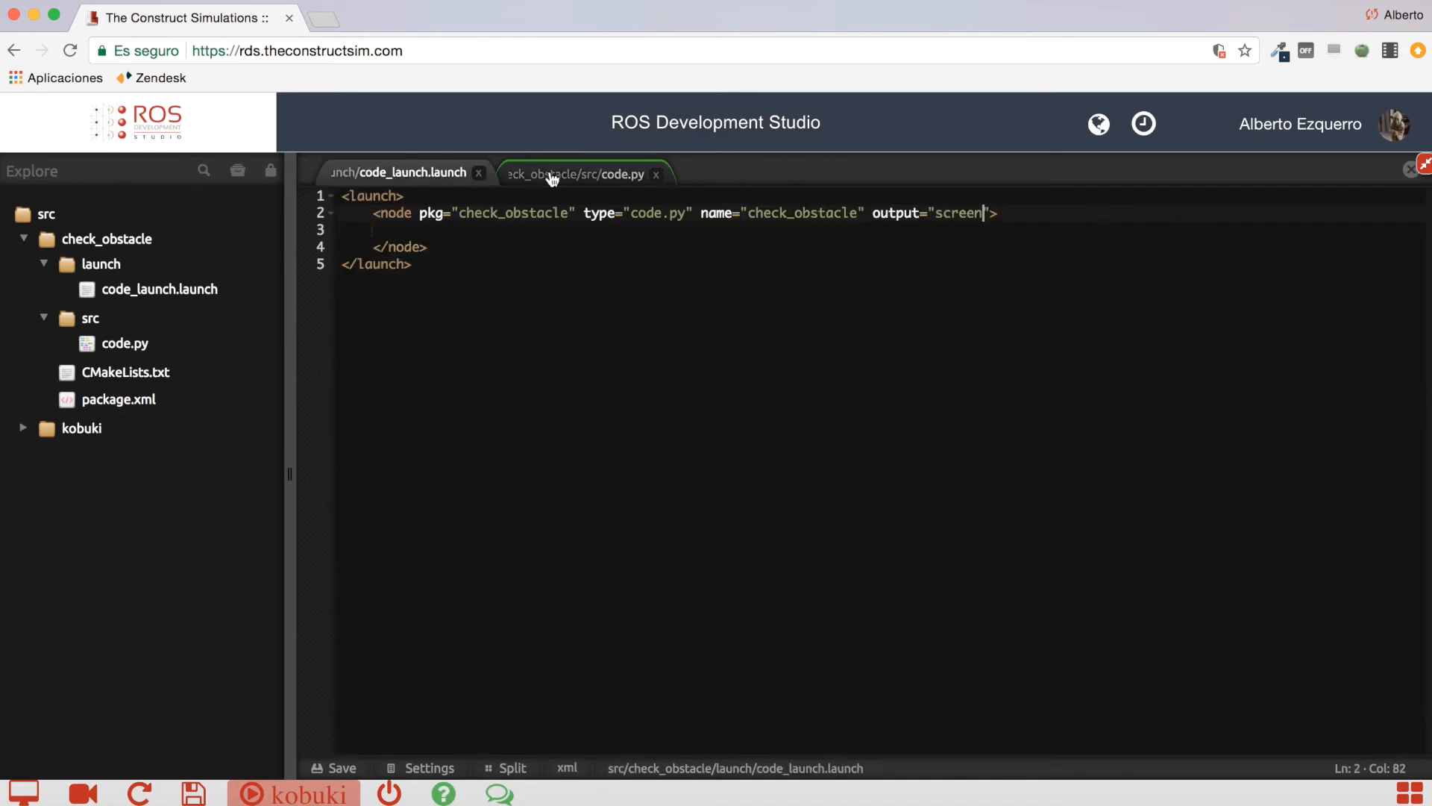
click(584, 173)
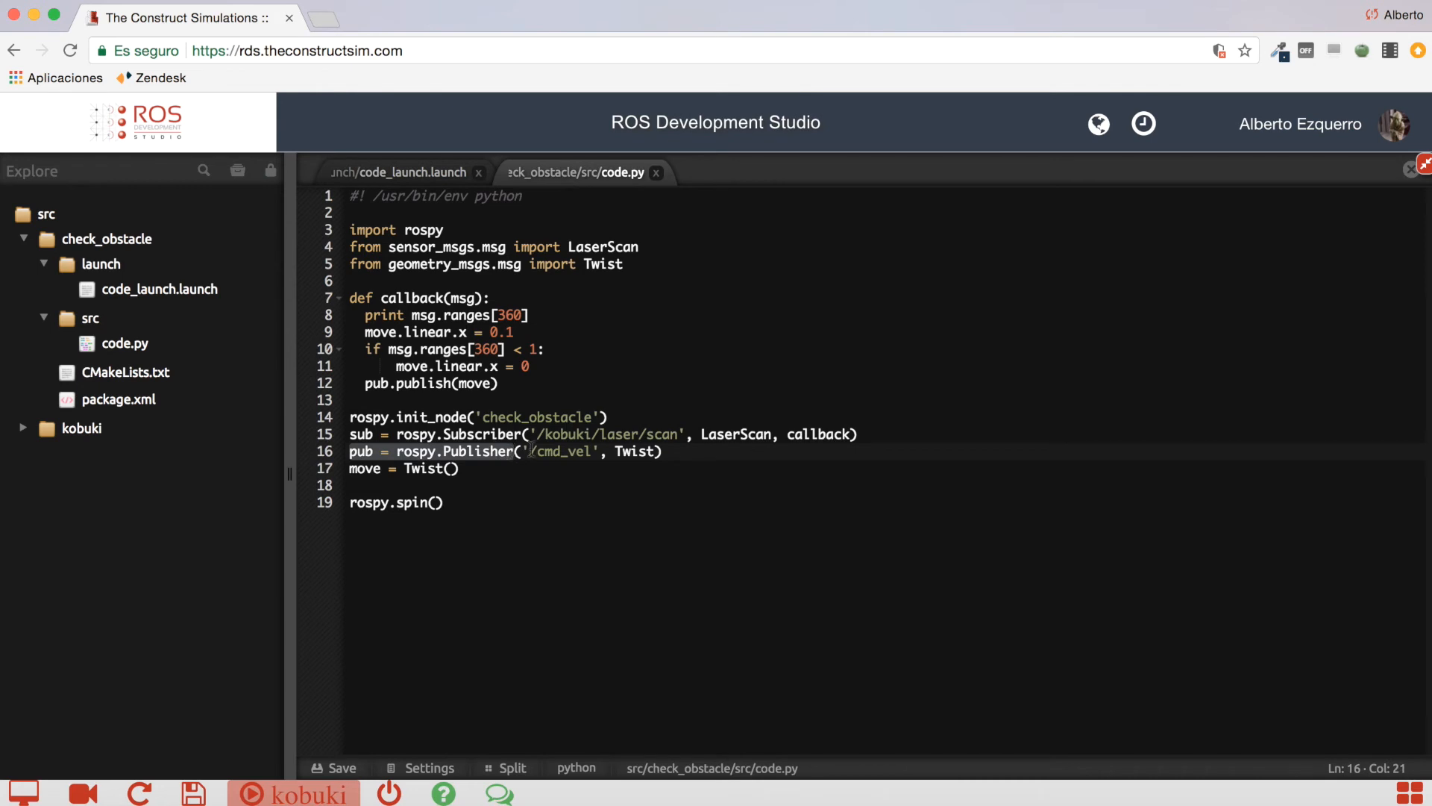
double_click(560, 450)
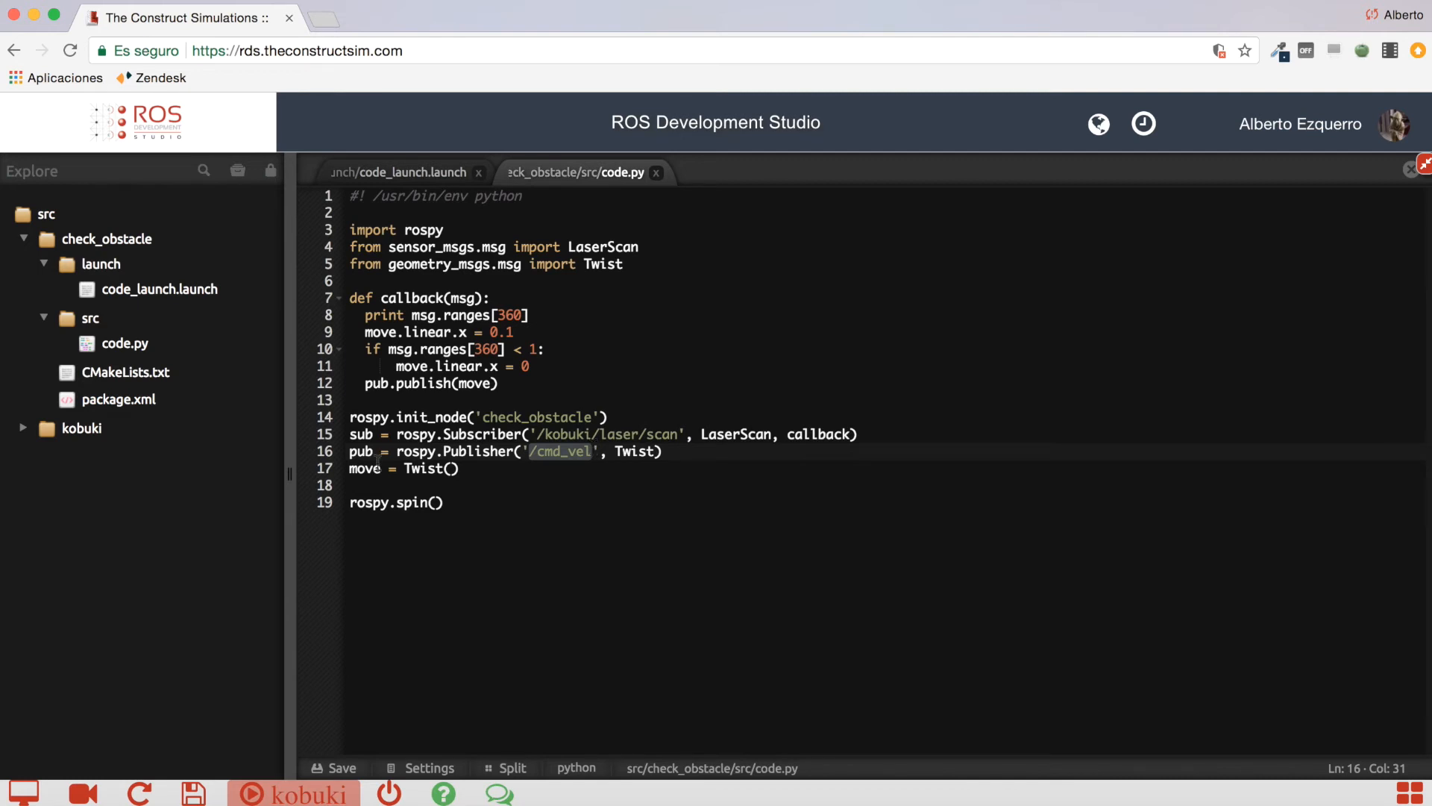
click(453, 467)
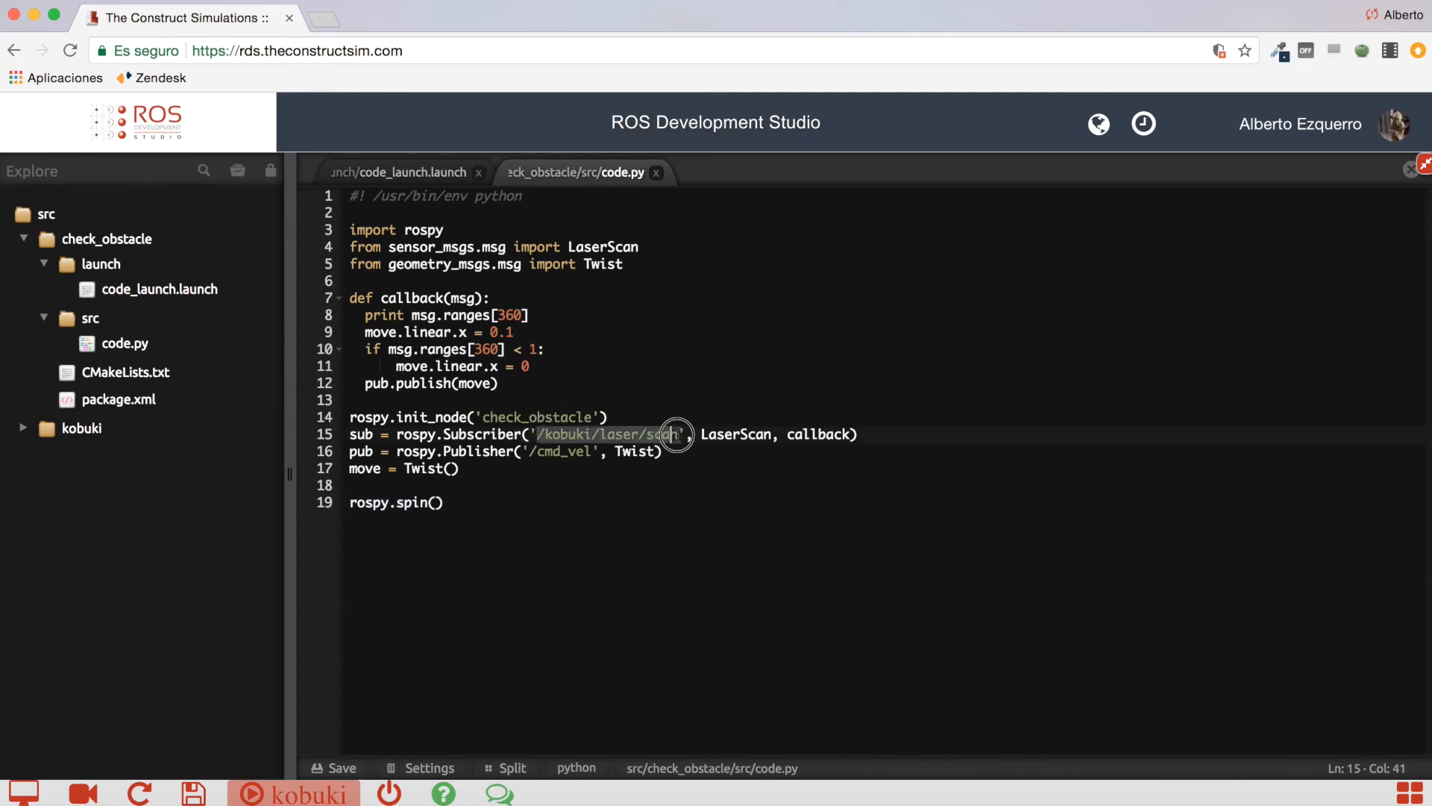
text(n)
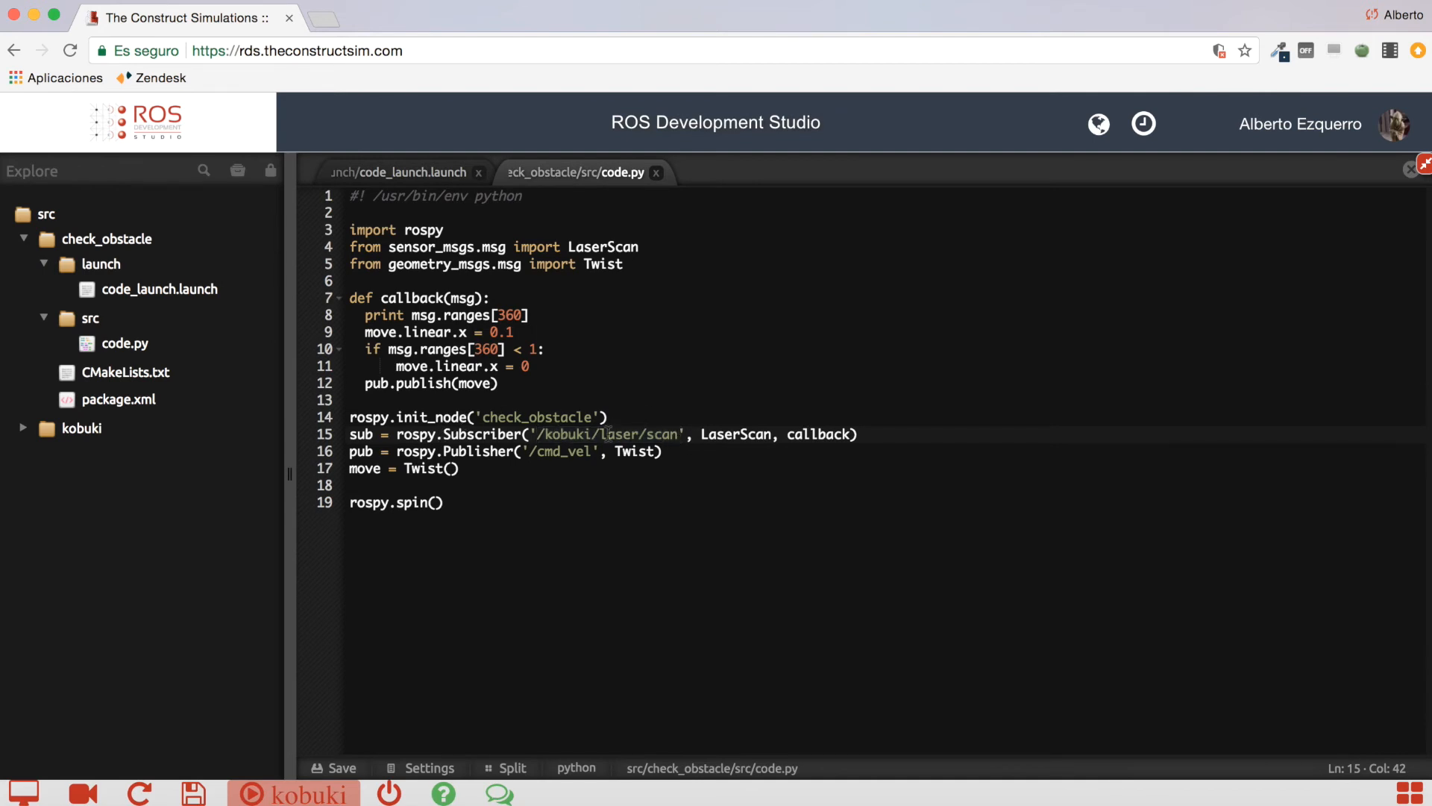
double_click(621, 434)
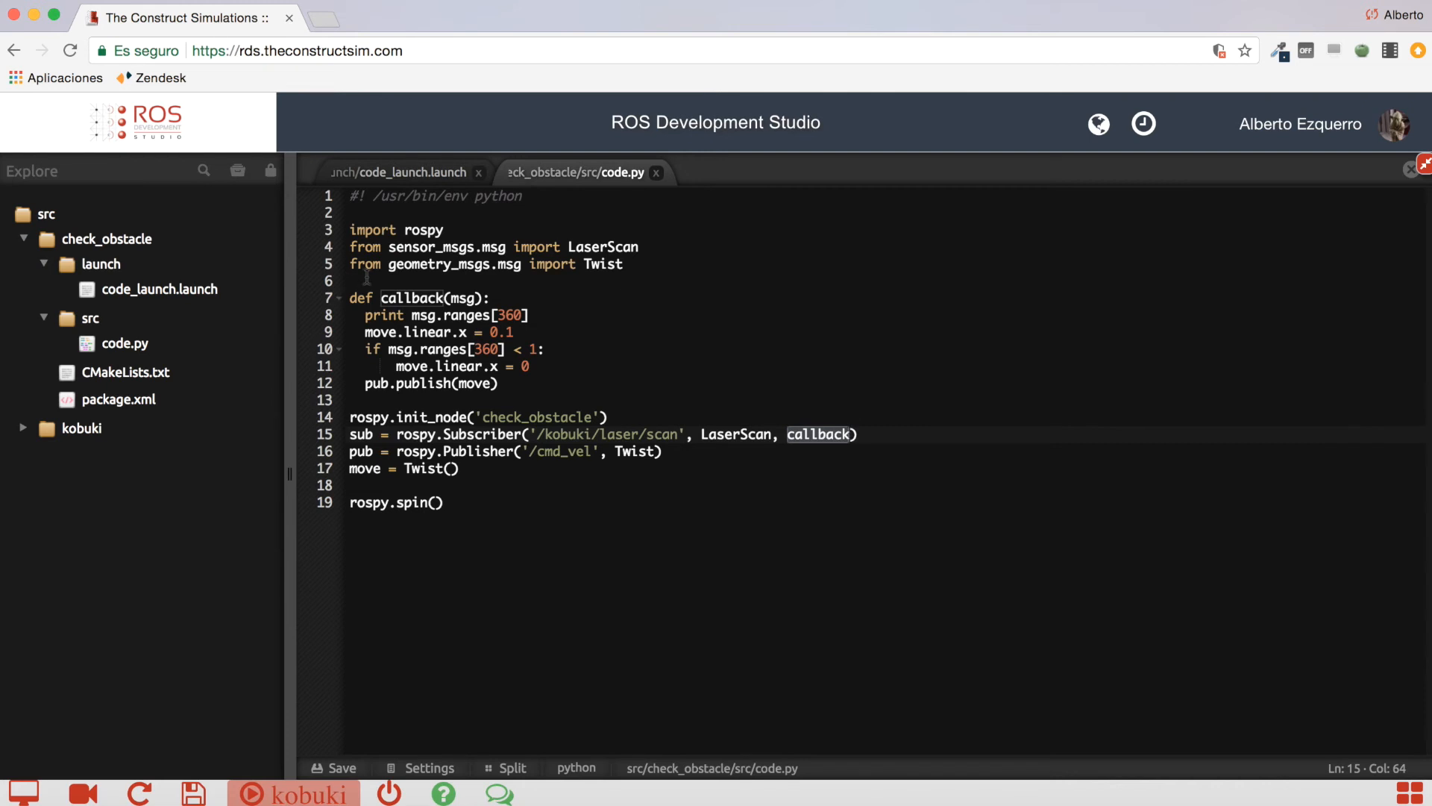
click(473, 298)
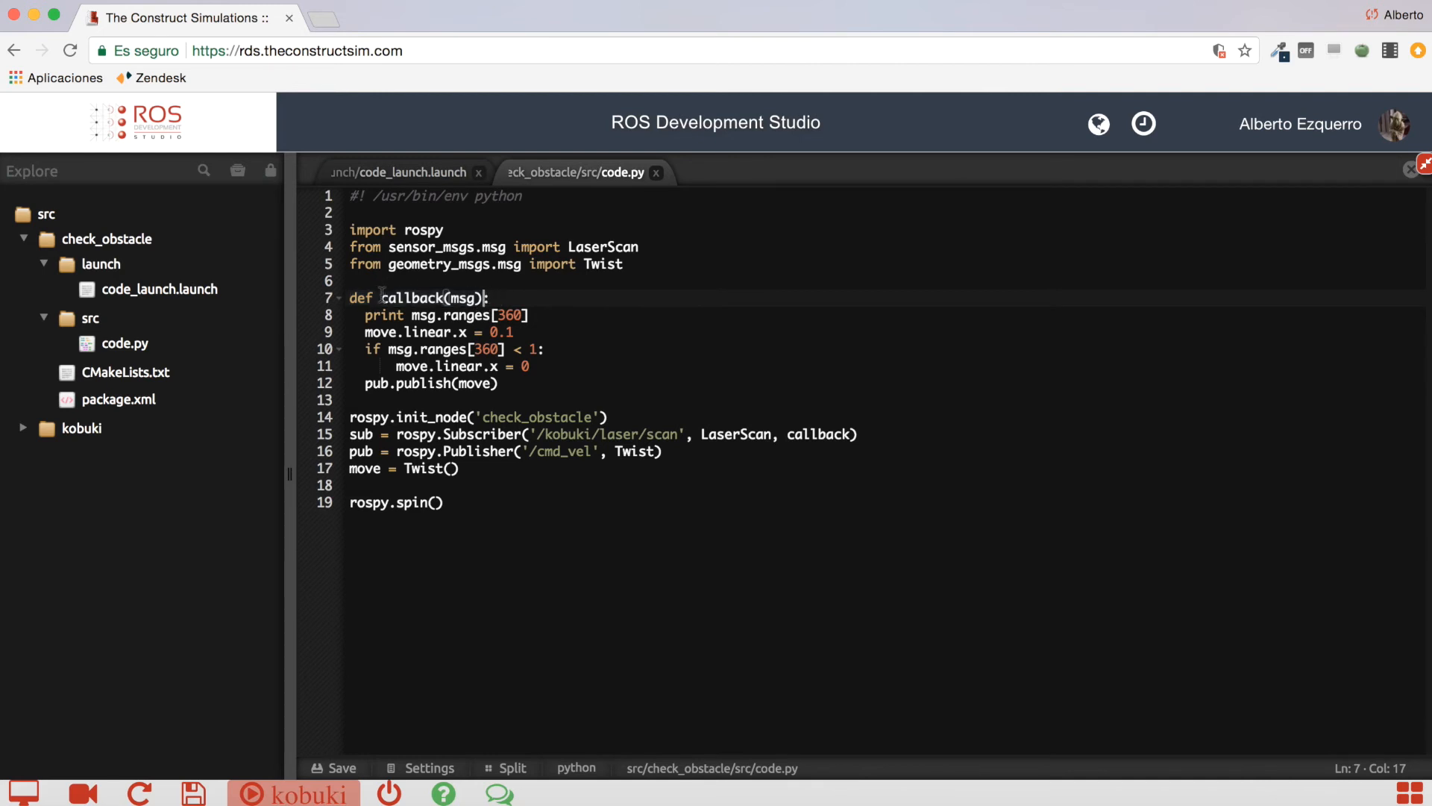
double_click(383, 315)
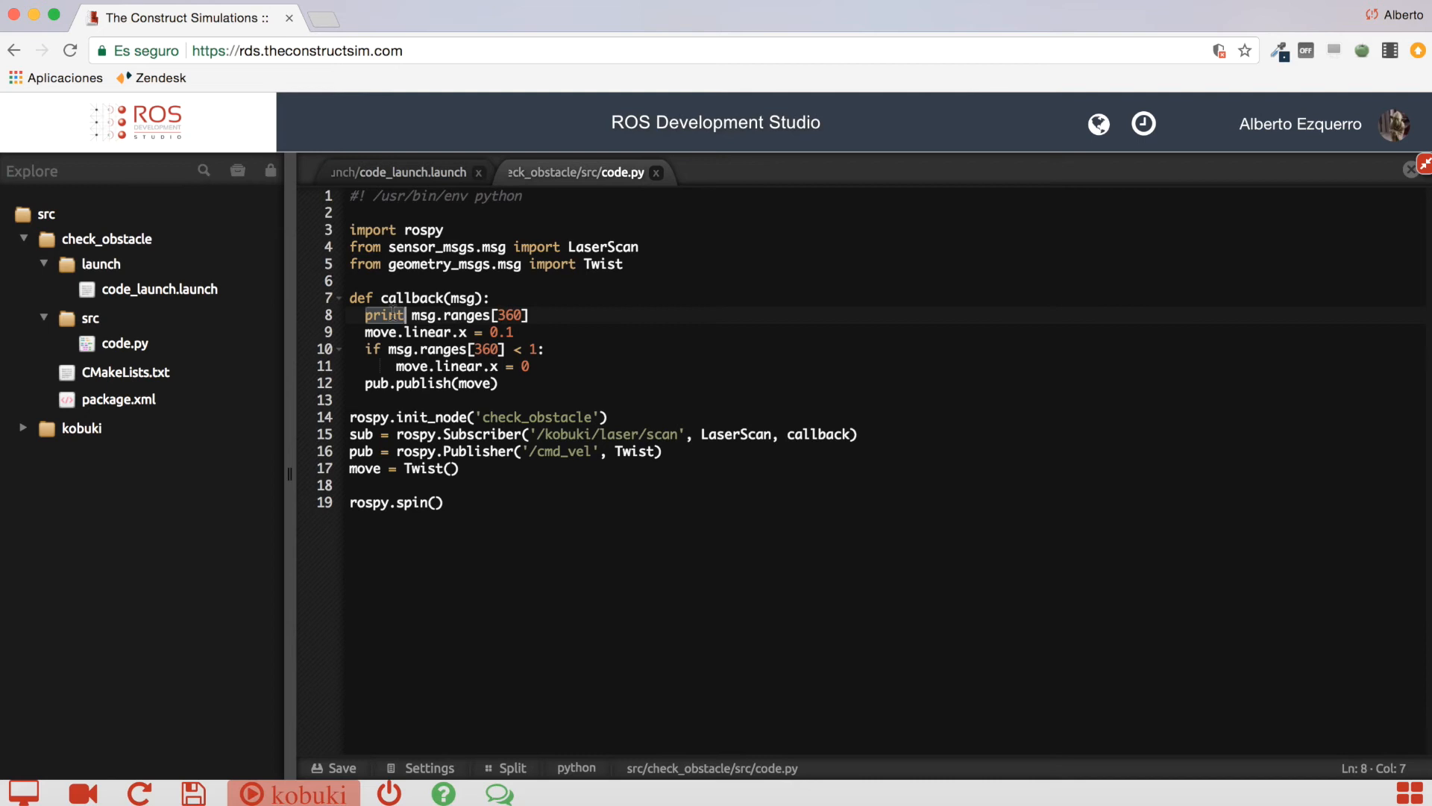
click(465, 315)
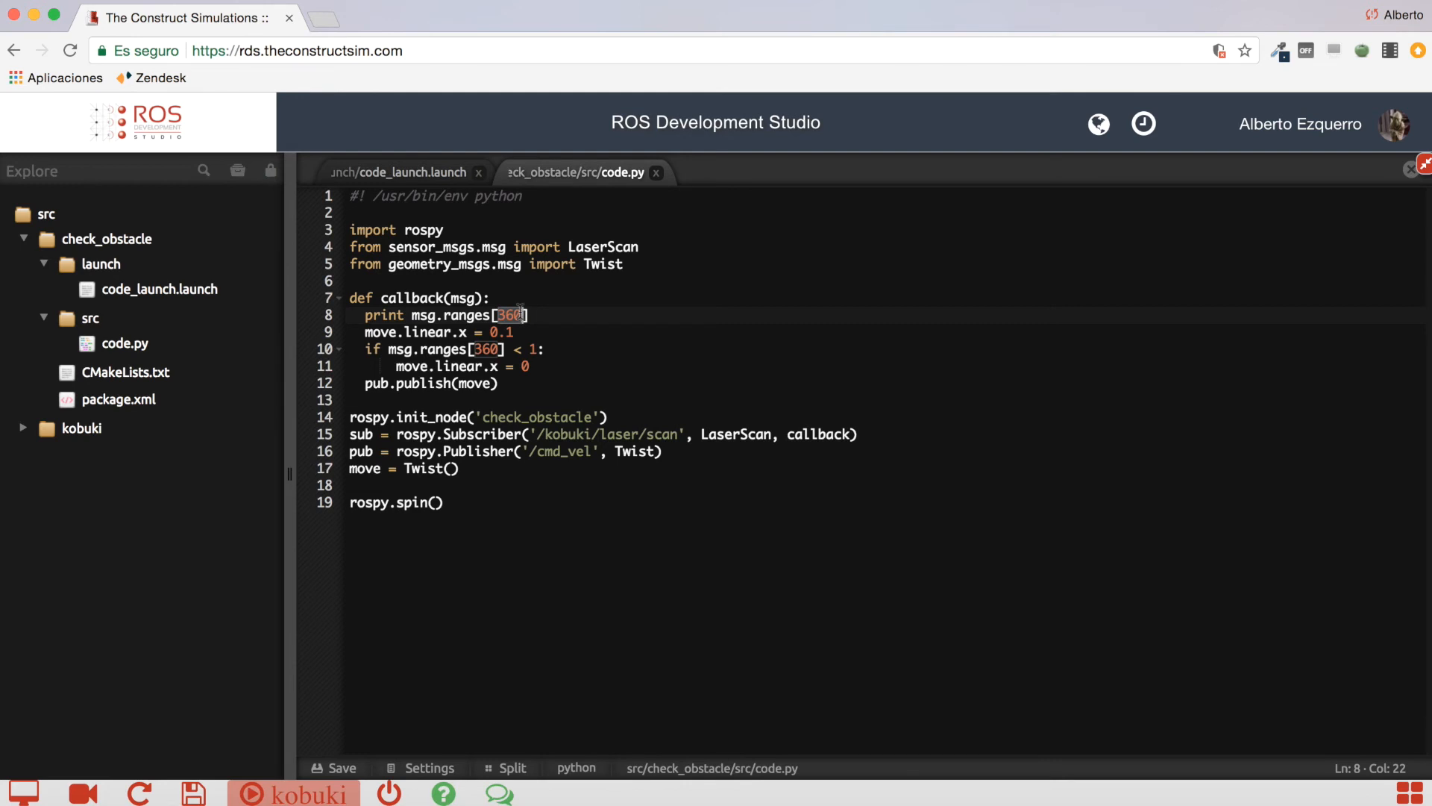
click(467, 315)
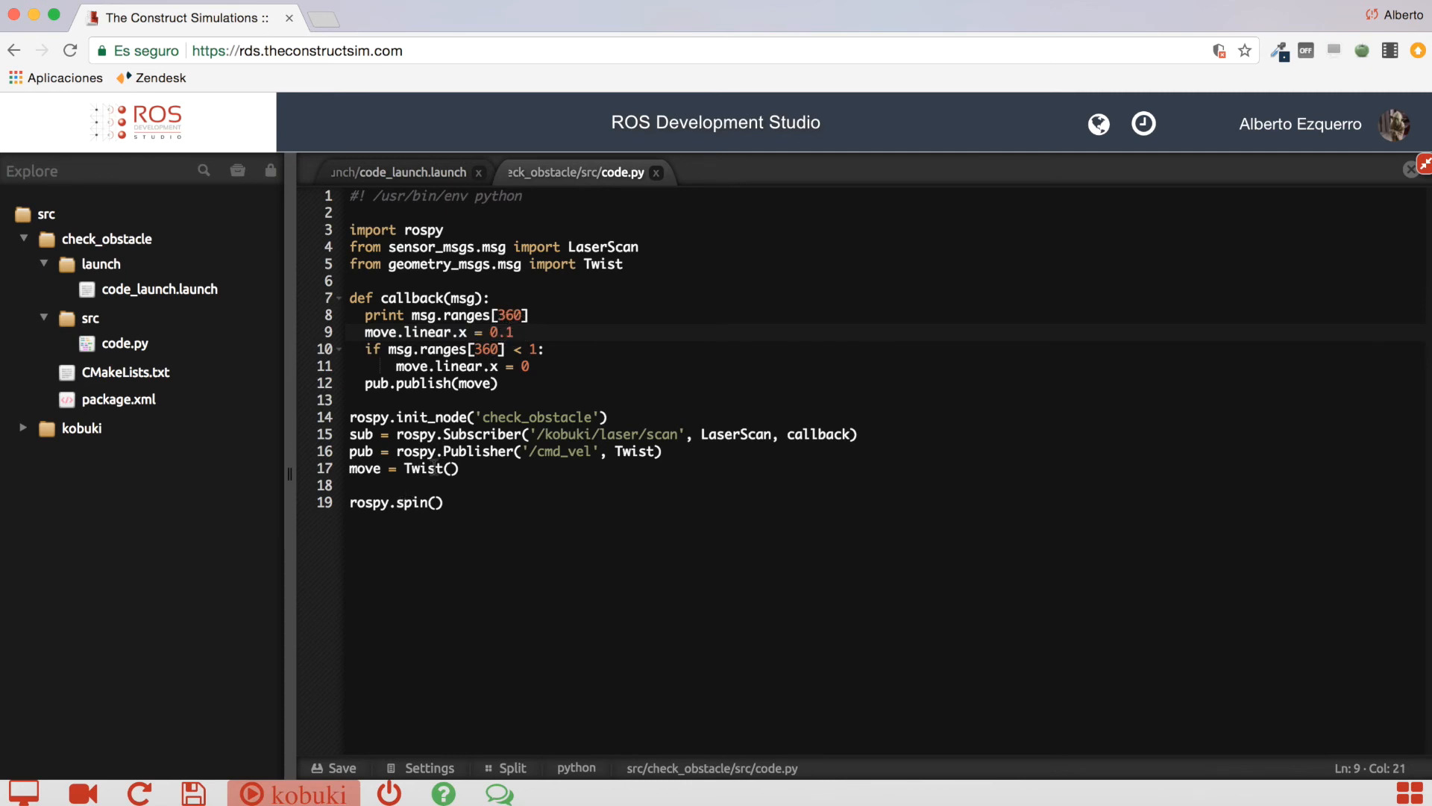
click(365, 384)
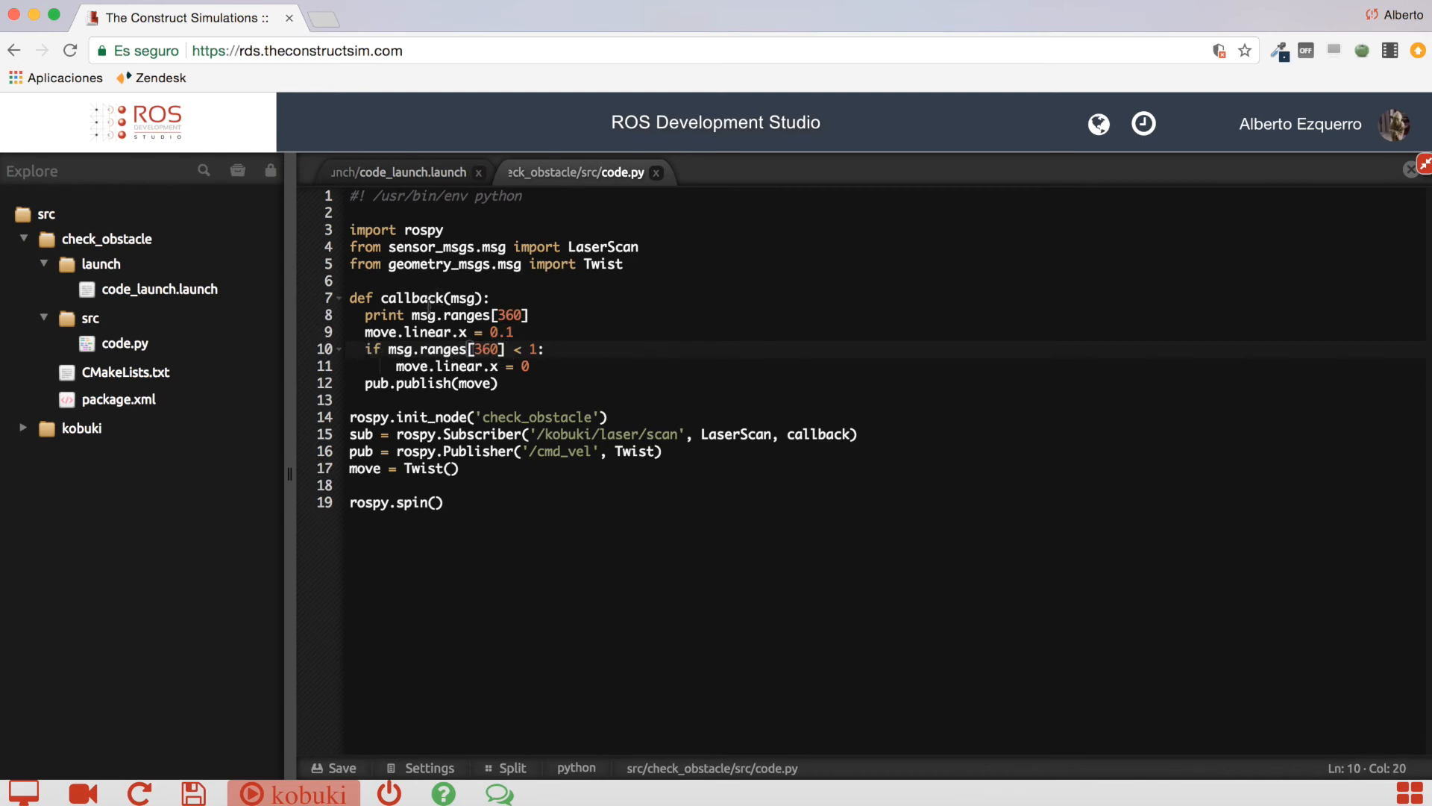
click(509, 315)
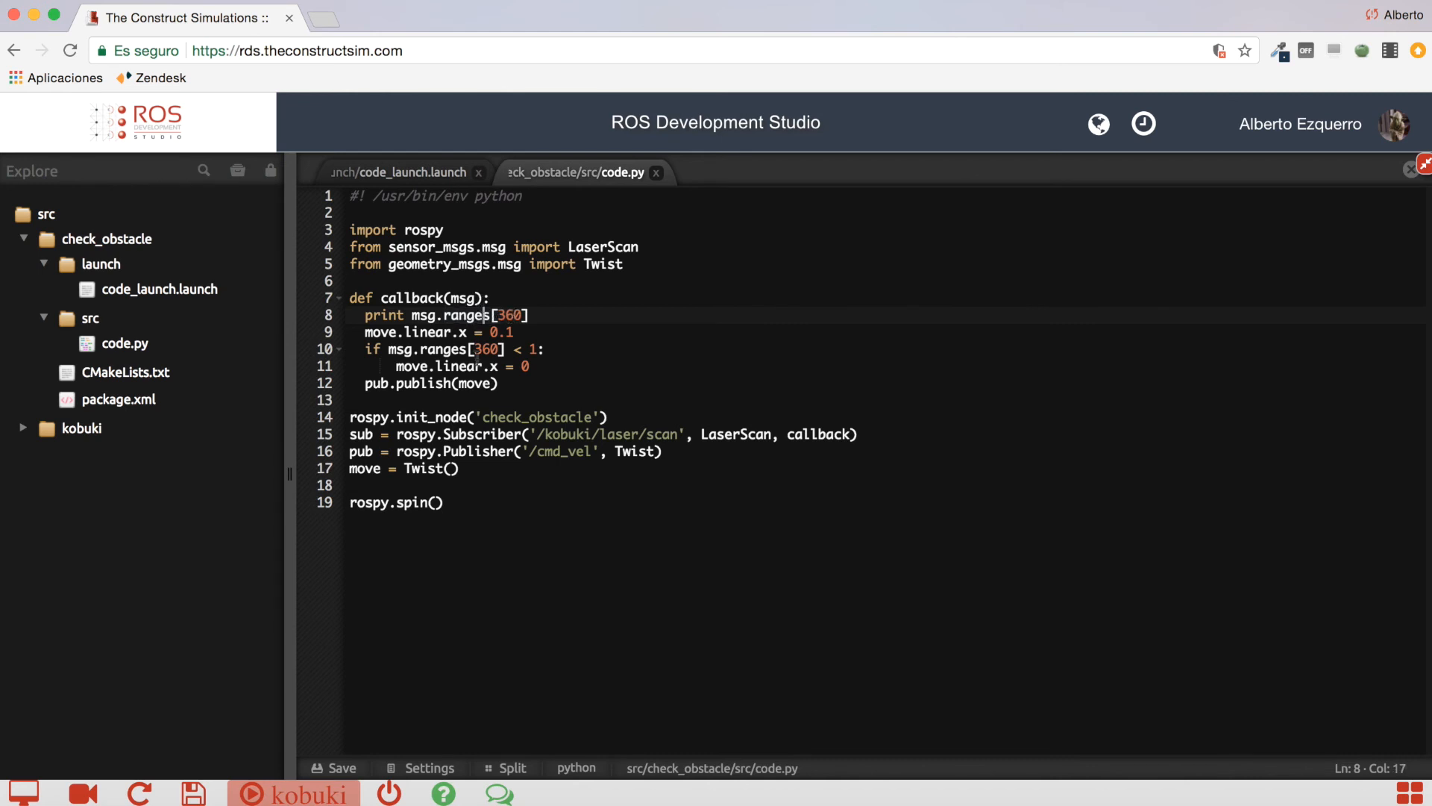
click(515, 349)
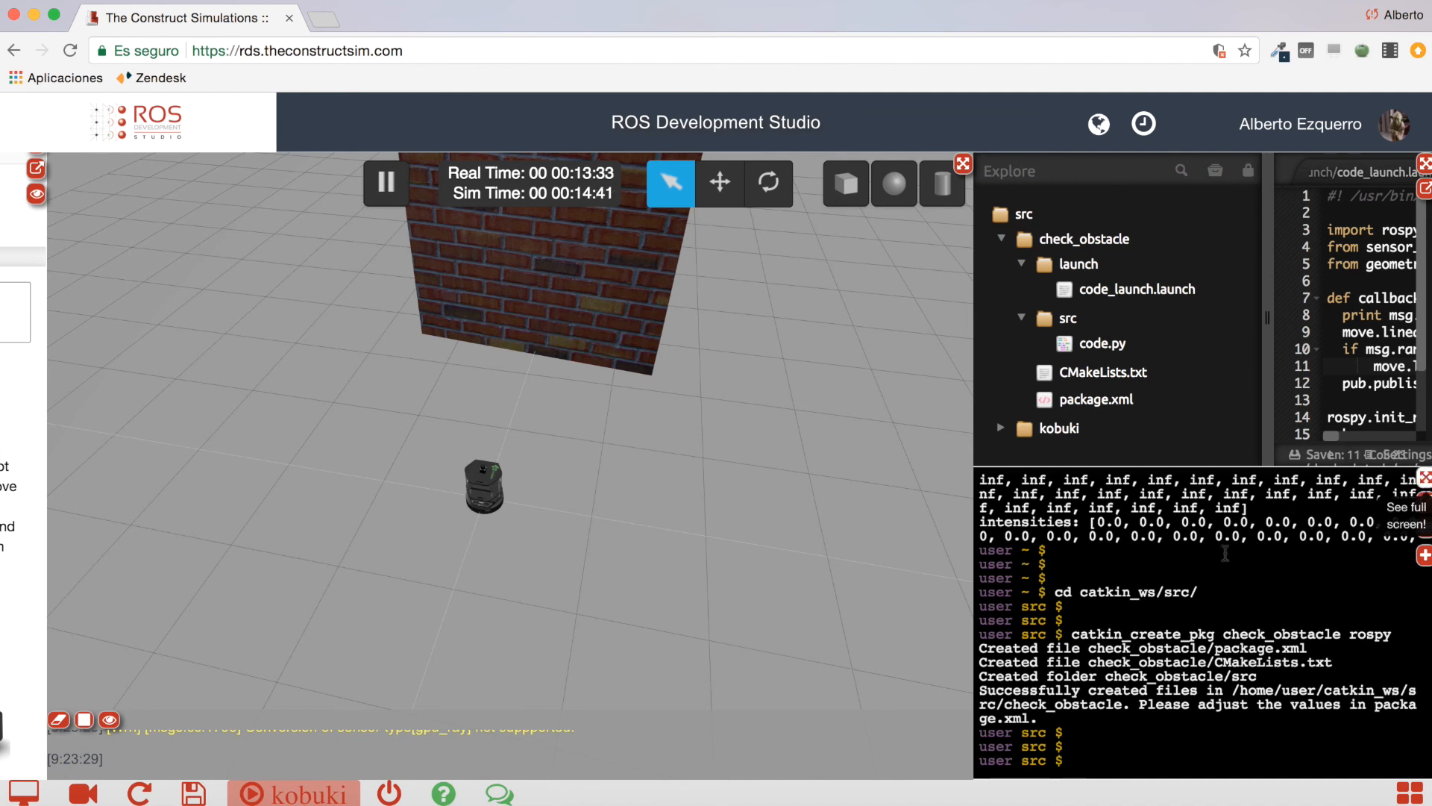
Step: Run roslaunch check_obstacle code_launch.launch so the Kobuki stops before the wall
text(r)
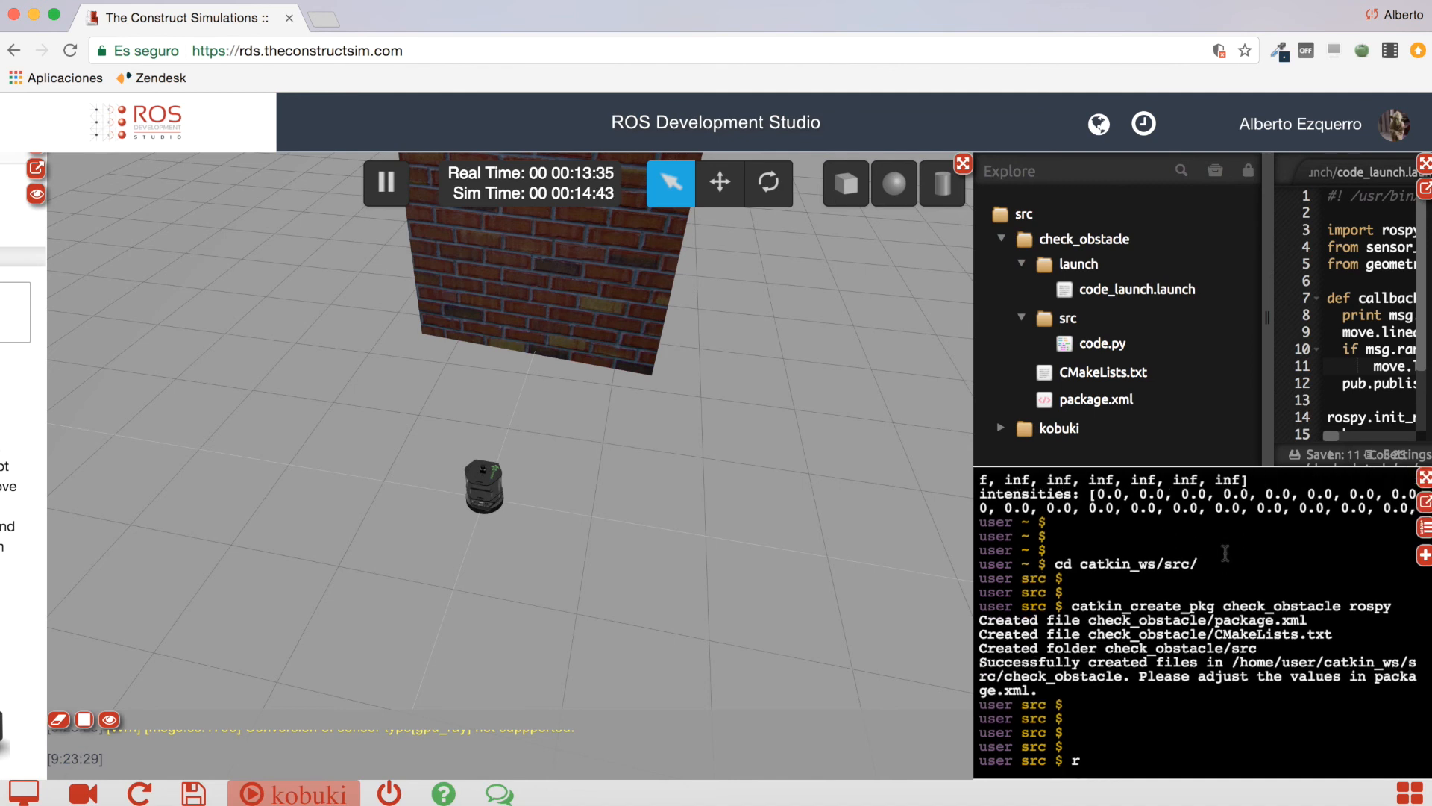
text(oslaunch ch)
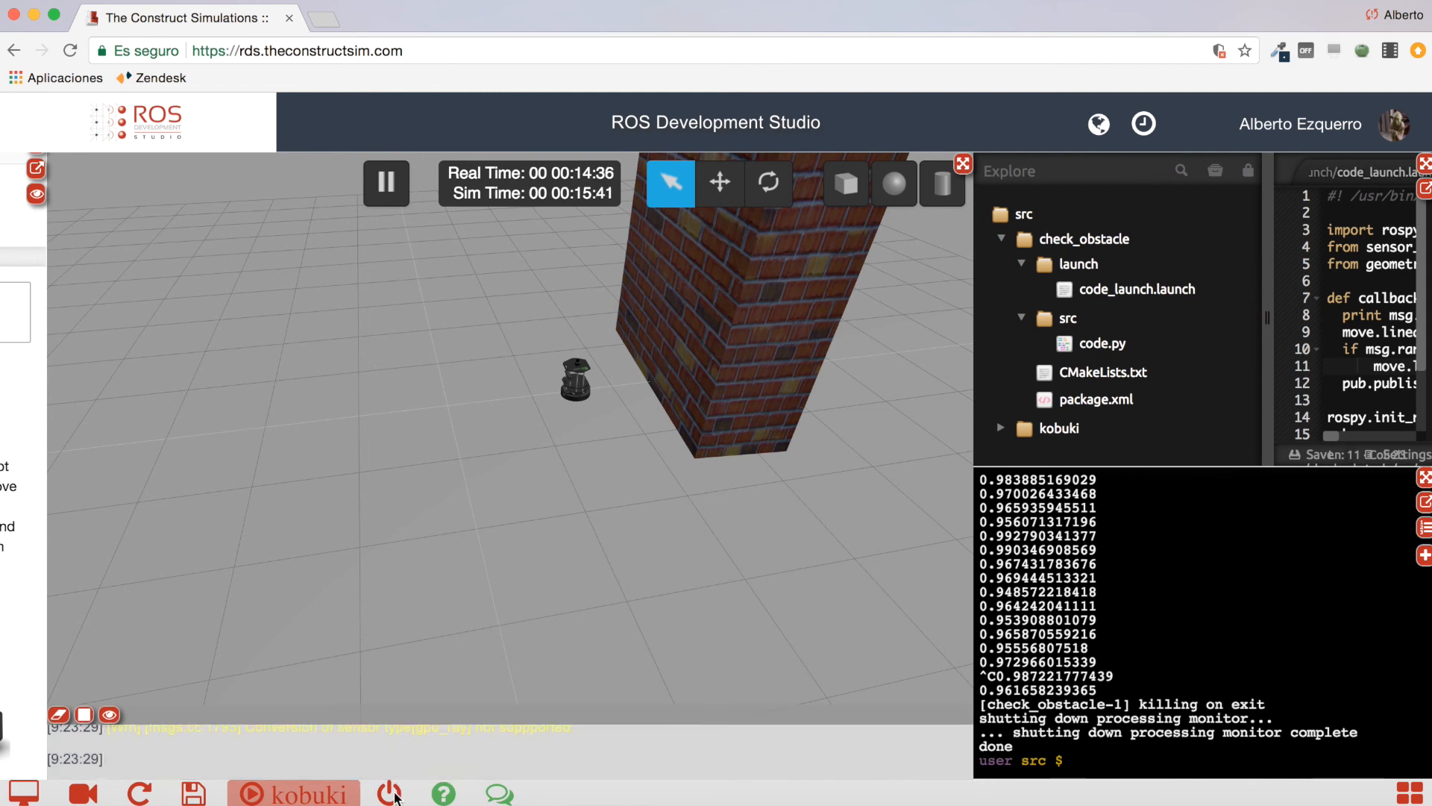
Step: Terminate the running Kobuki simulation and confirm with "Yes, terminate it!"
click(389, 792)
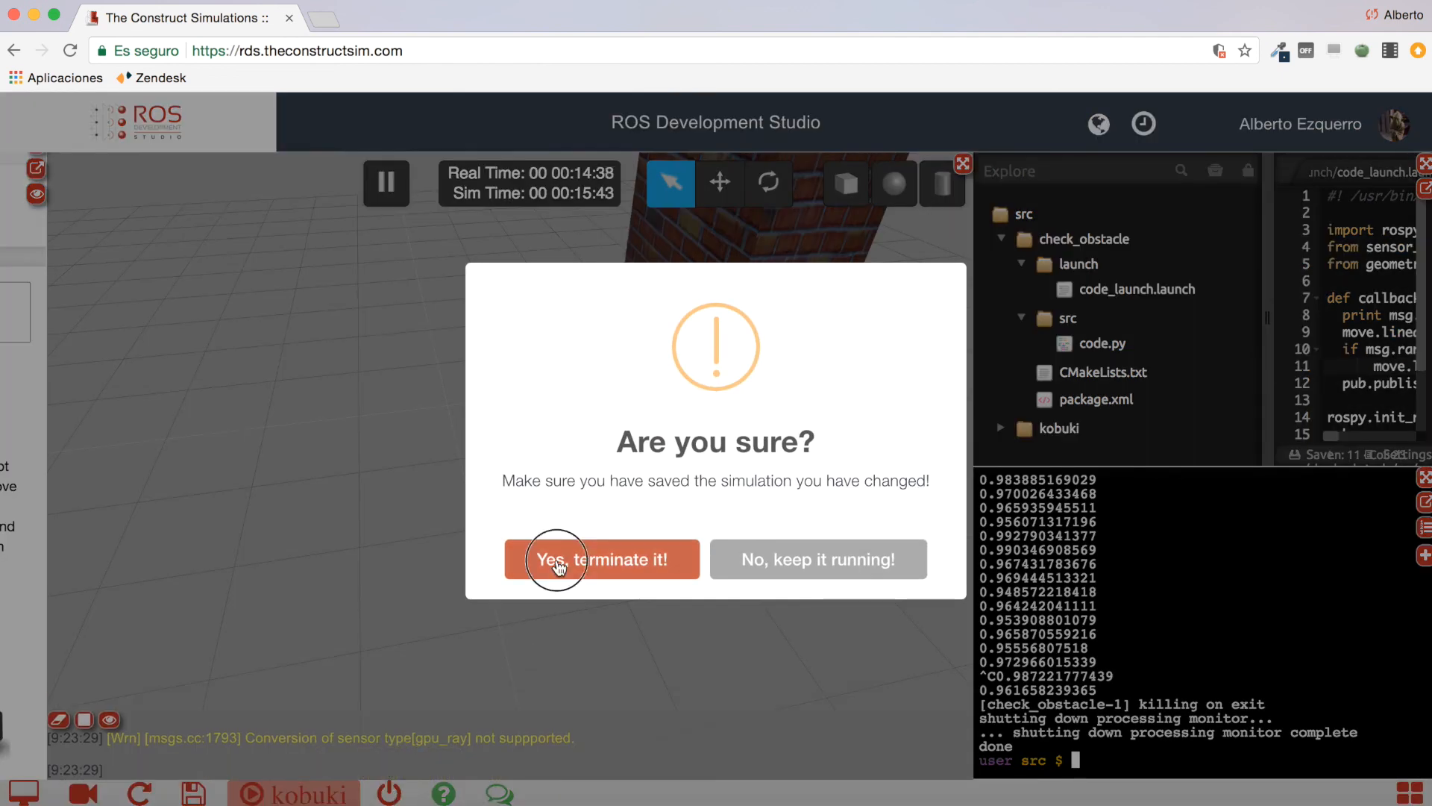
click(601, 559)
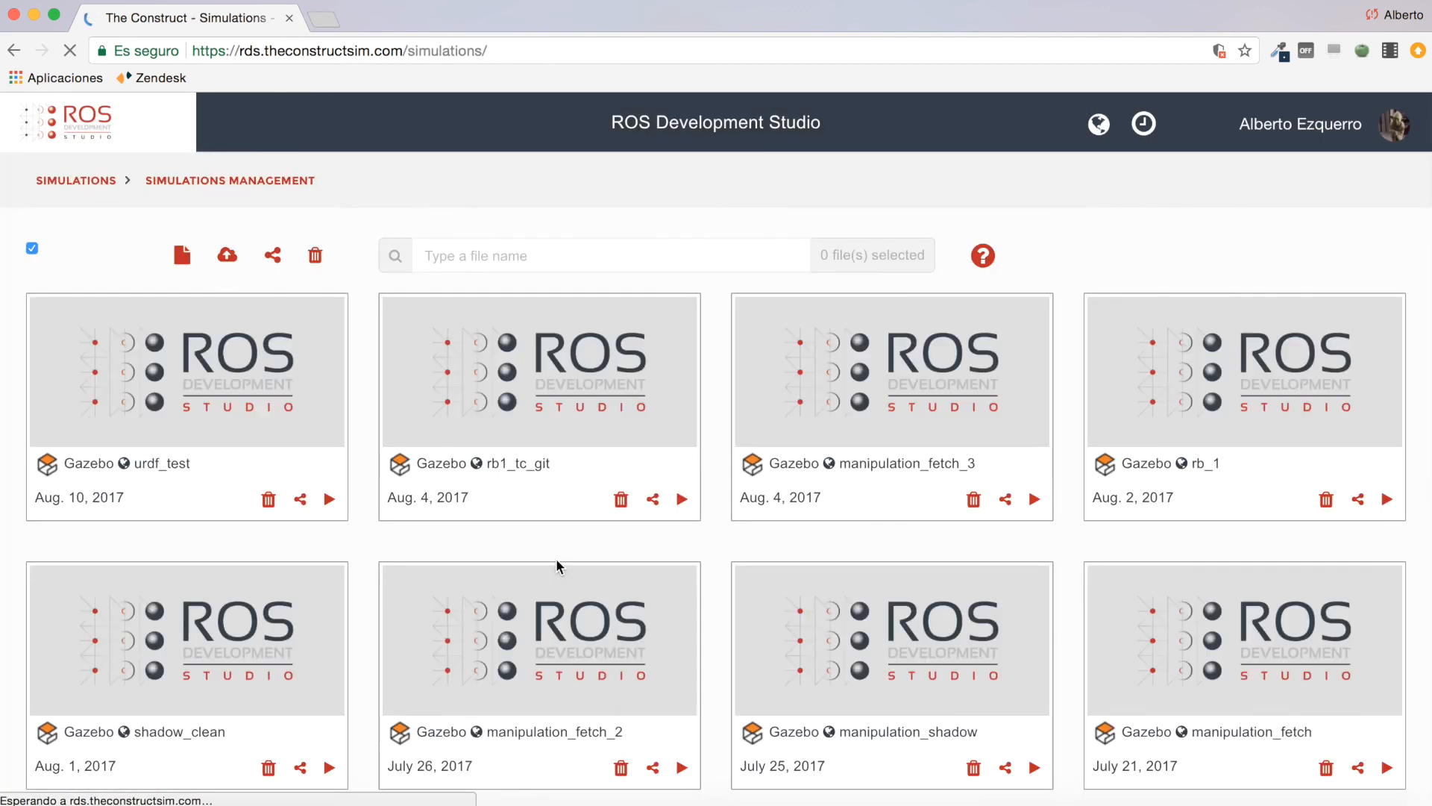